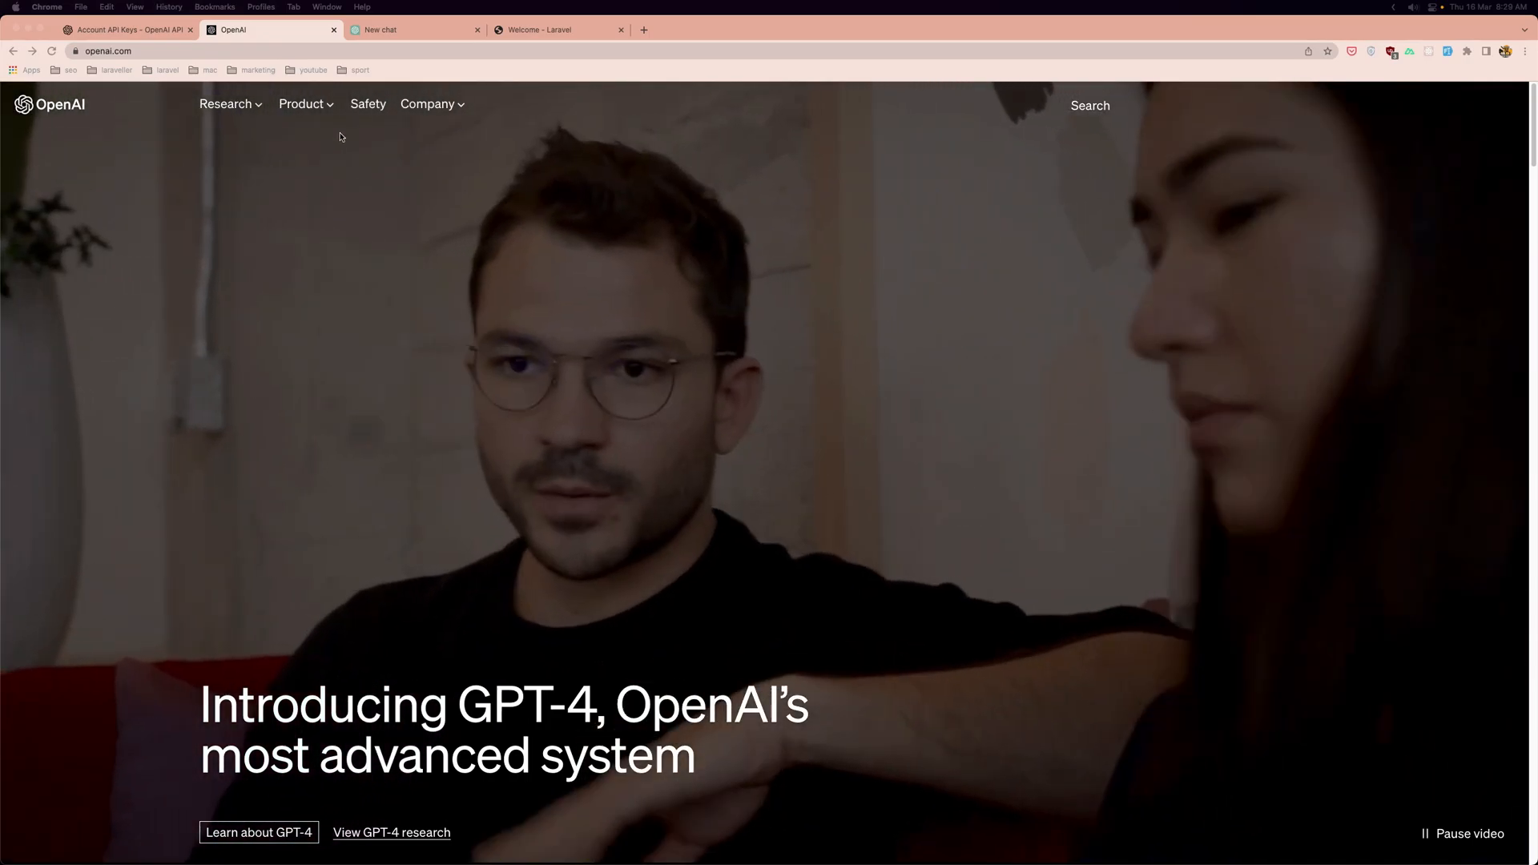
# Review the saved 'Introduction to Laravel.' conversation, then start a fresh empty chat
pyautogui.click(414, 29)
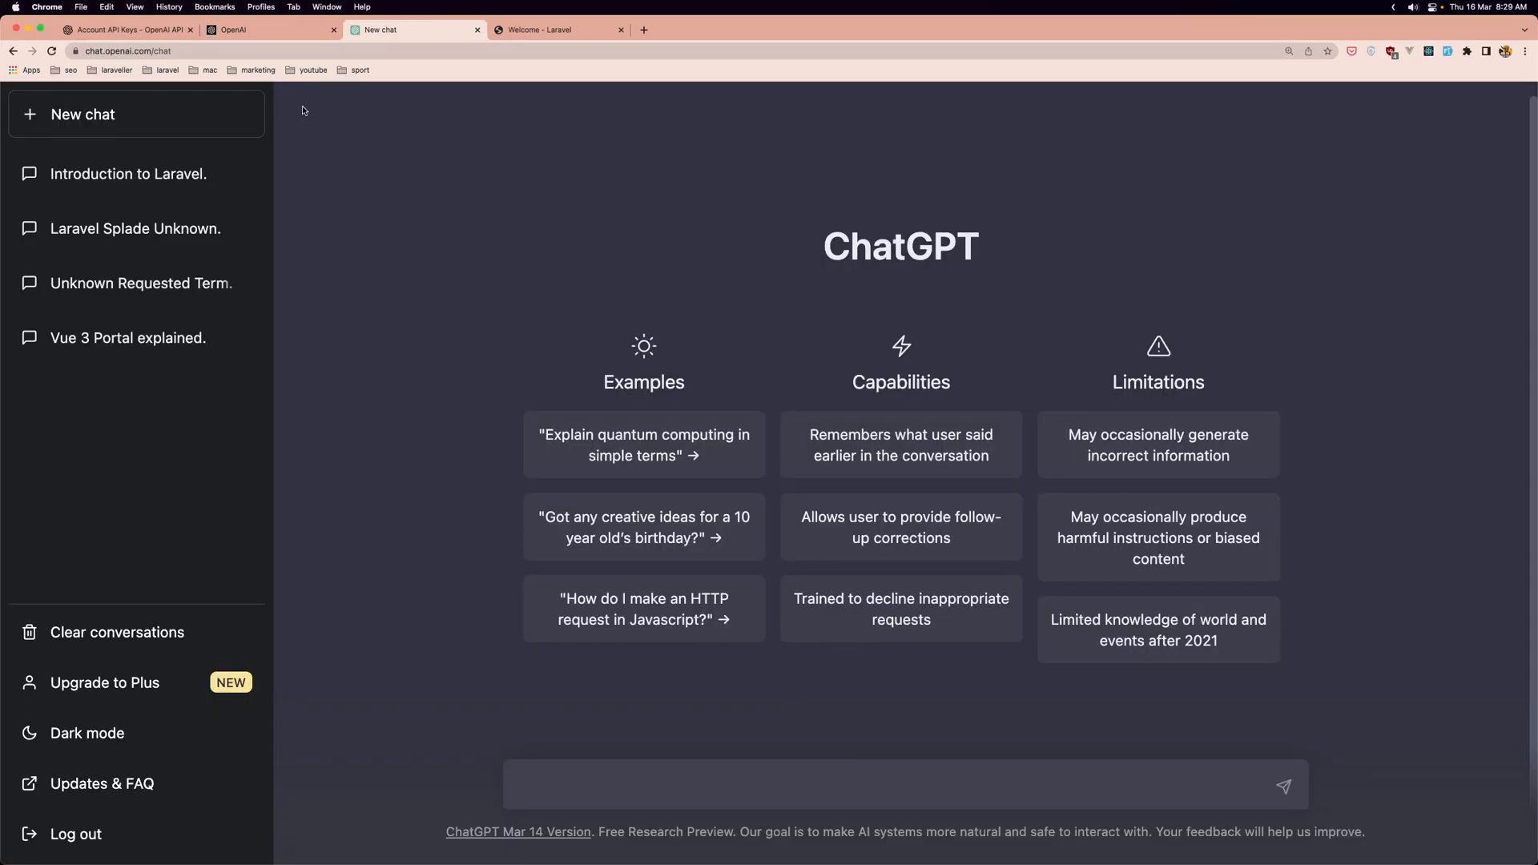
pyautogui.moveTo(378, 434)
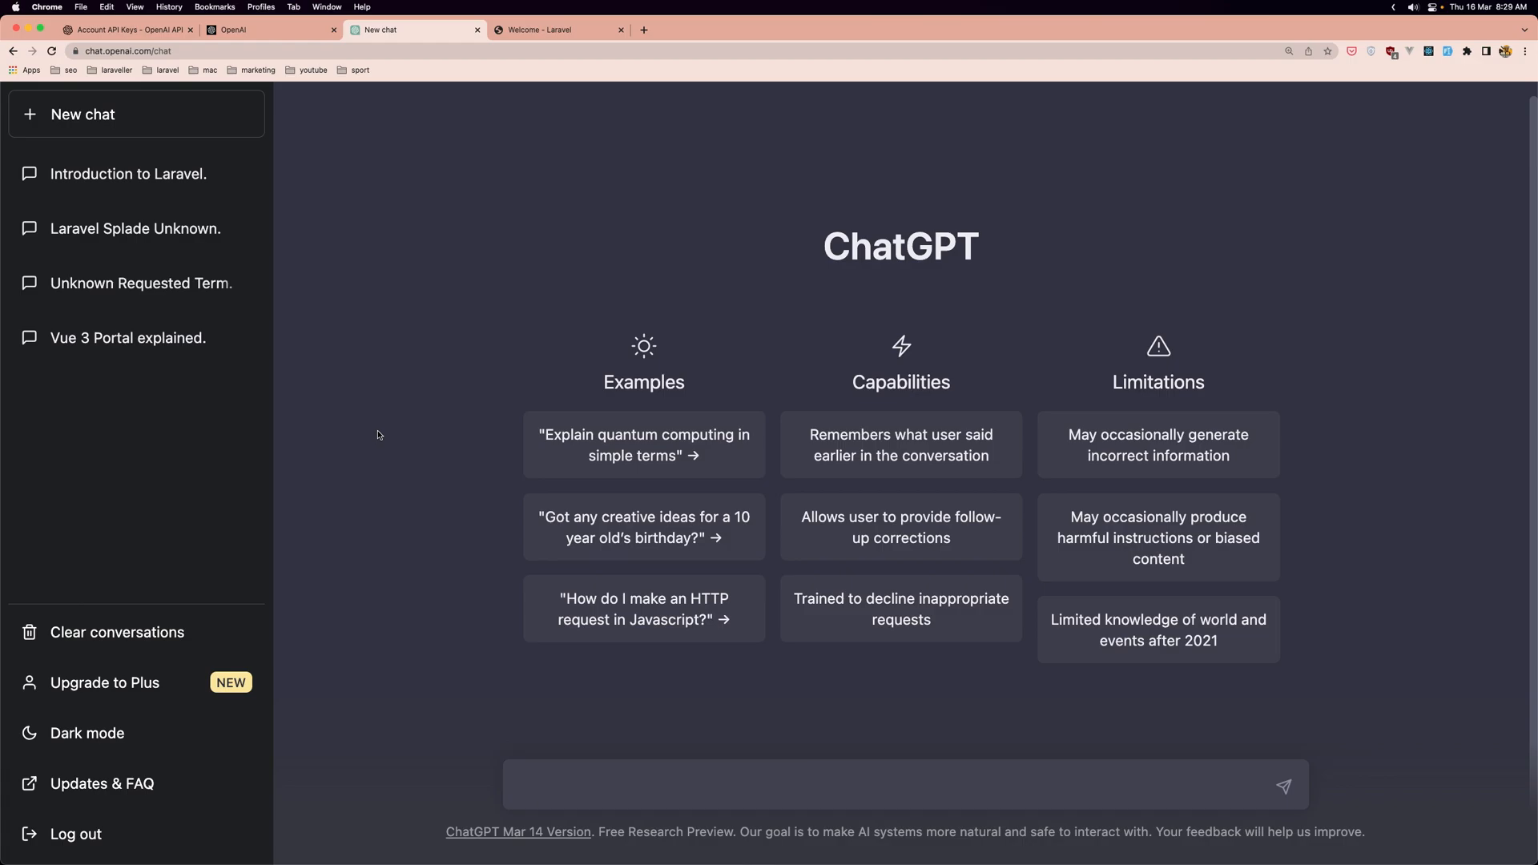
pyautogui.moveTo(129, 173)
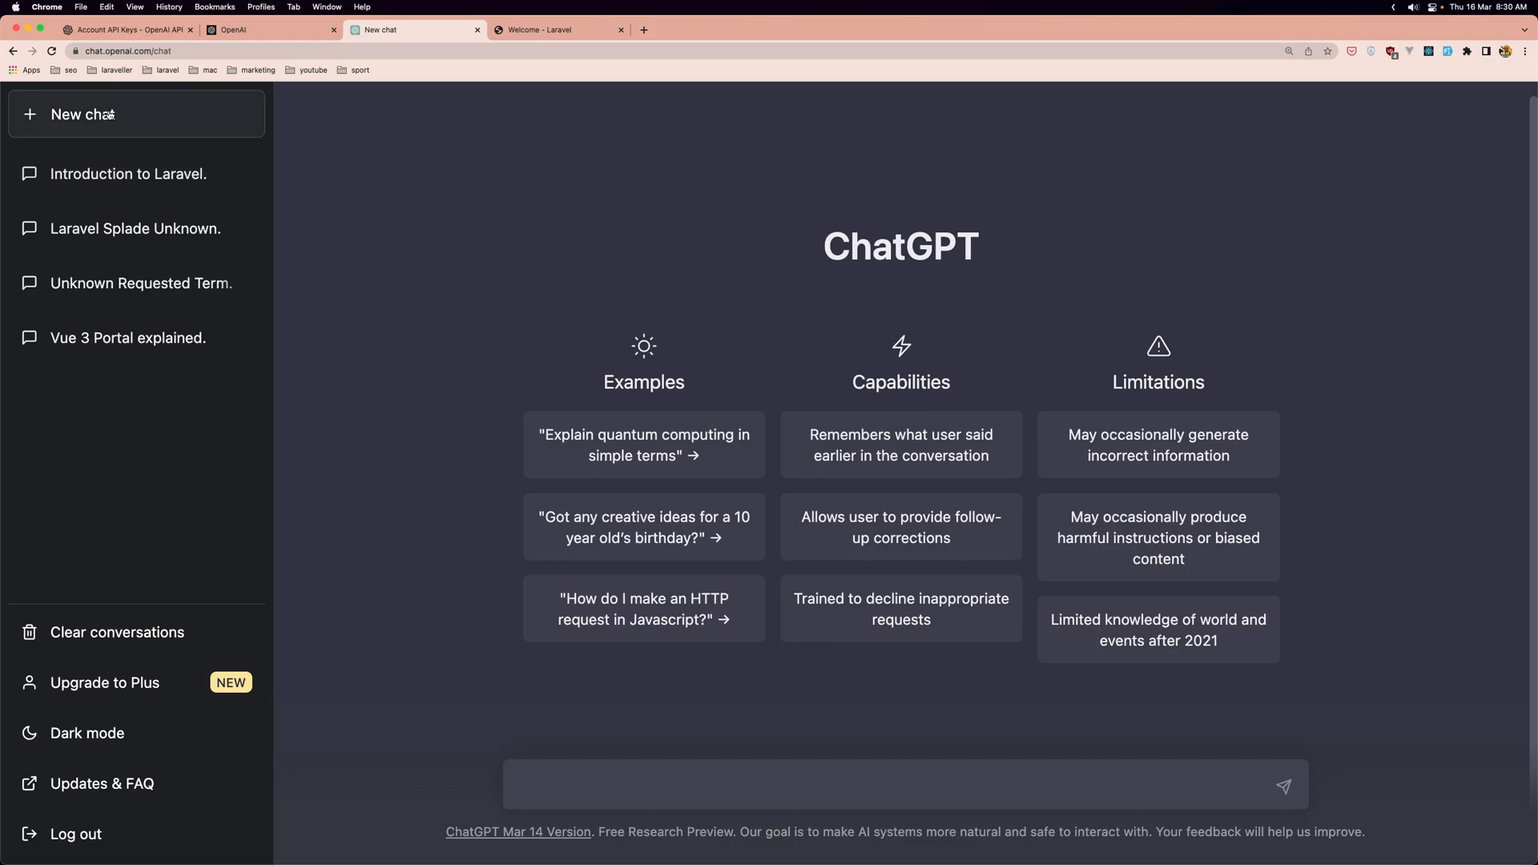
pyautogui.moveTo(135, 227)
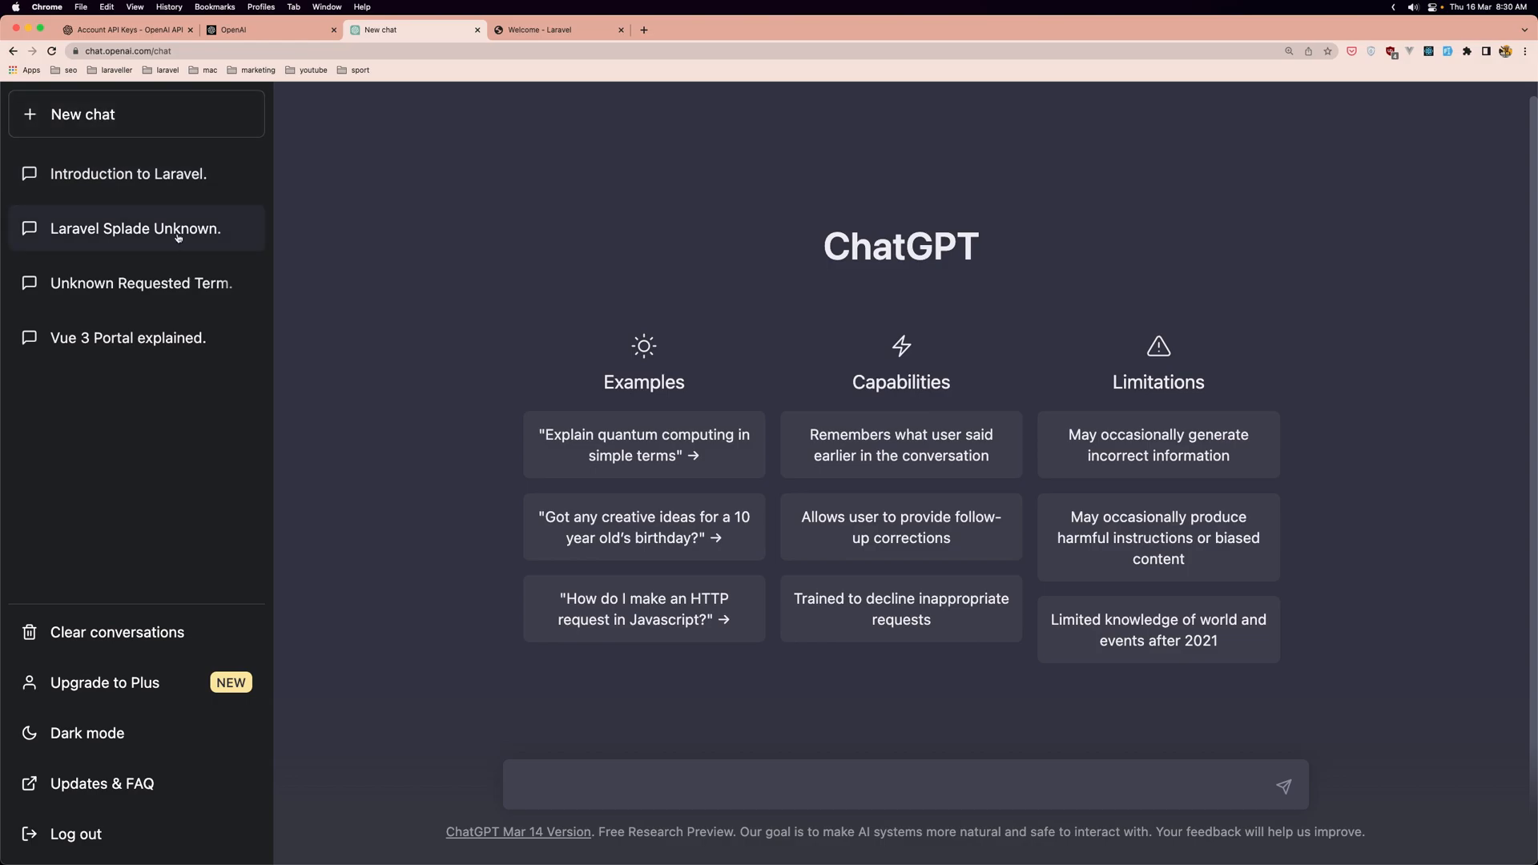
pyautogui.click(128, 173)
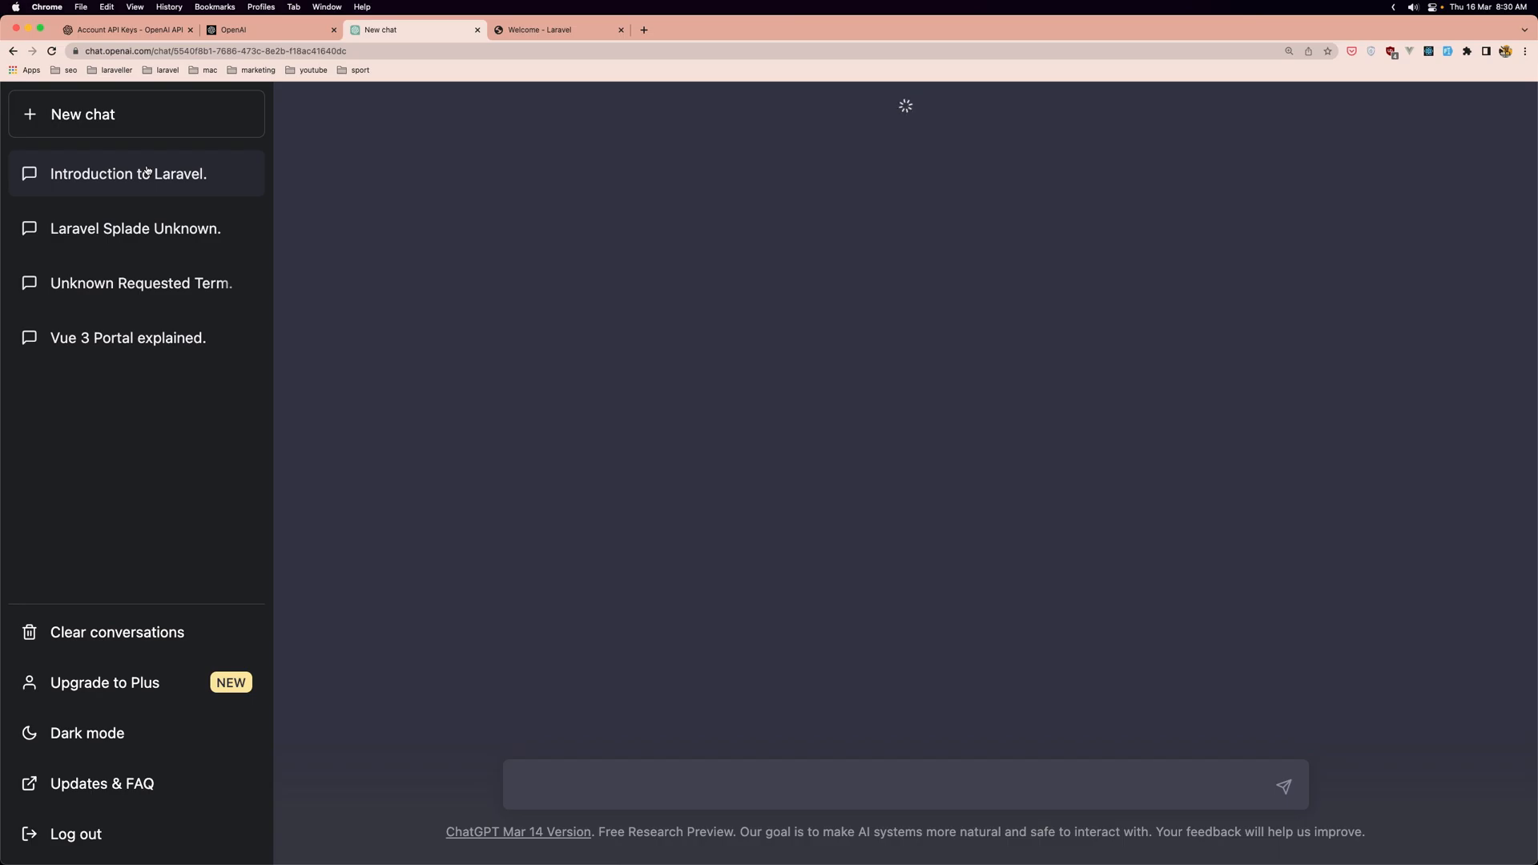
pyautogui.click(128, 173)
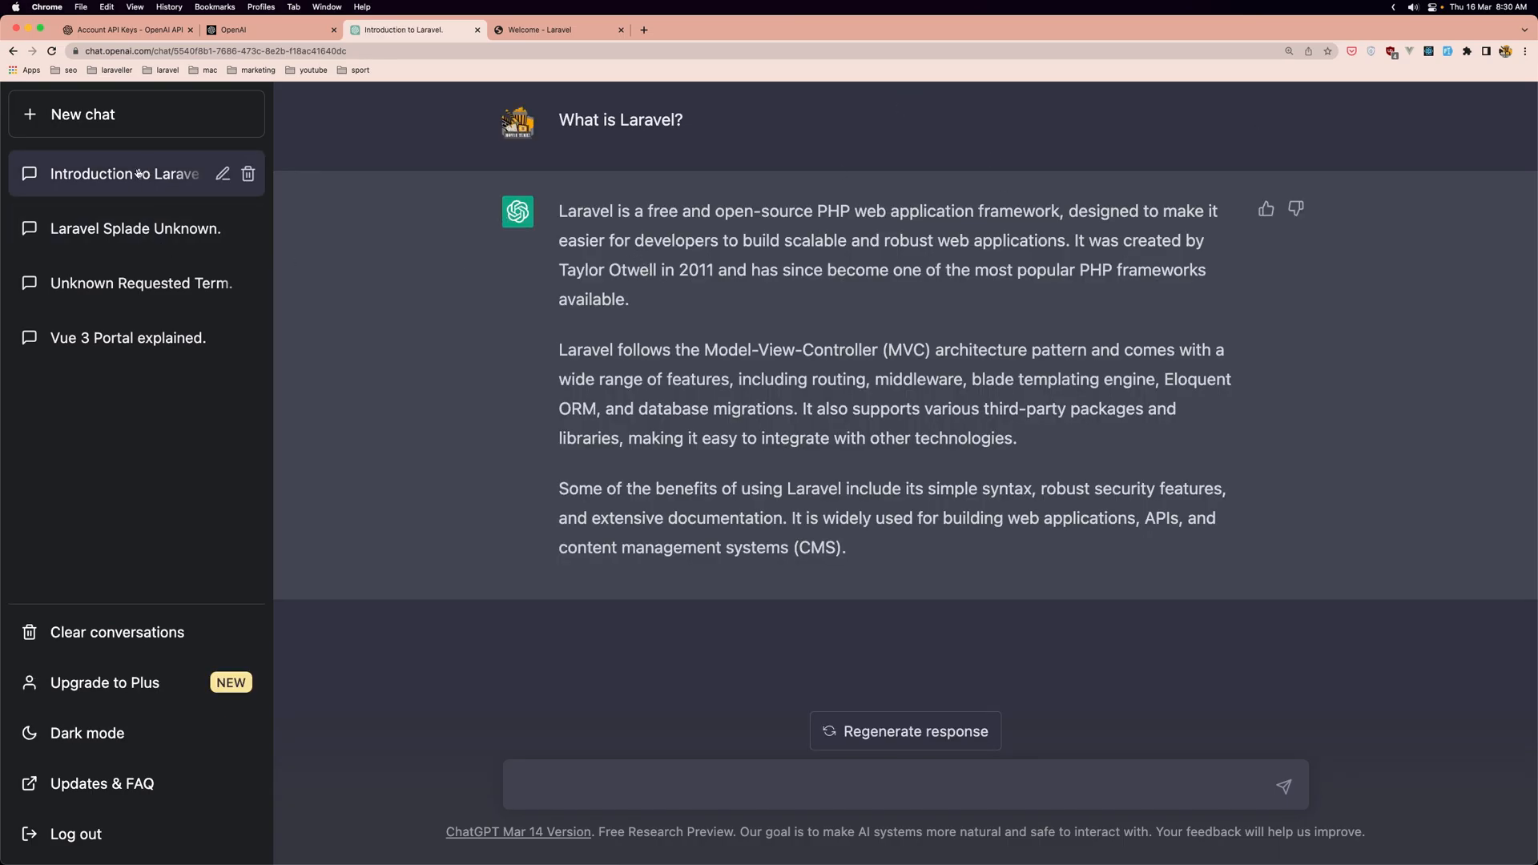
pyautogui.click(82, 113)
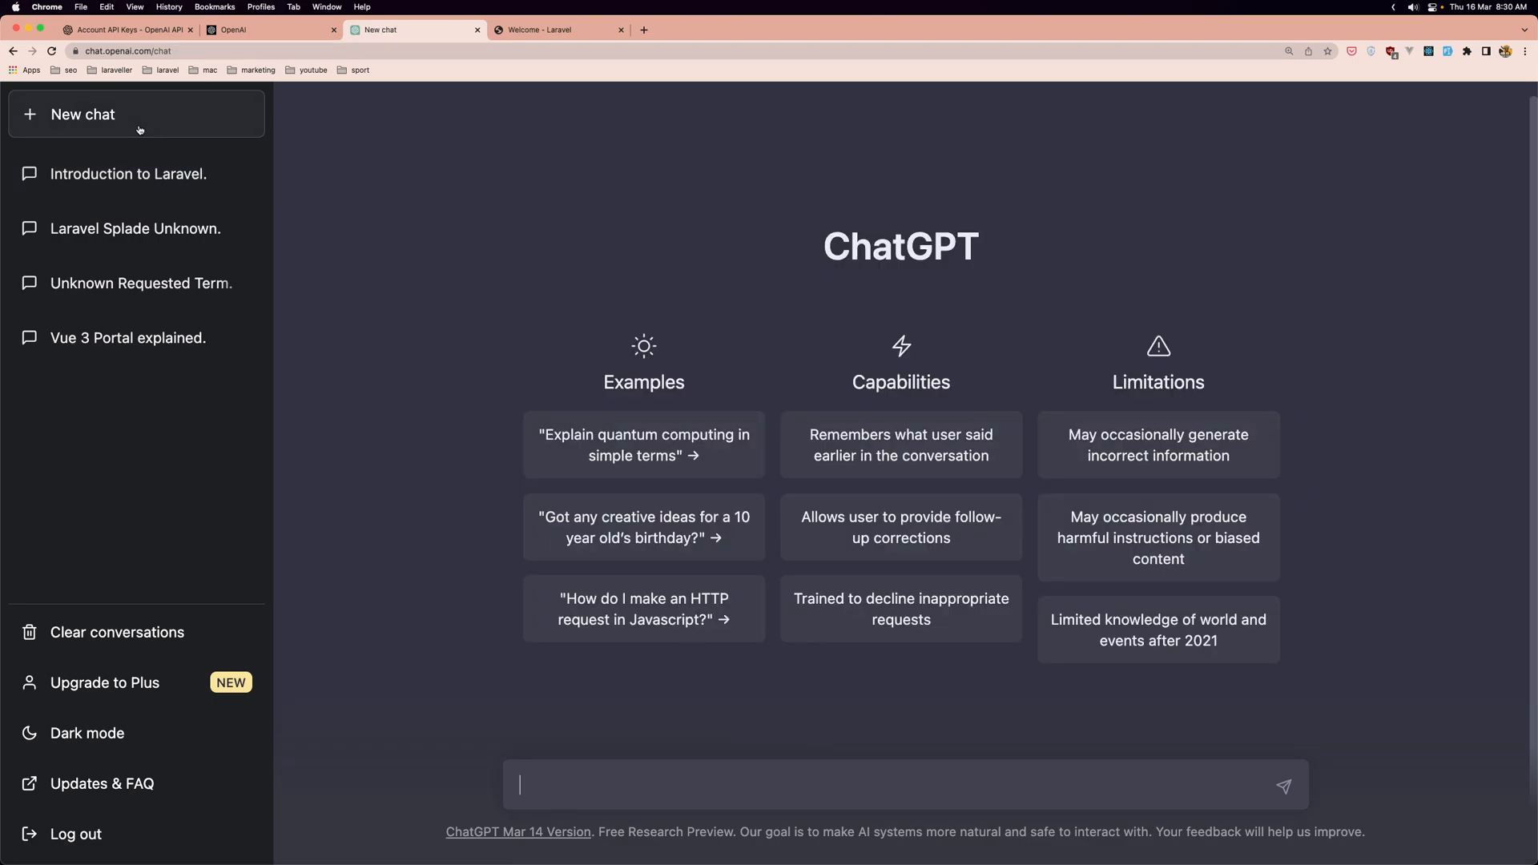
pyautogui.moveTo(435, 426)
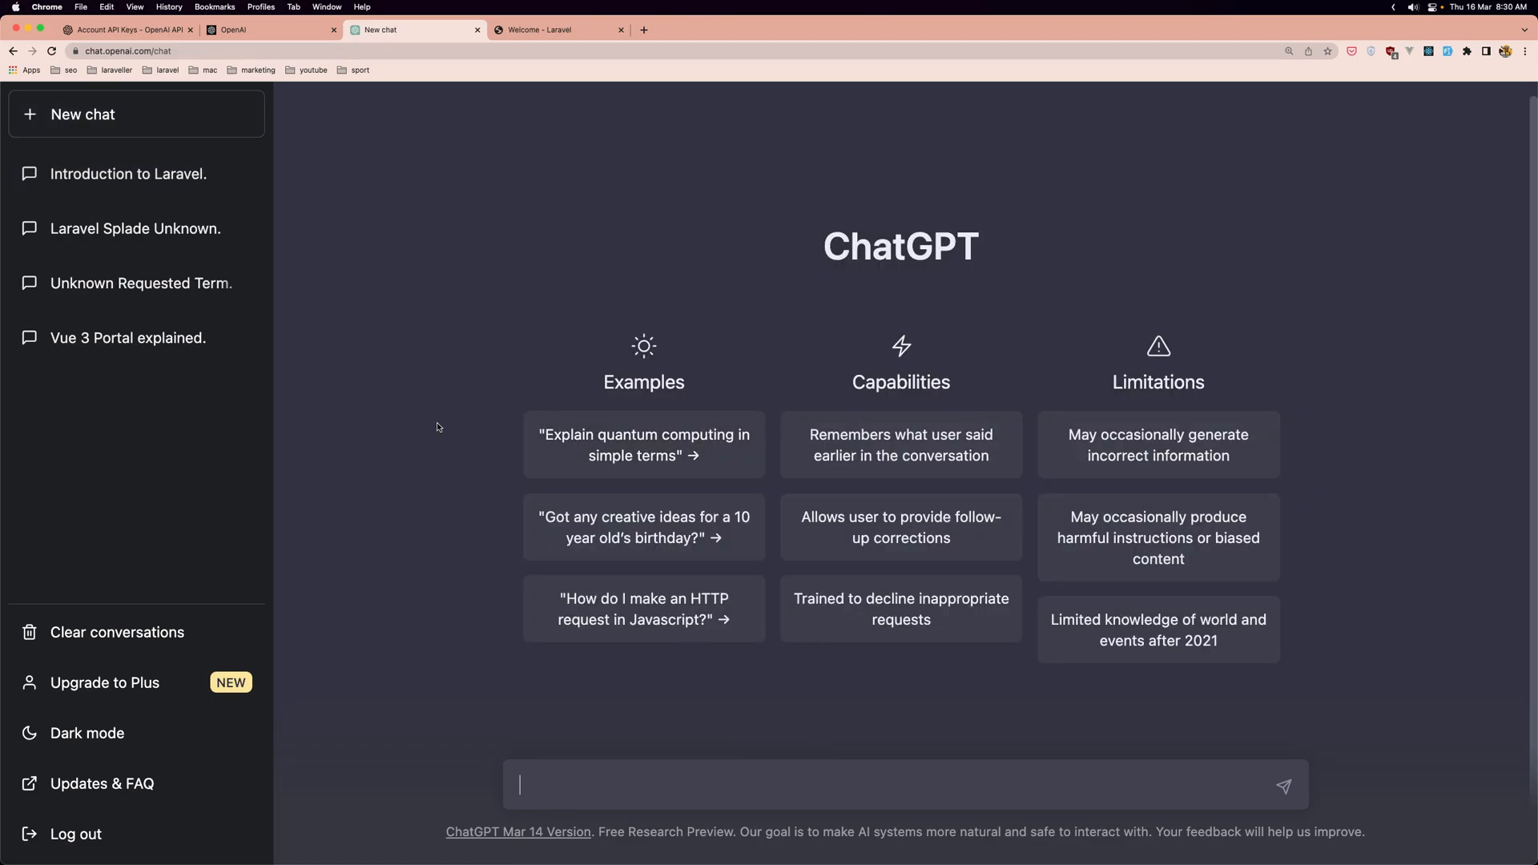
pyautogui.moveTo(411, 612)
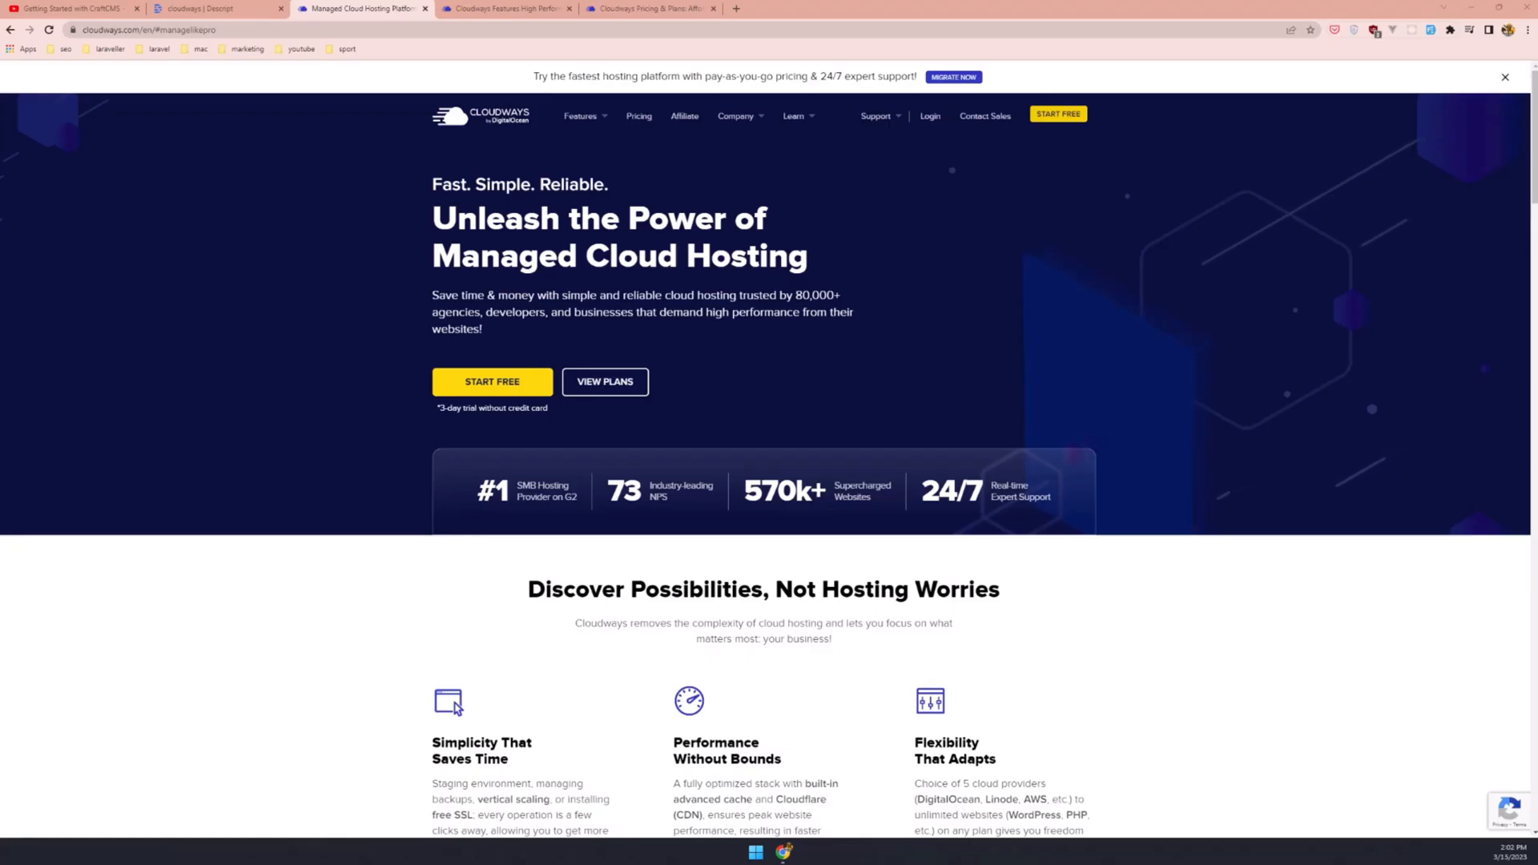
pyautogui.moveTo(234, 286)
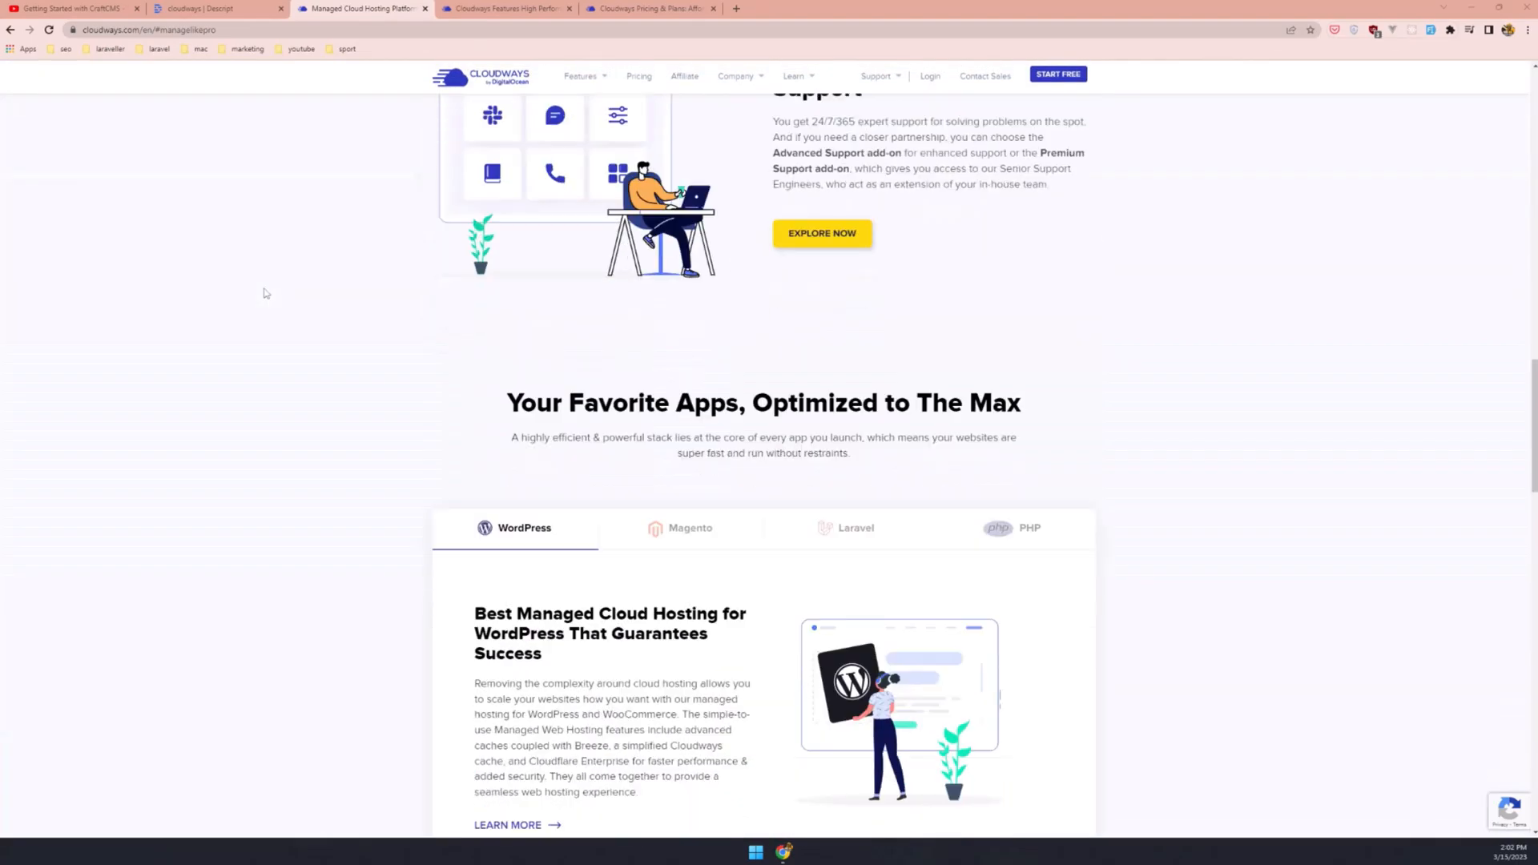
# Move from the Cloudways homepage through the Features page to the Pricing plans page
pyautogui.scroll(-3)
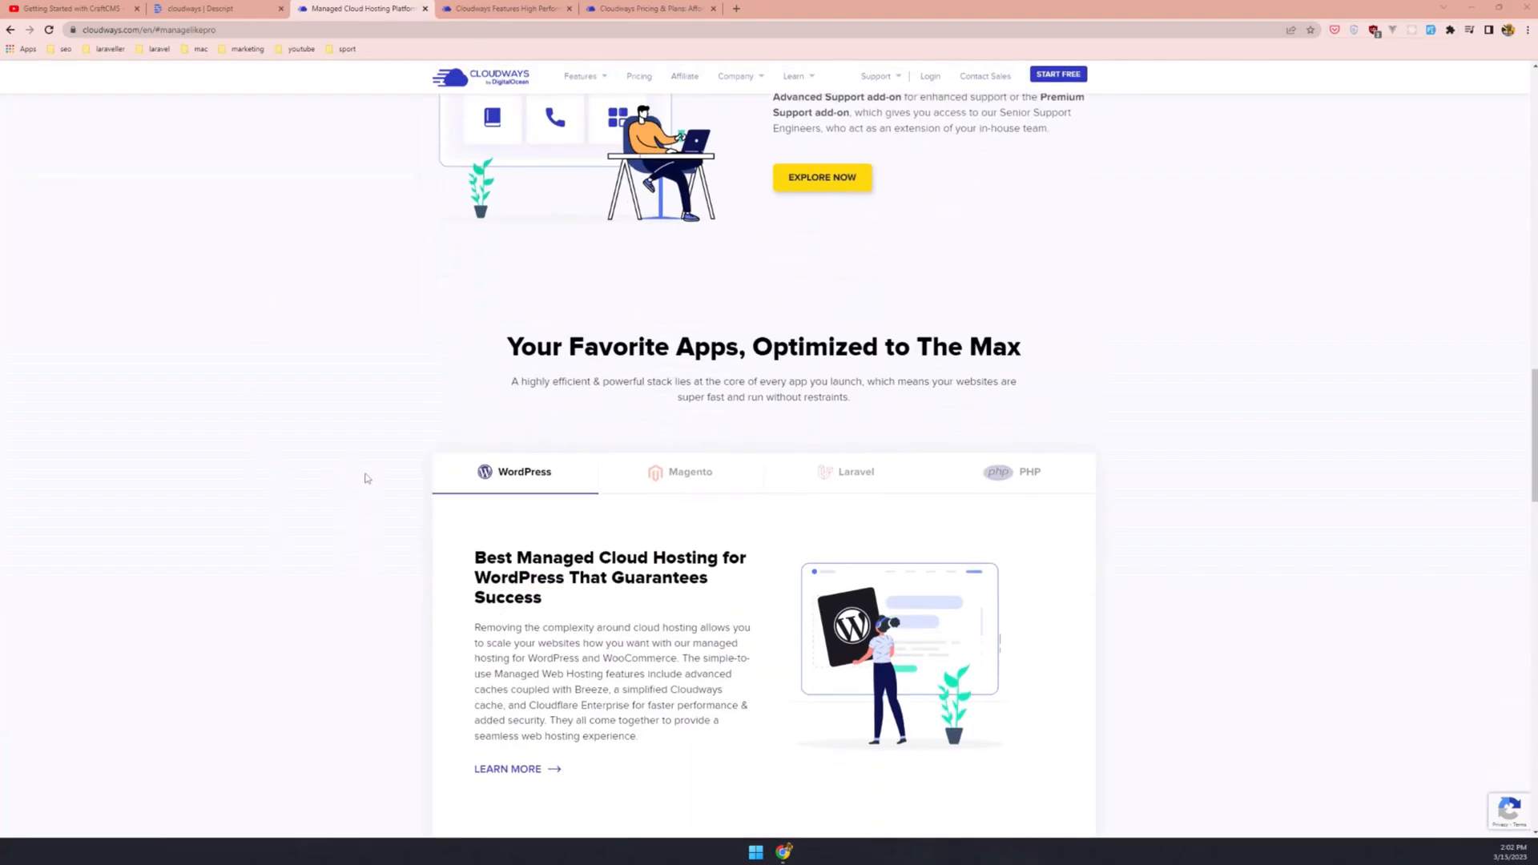
pyautogui.click(508, 8)
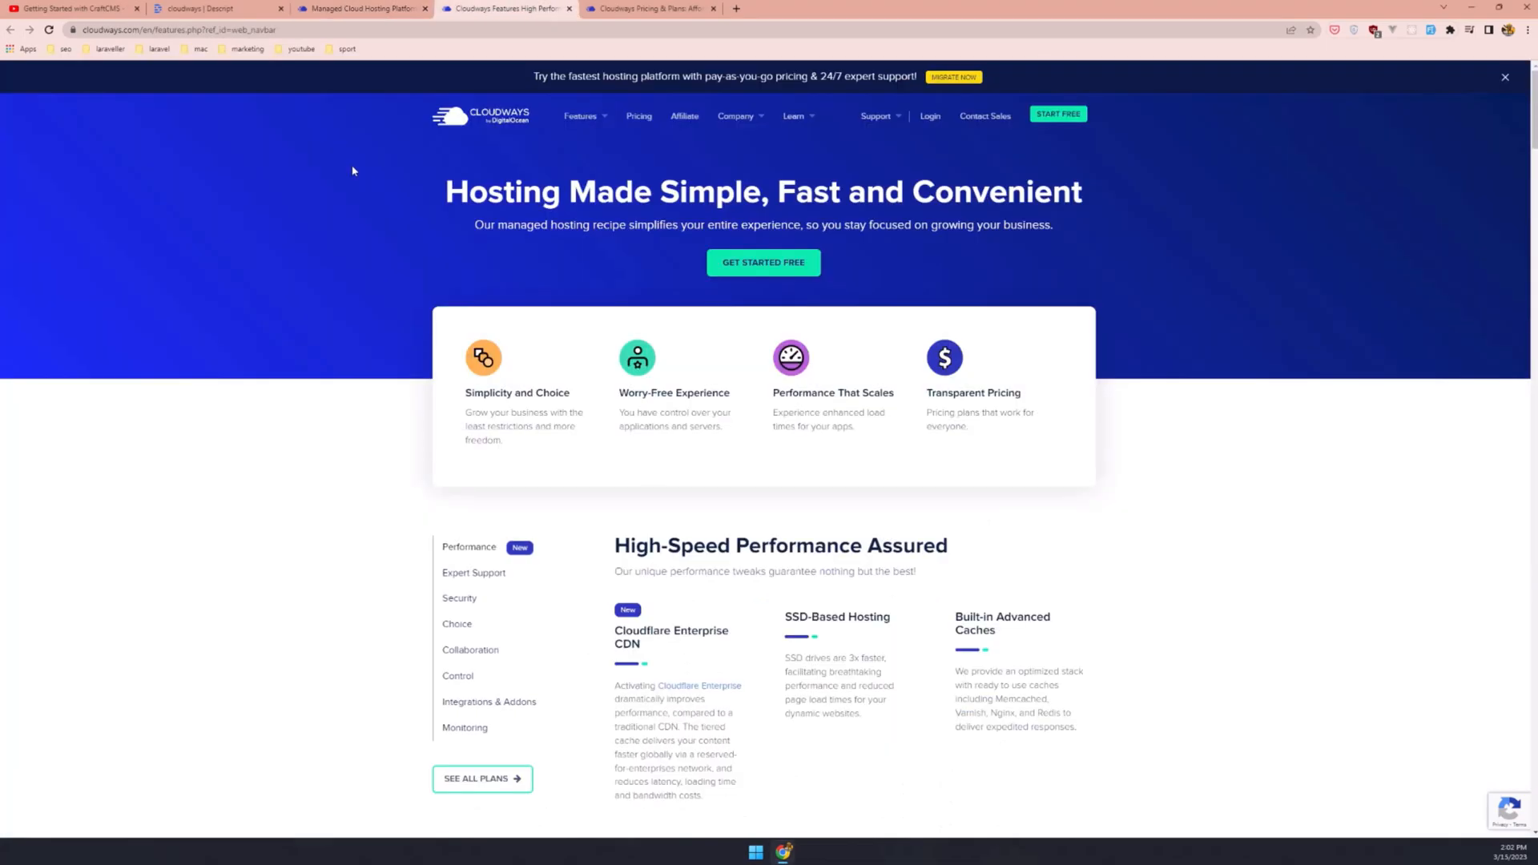
pyautogui.moveTo(349, 251)
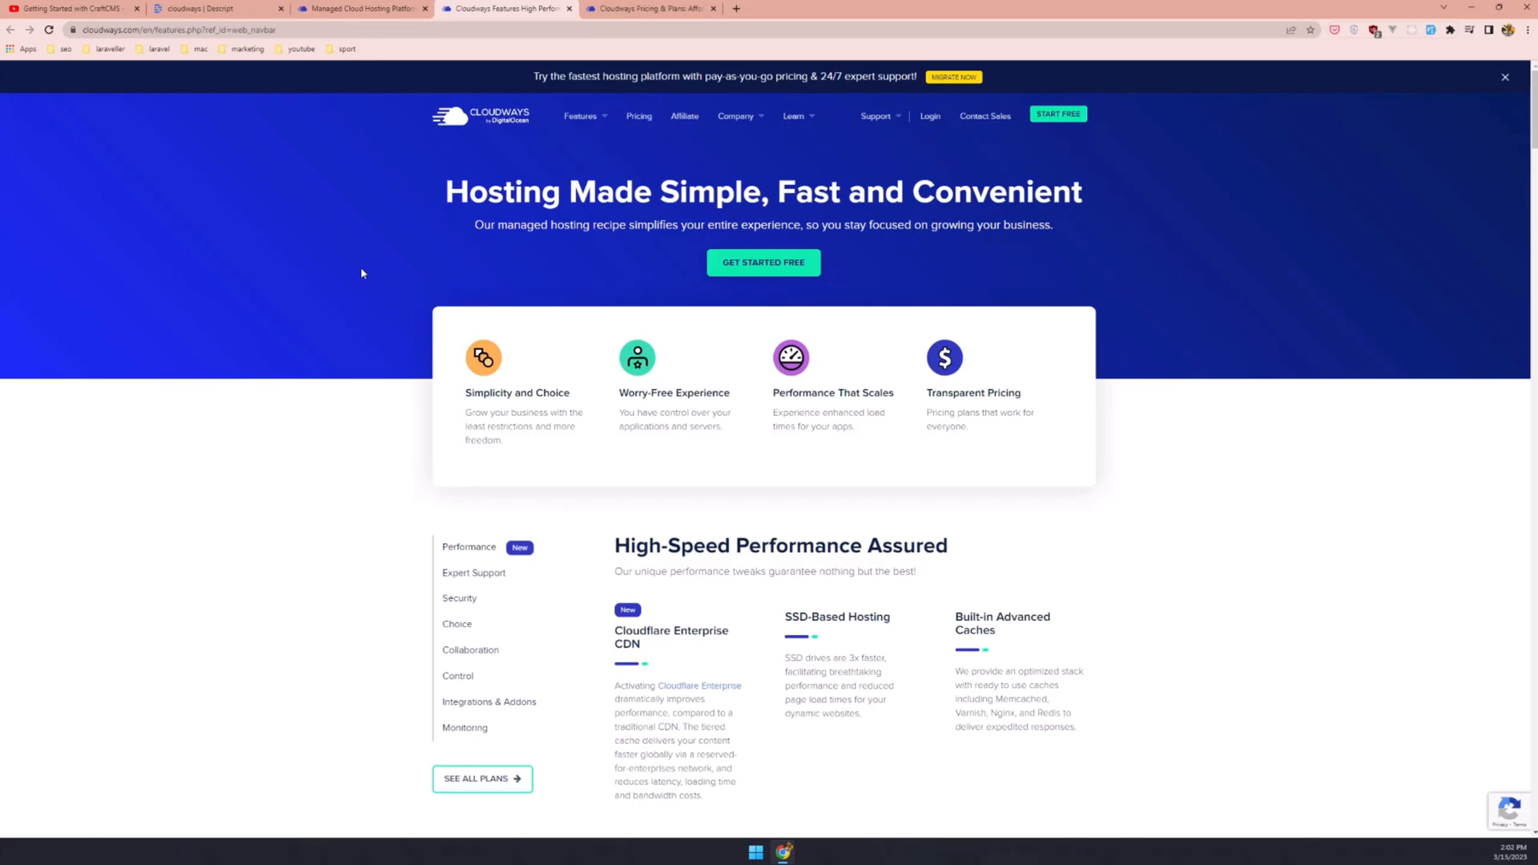
pyautogui.moveTo(386, 300)
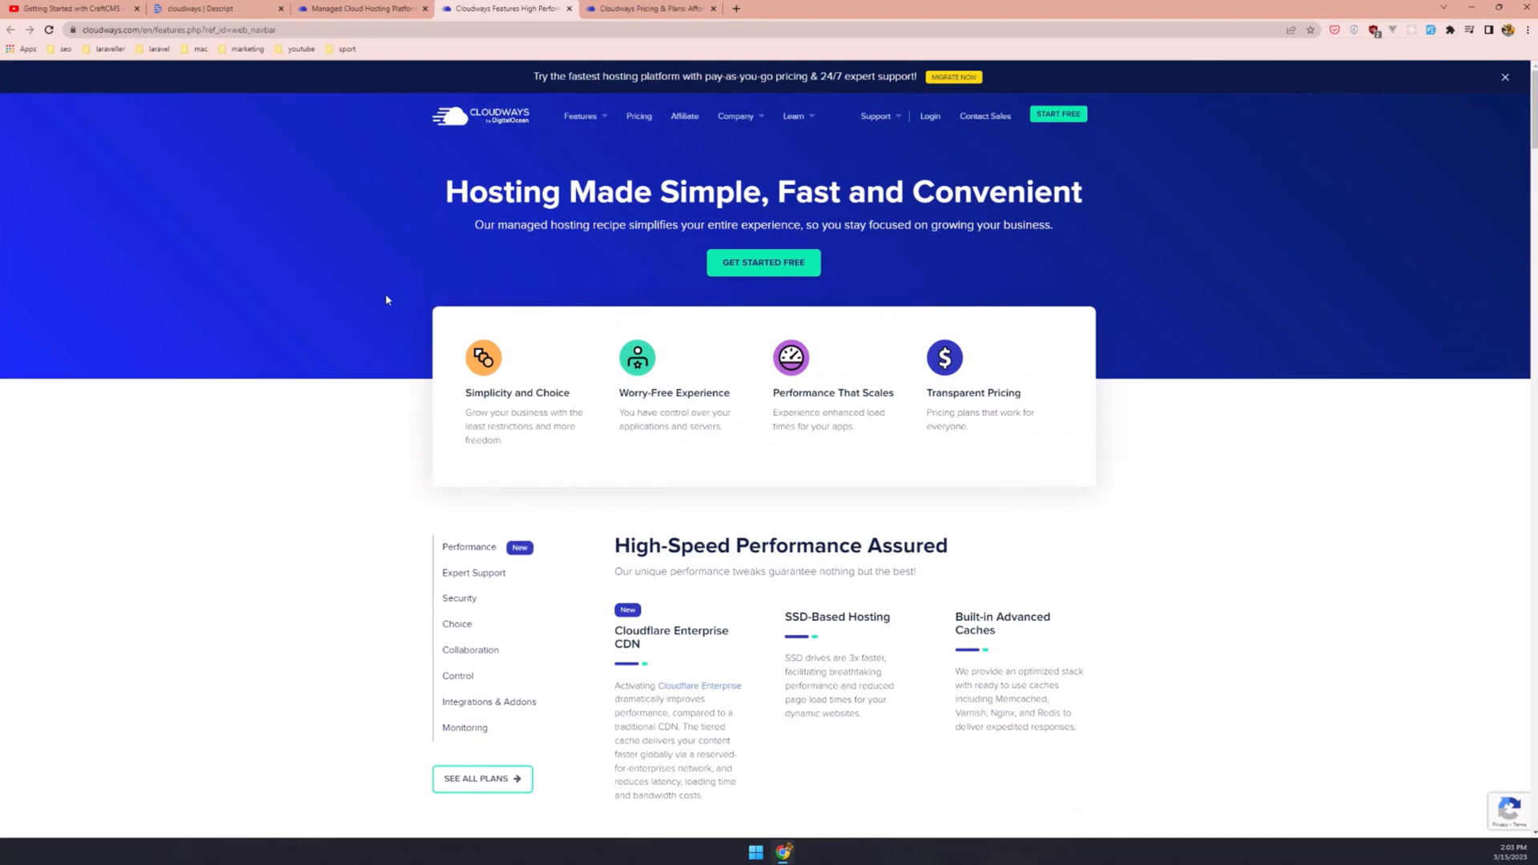
pyautogui.click(650, 8)
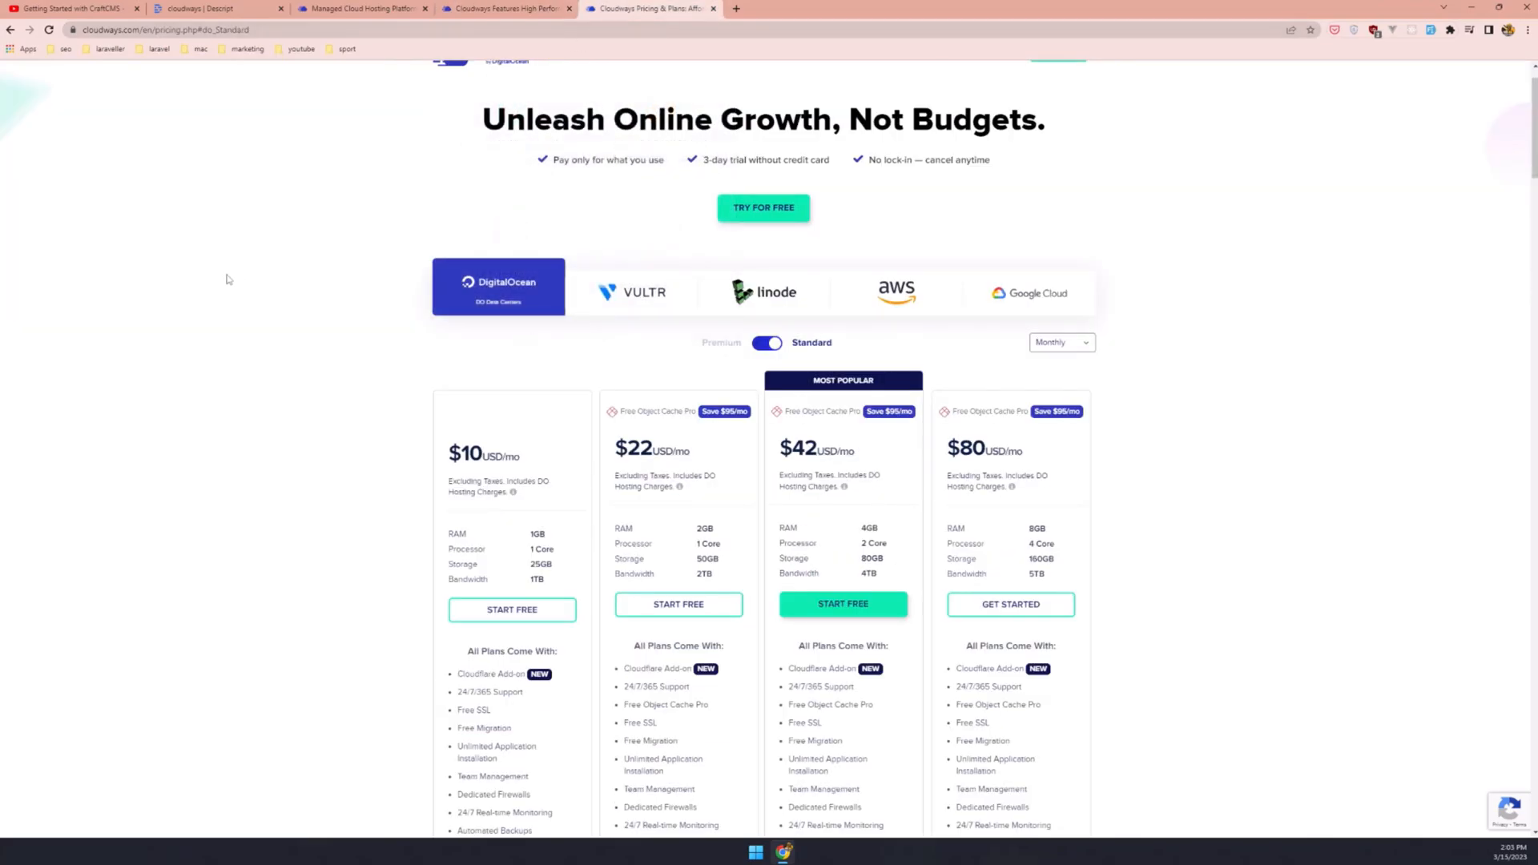
pyautogui.moveTo(471, 299)
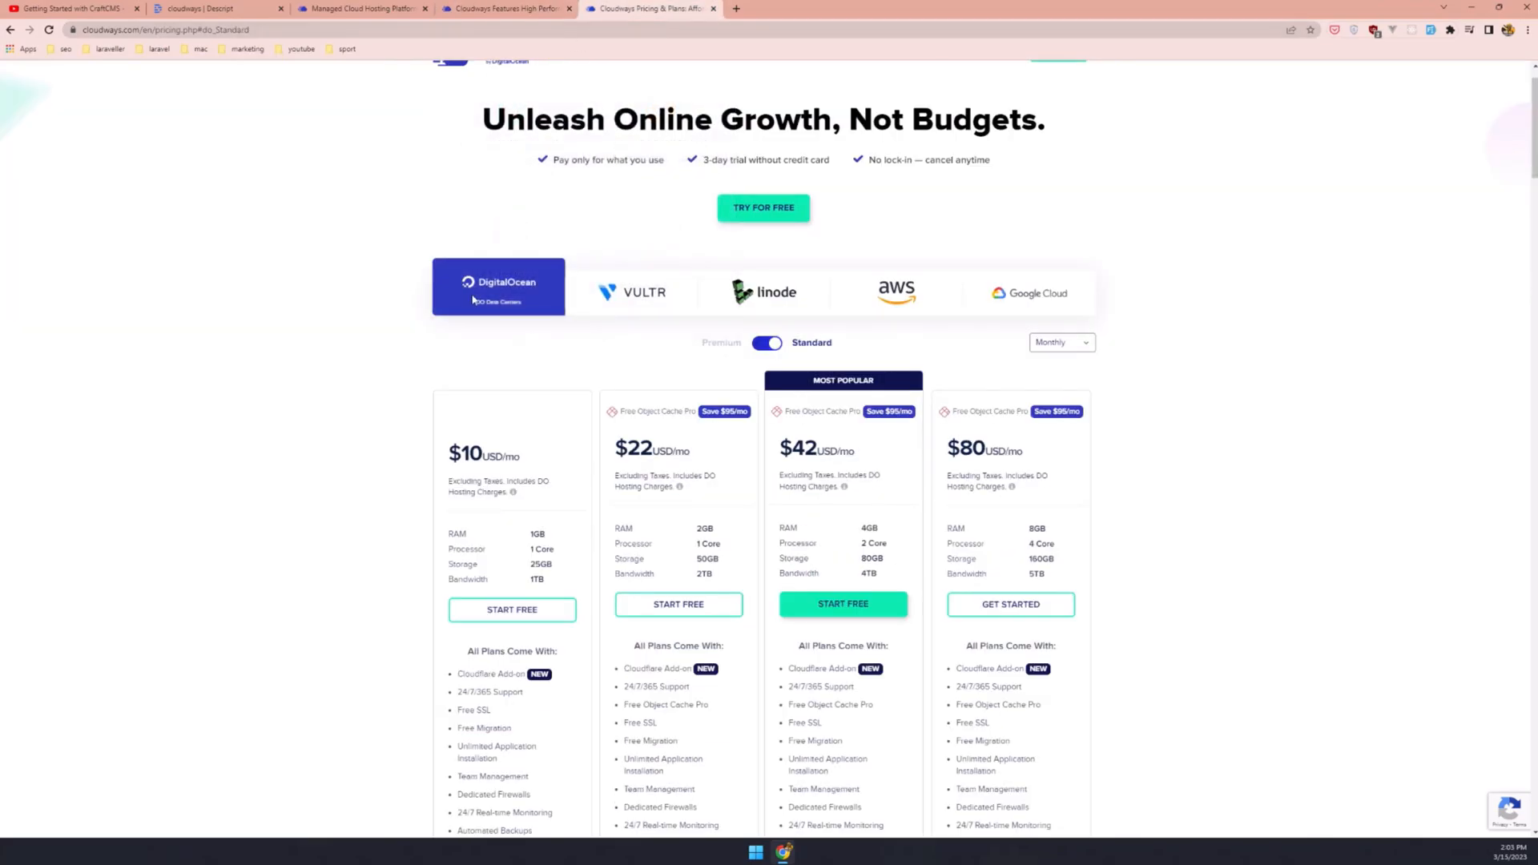
pyautogui.moveTo(369, 316)
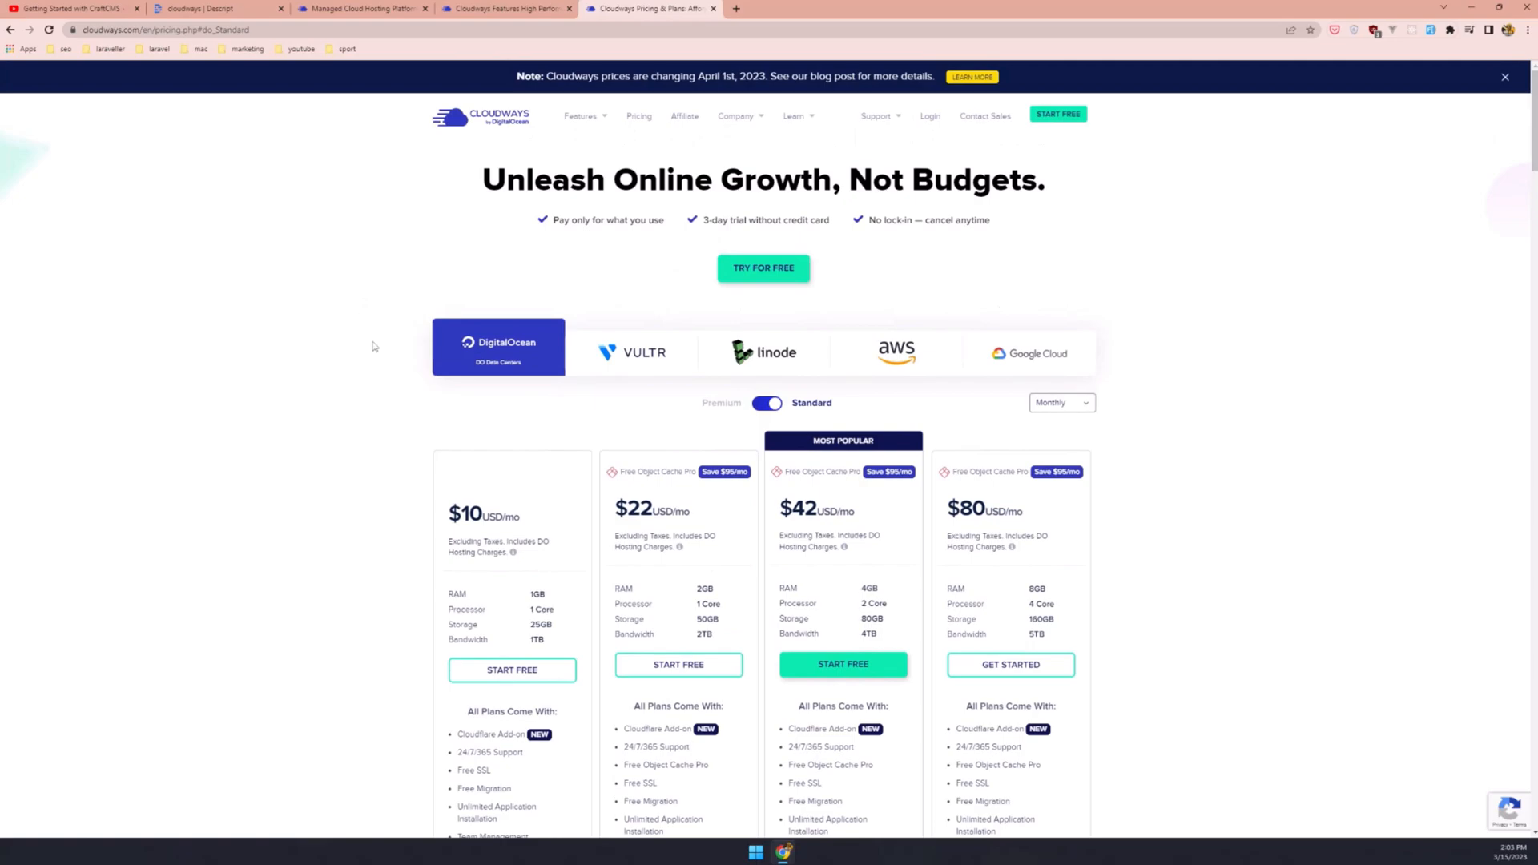
# Read down the pricing plans past the testimonials to the free migration section
pyautogui.scroll(-3)
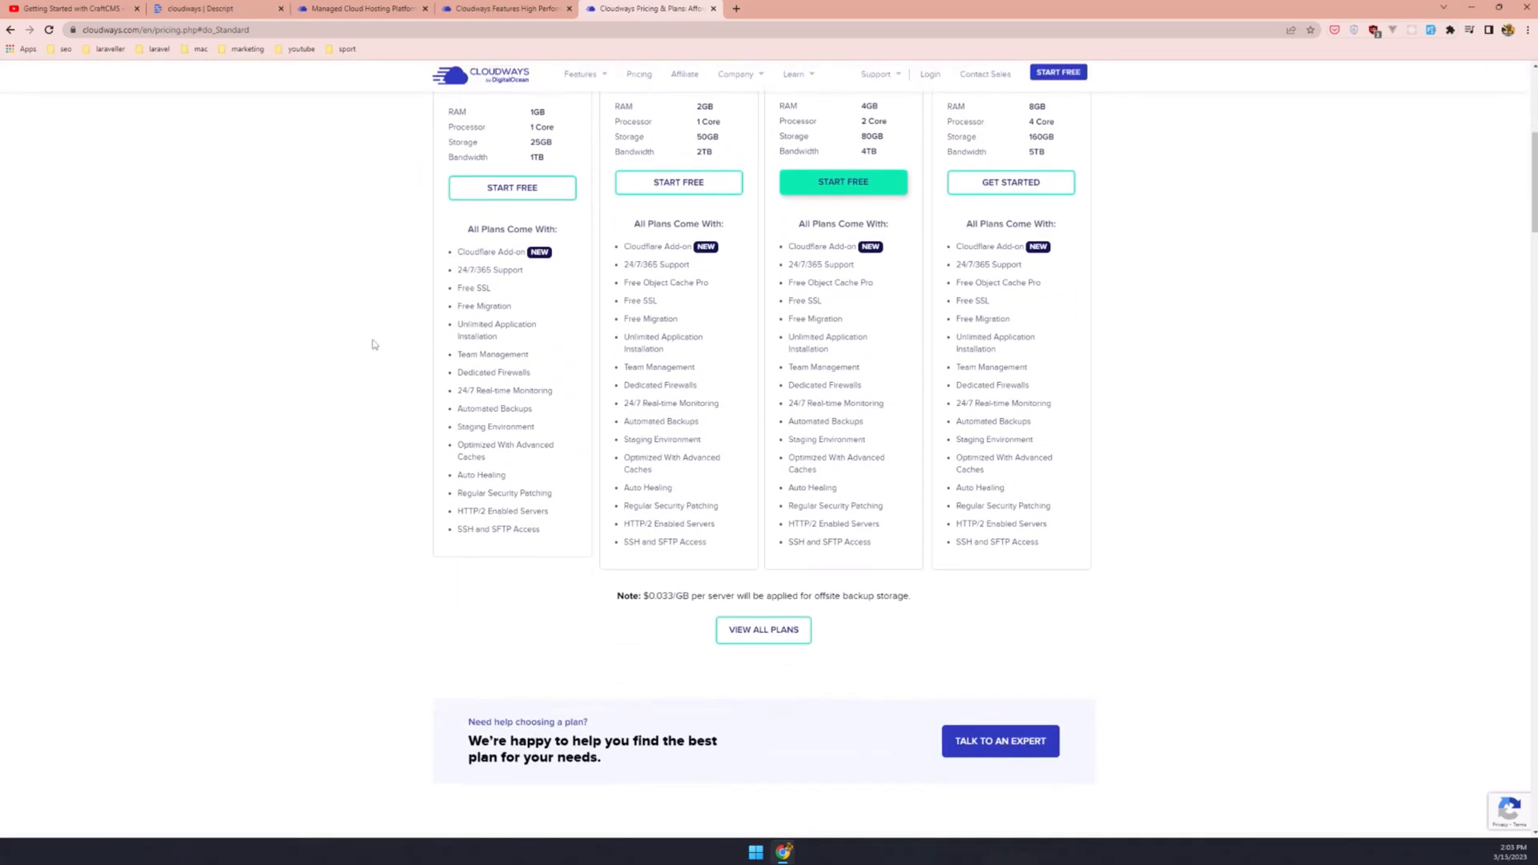
pyautogui.moveTo(360, 326)
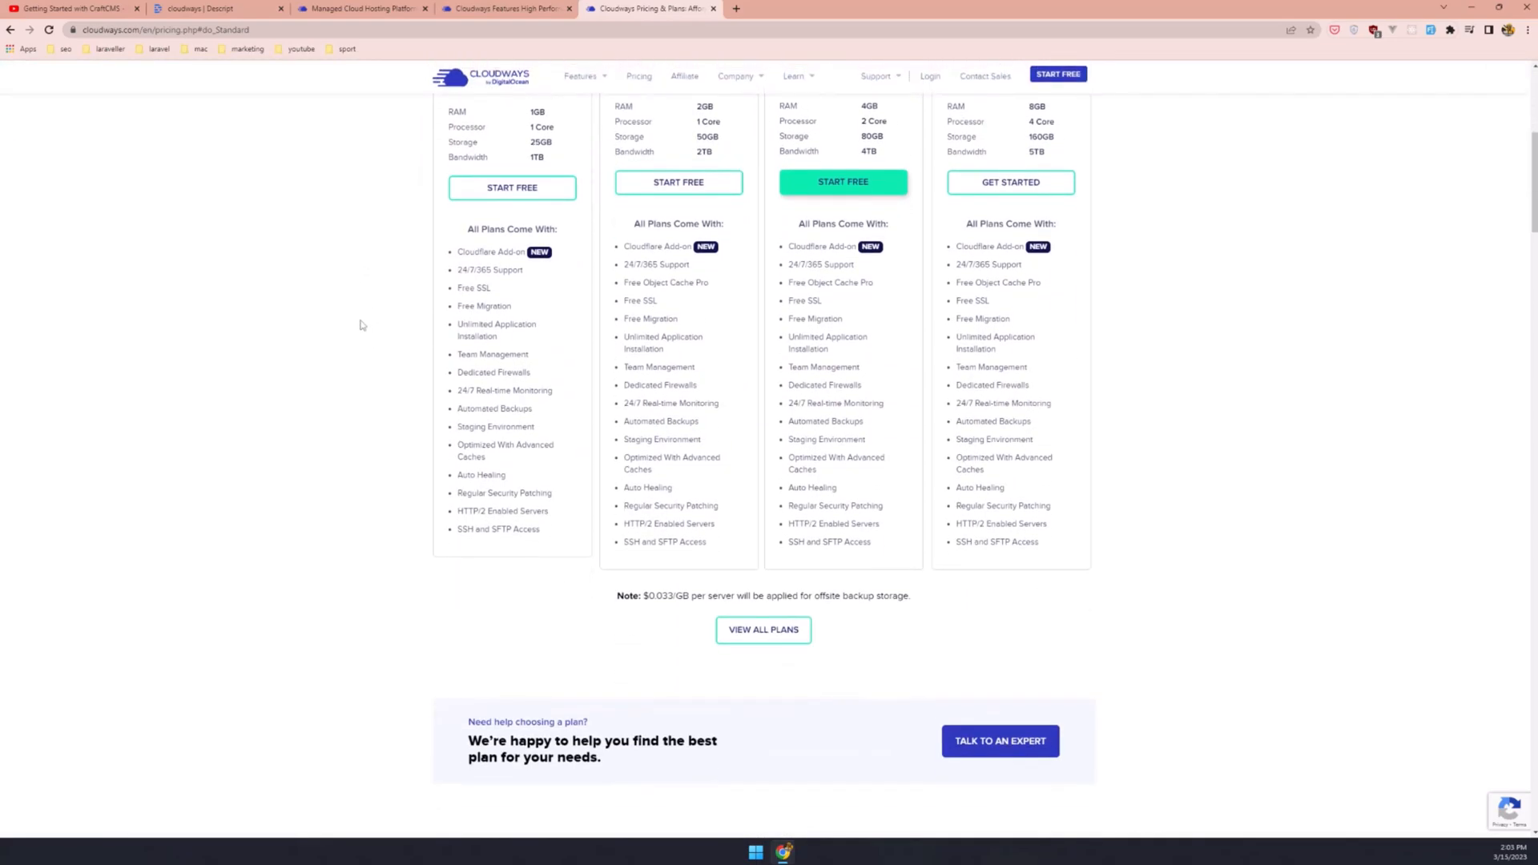
pyautogui.scroll(-3)
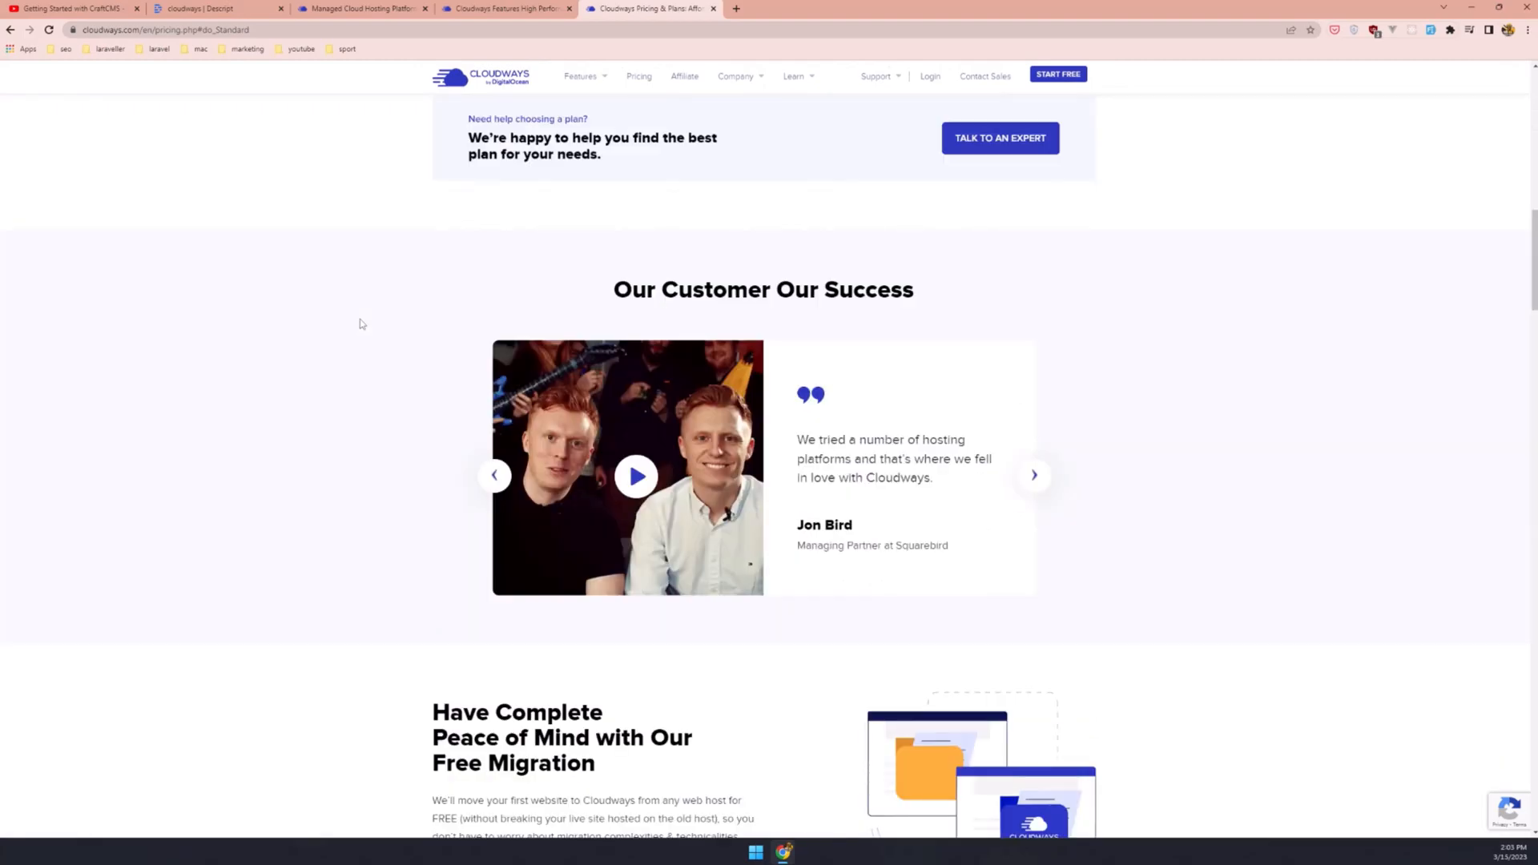
pyautogui.scroll(-3)
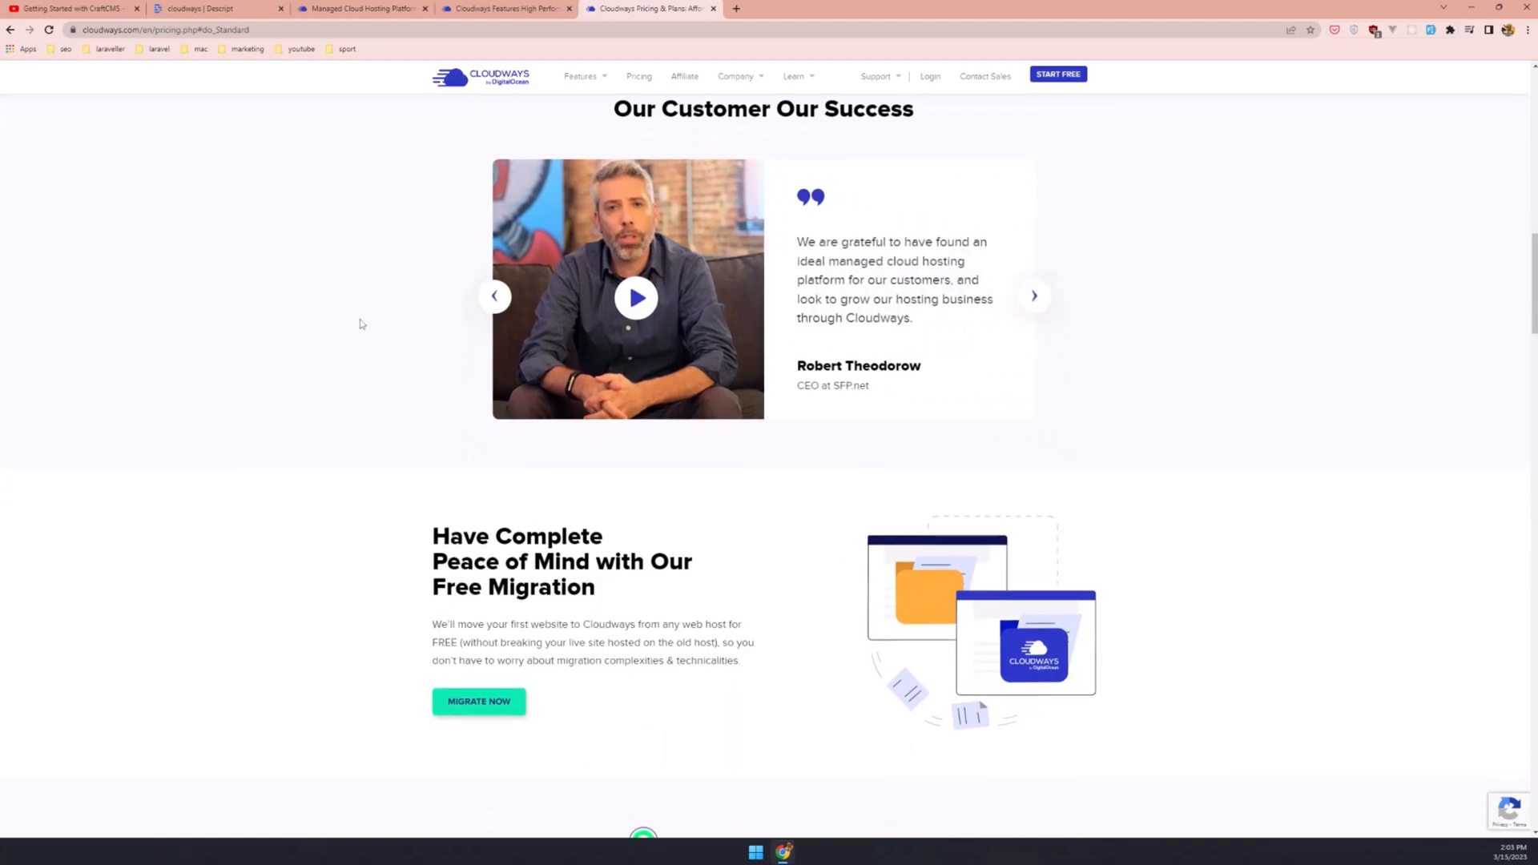
pyautogui.scroll(-3)
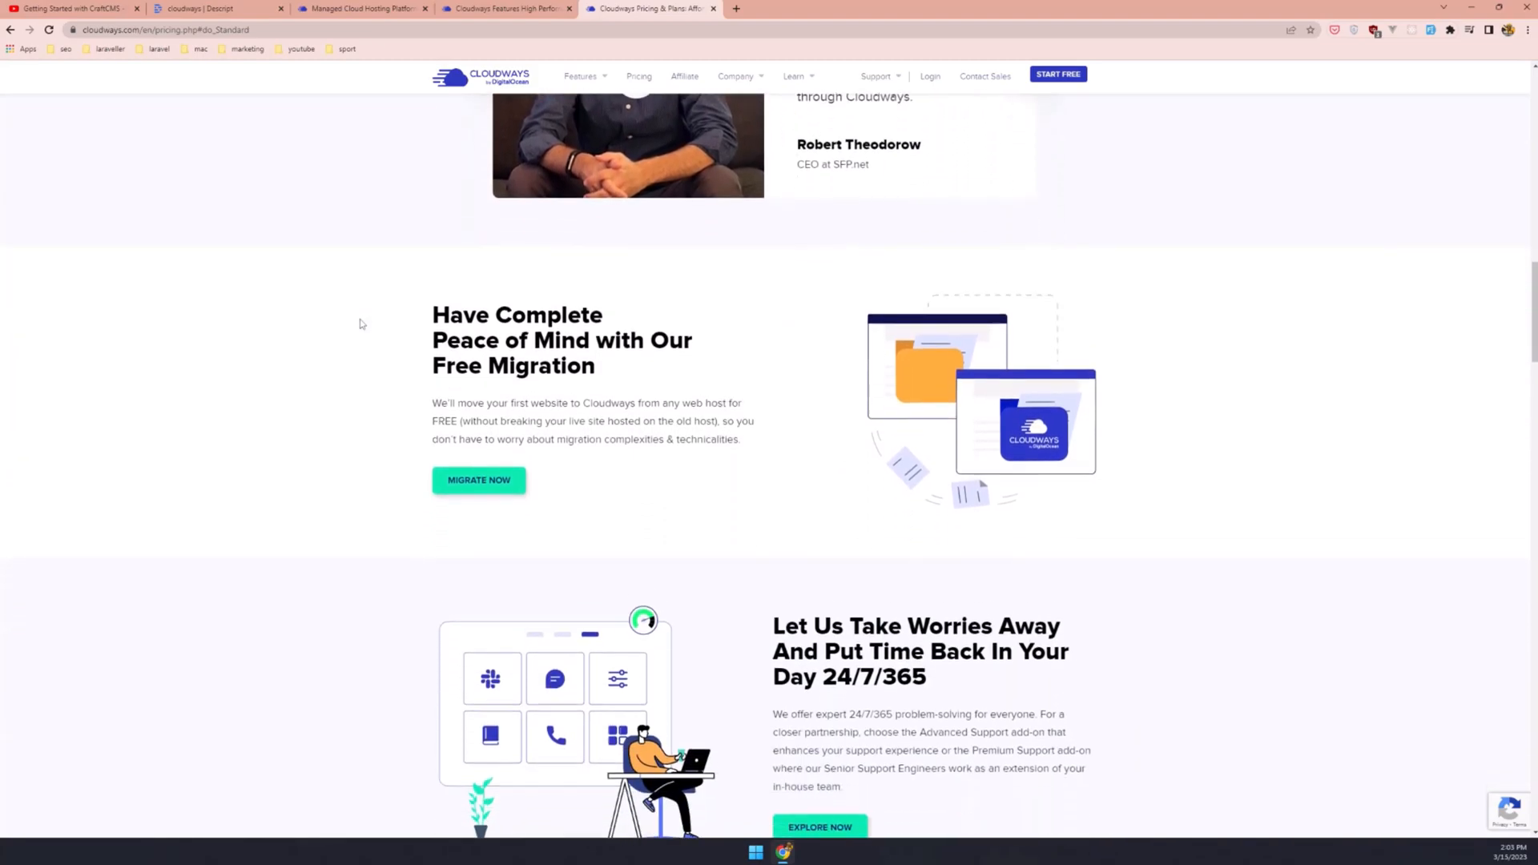
pyautogui.scroll(-3)
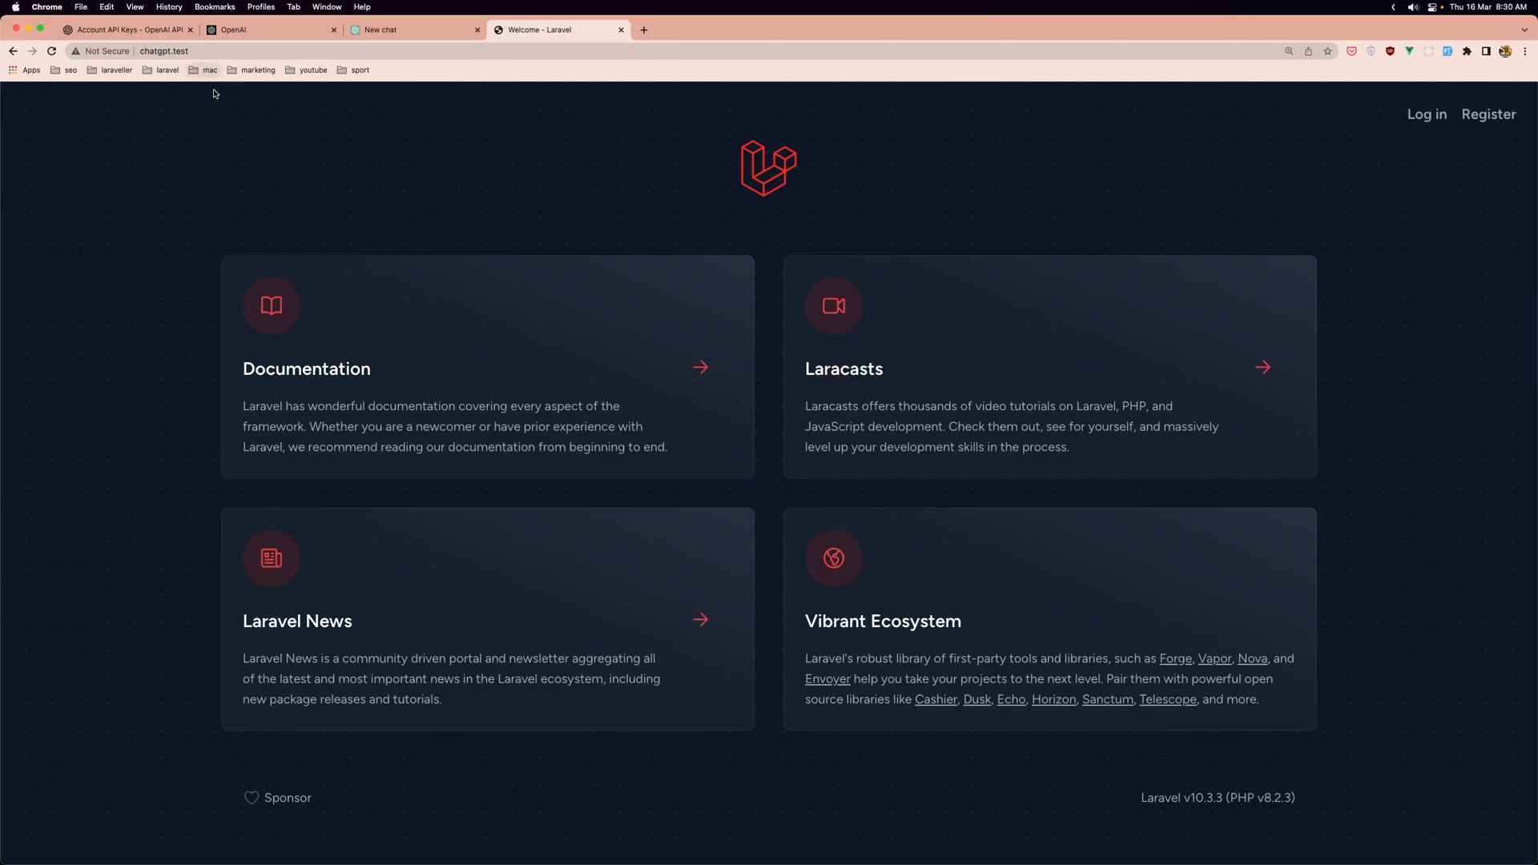
pyautogui.moveTo(1426, 114)
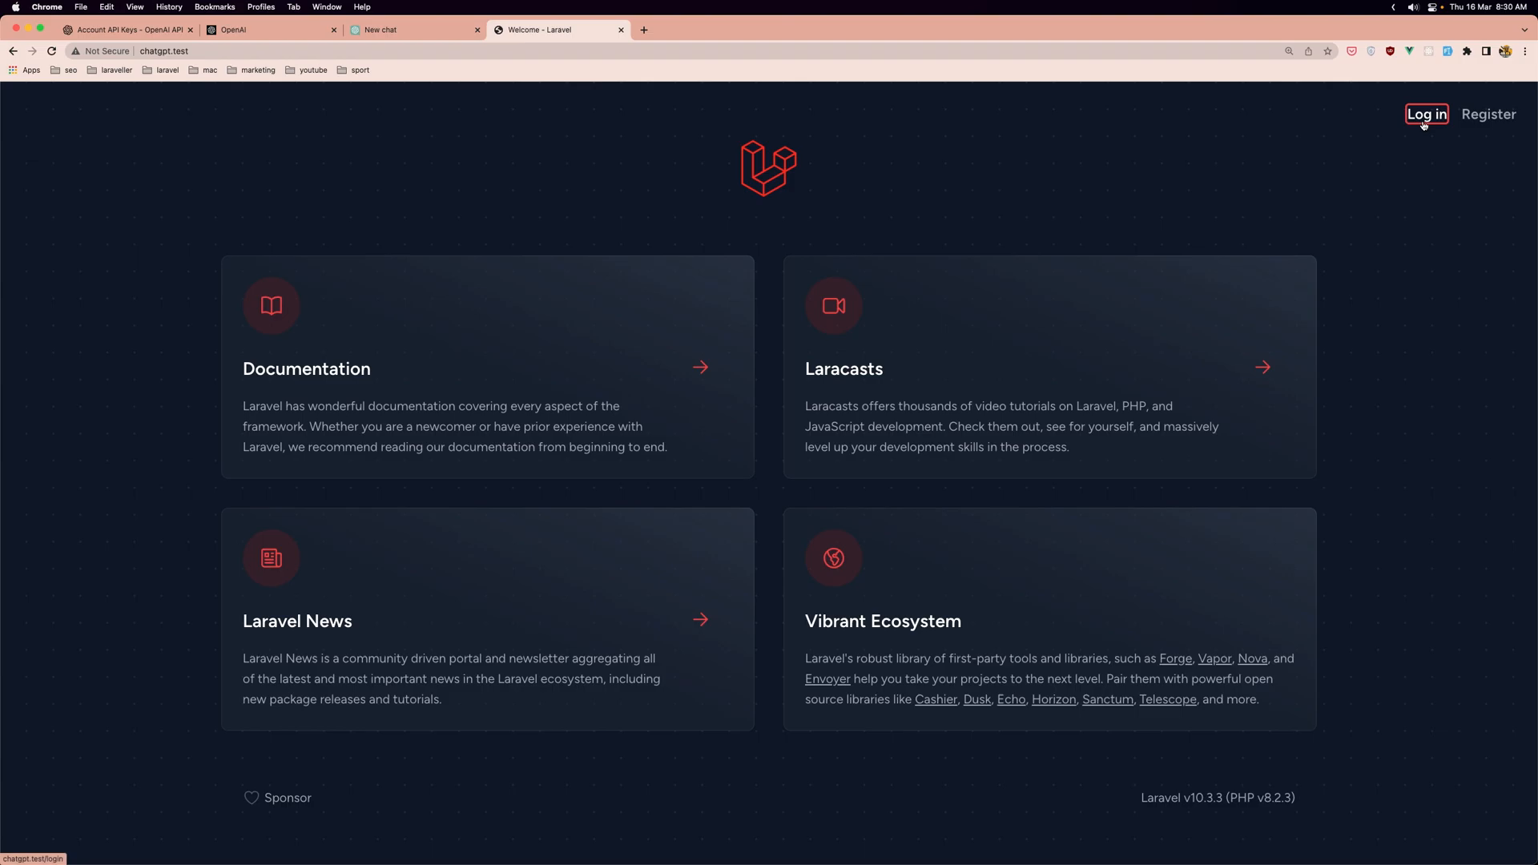
pyautogui.click(1426, 114)
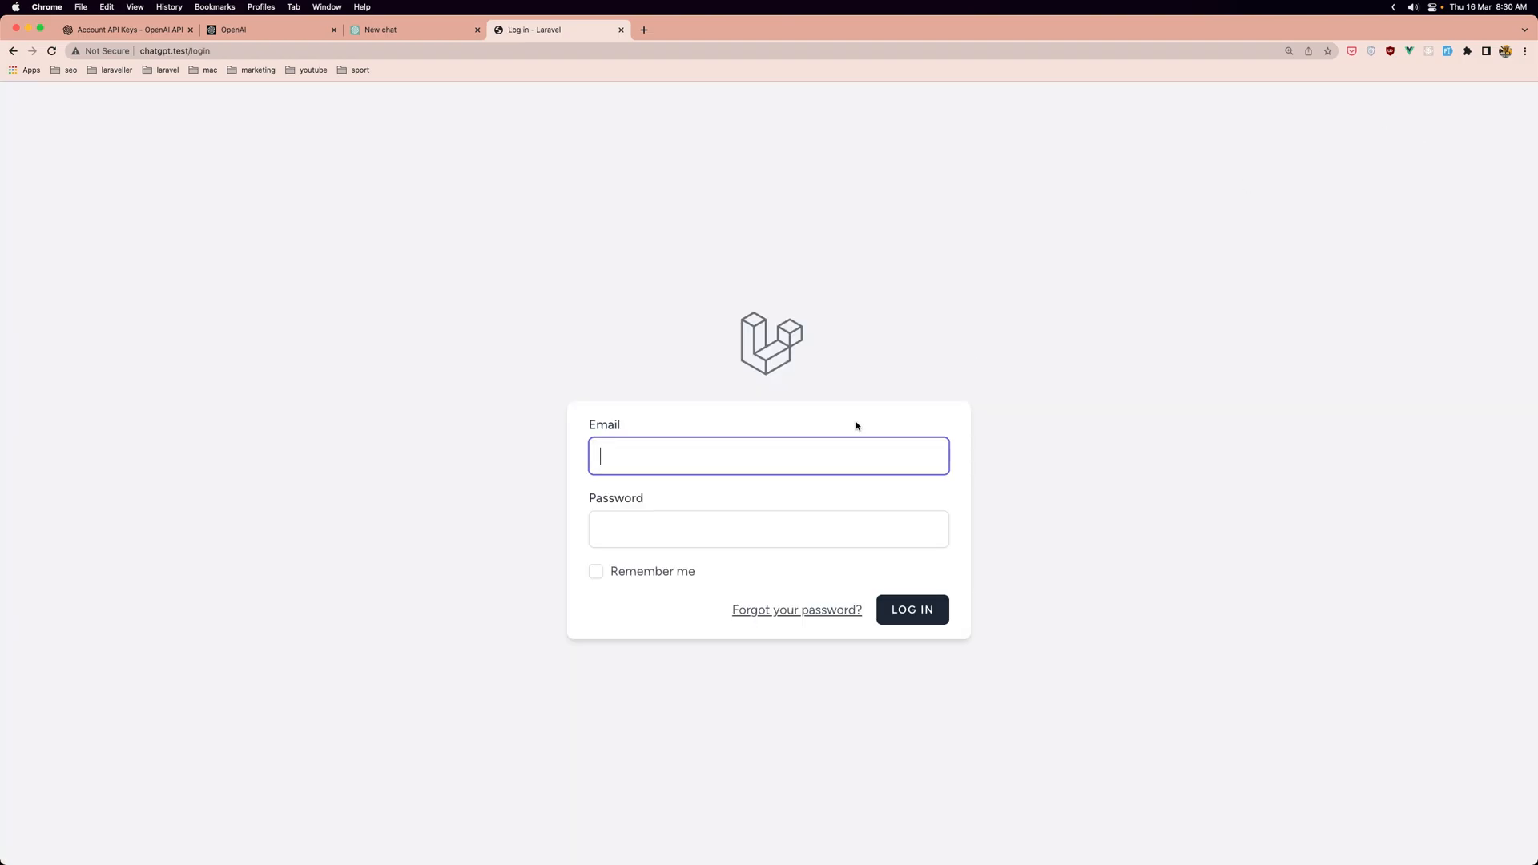
pyautogui.write('test@example.com')
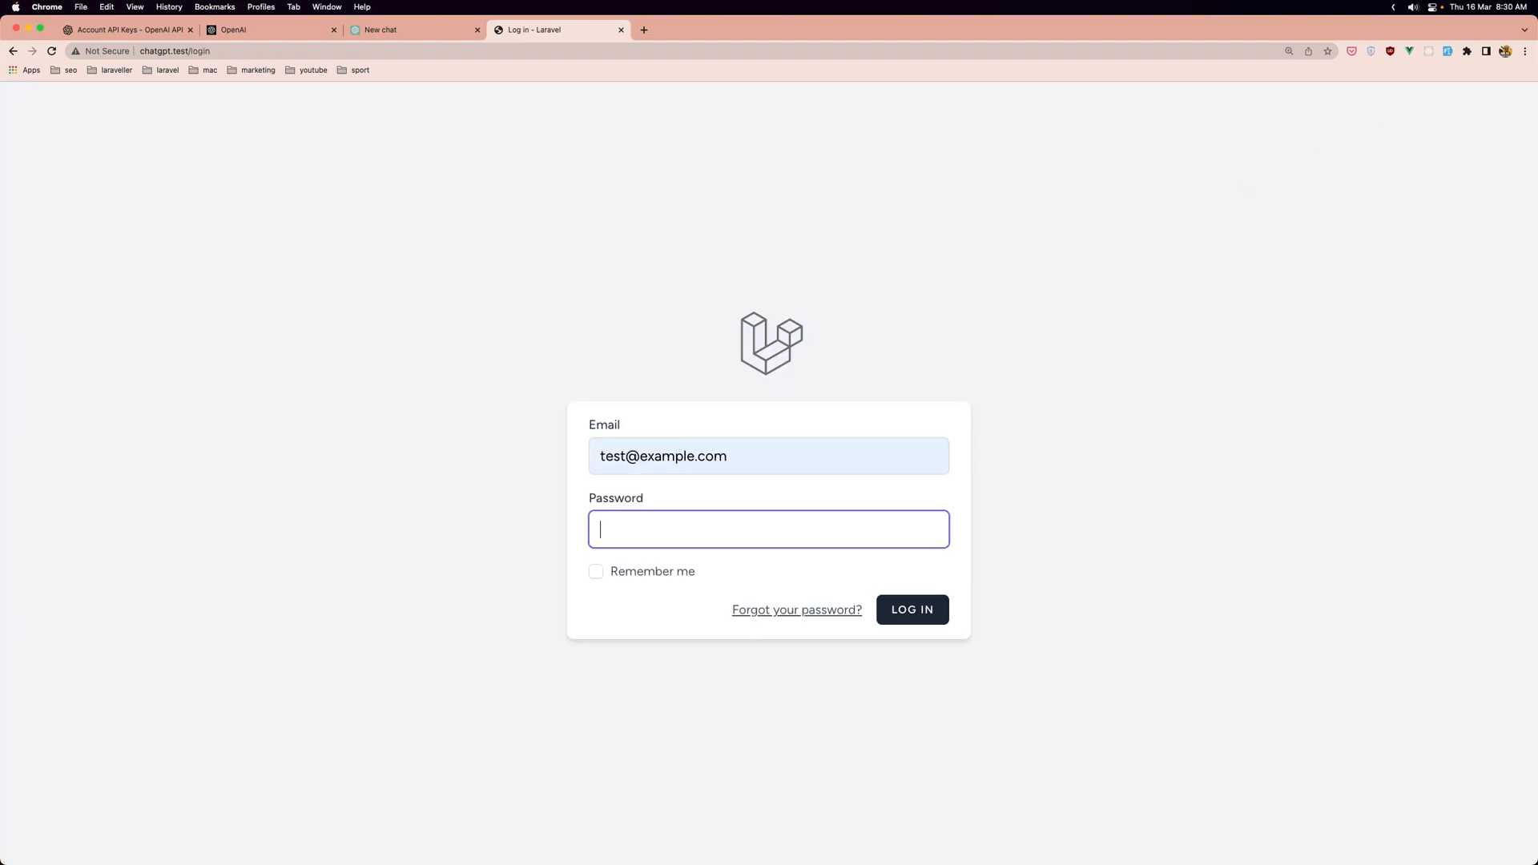
pyautogui.write('••')
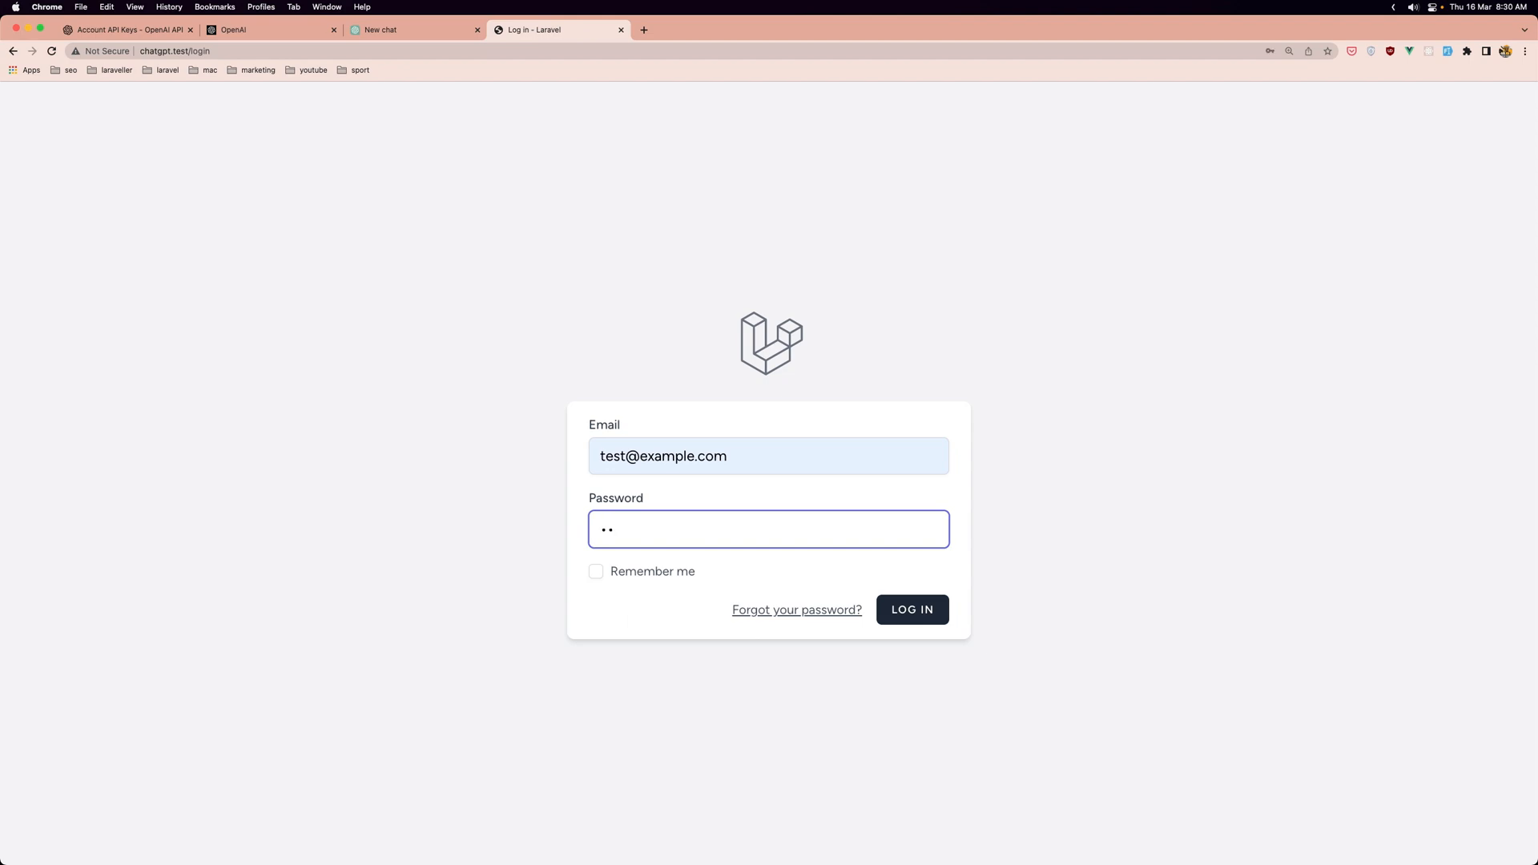
pyautogui.click(911, 608)
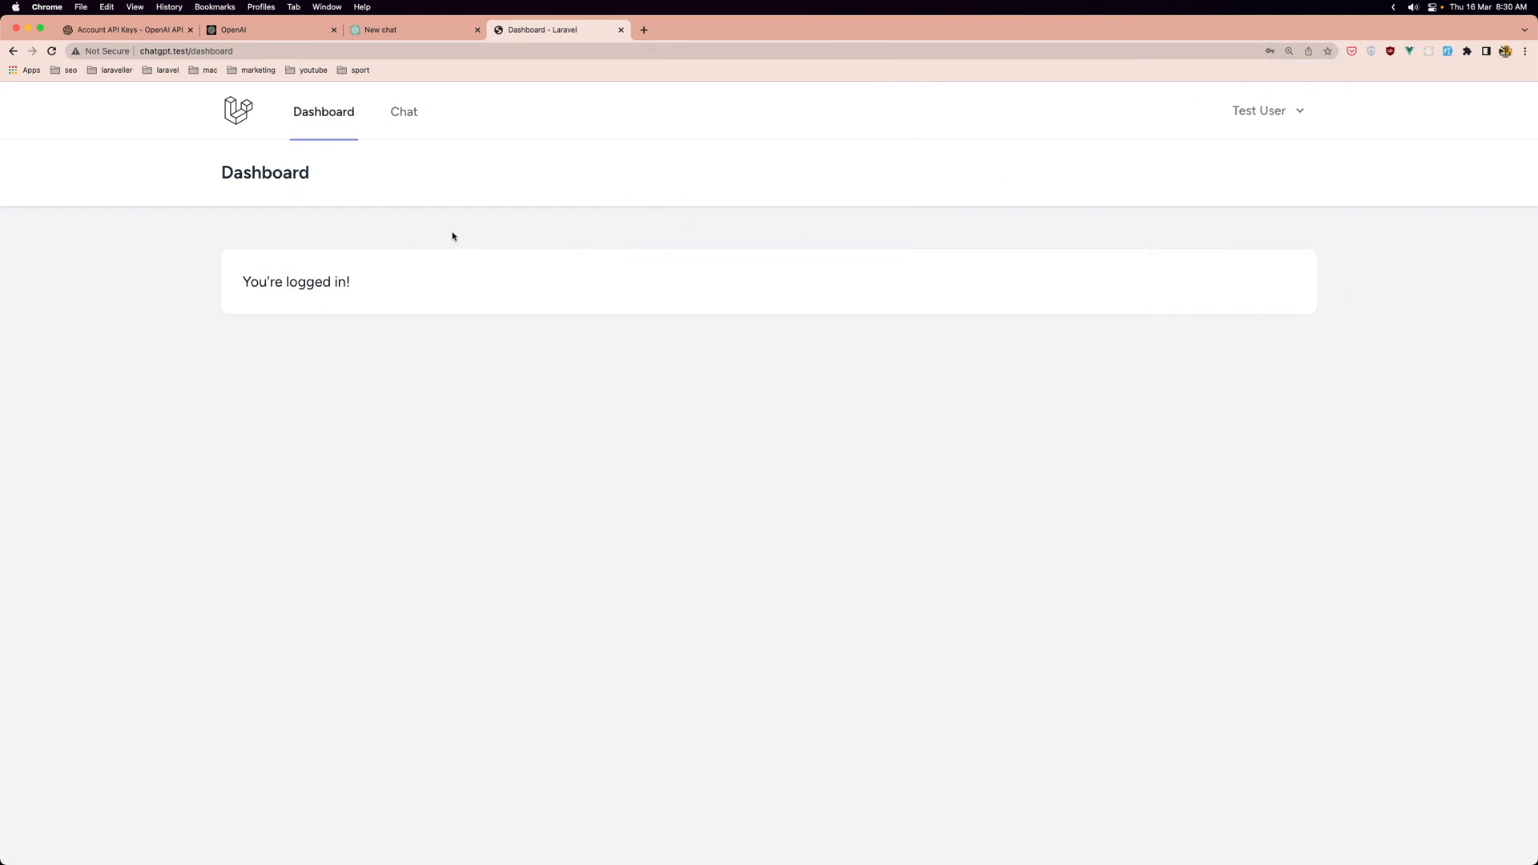
# Go to the Laravel app's Chat page and compare it with the ChatGPT tab
pyautogui.click(402, 29)
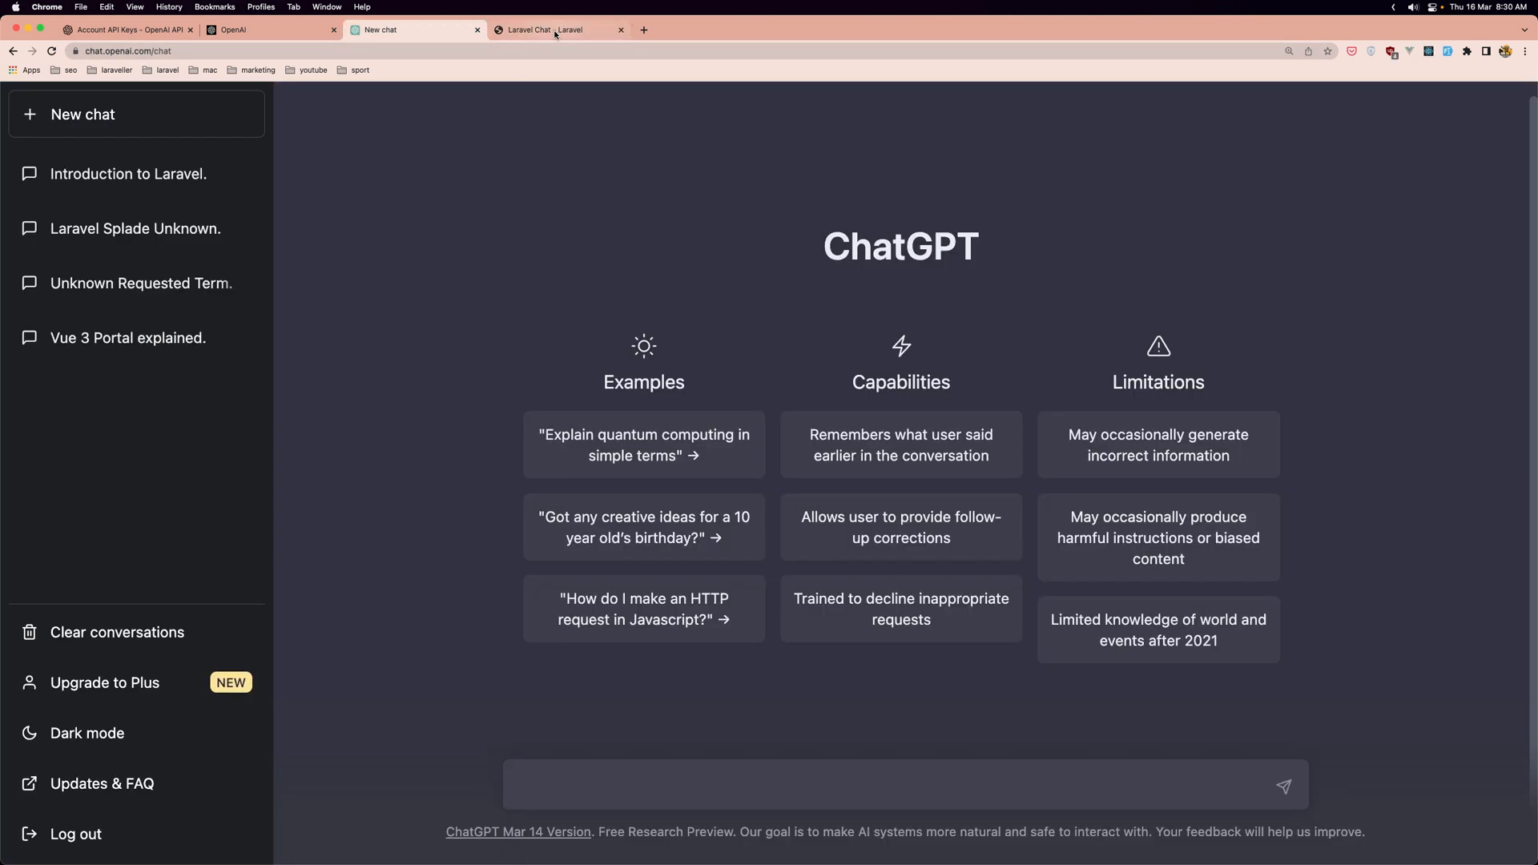
pyautogui.moveTo(141, 283)
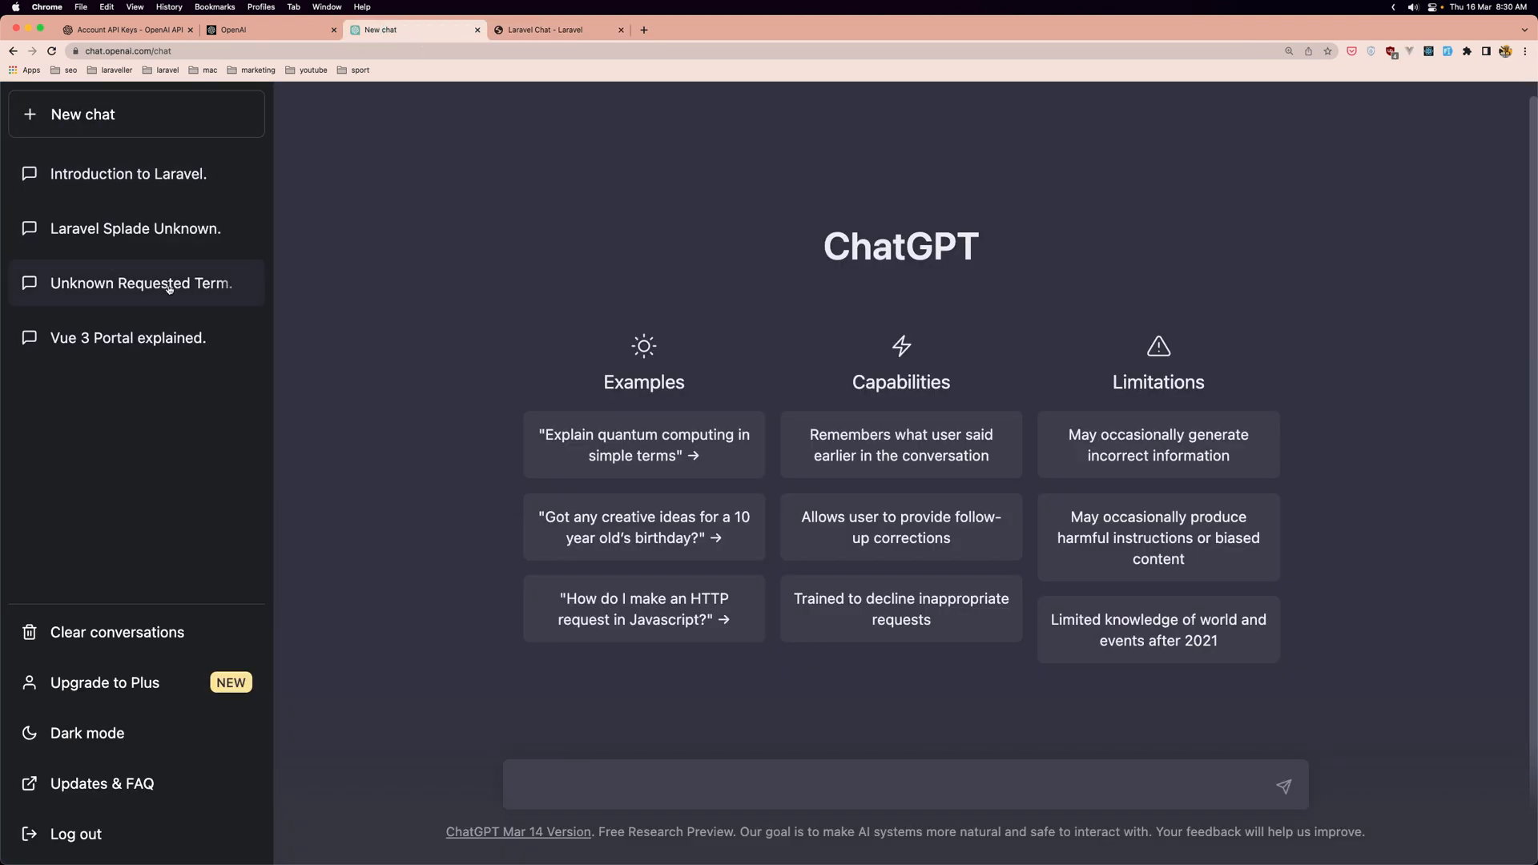
pyautogui.click(558, 29)
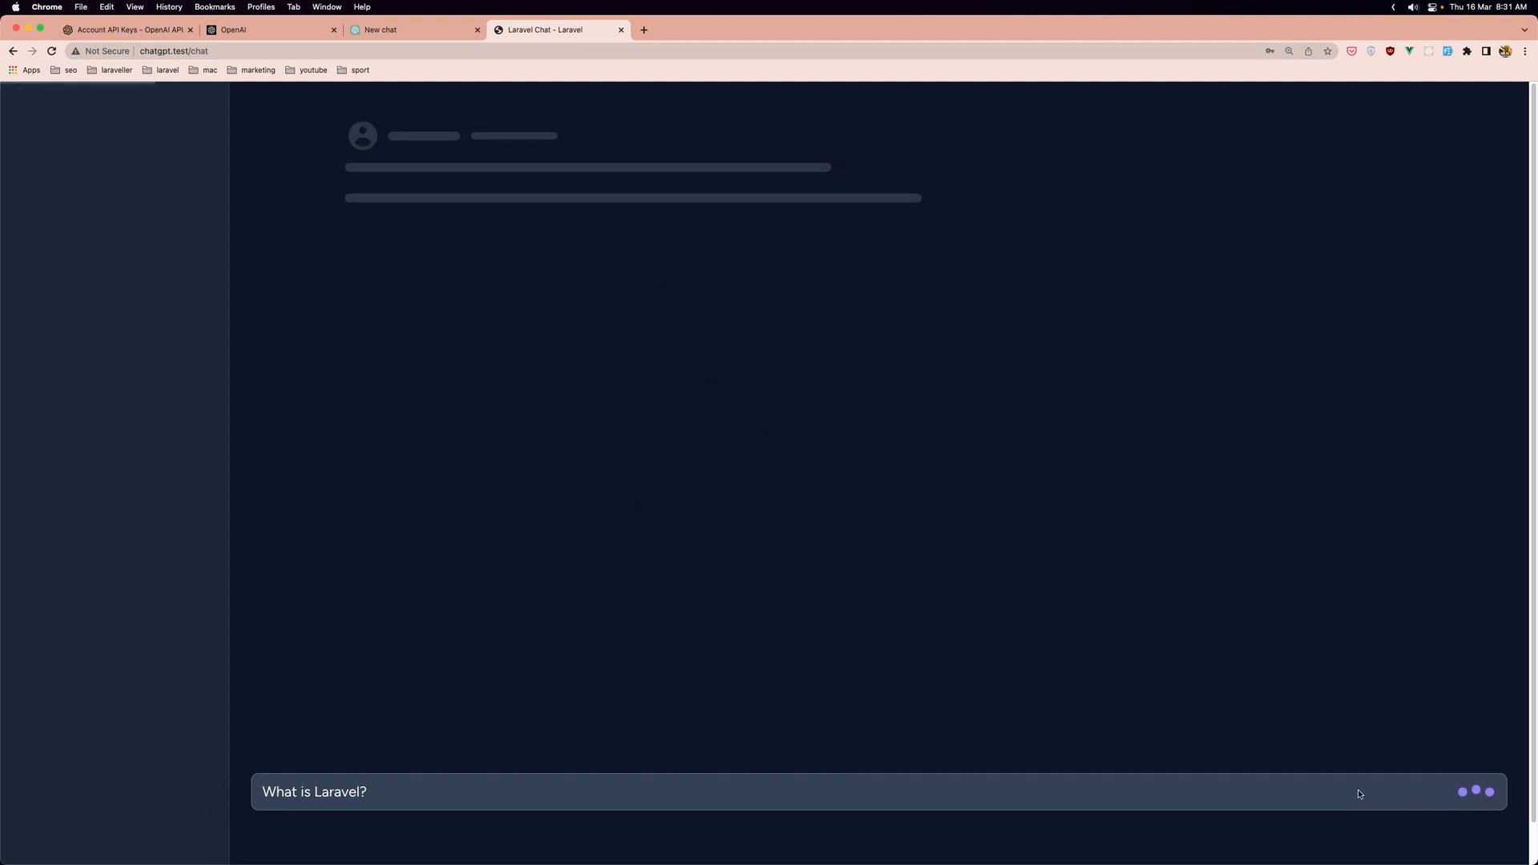
pyautogui.moveTo(473, 815)
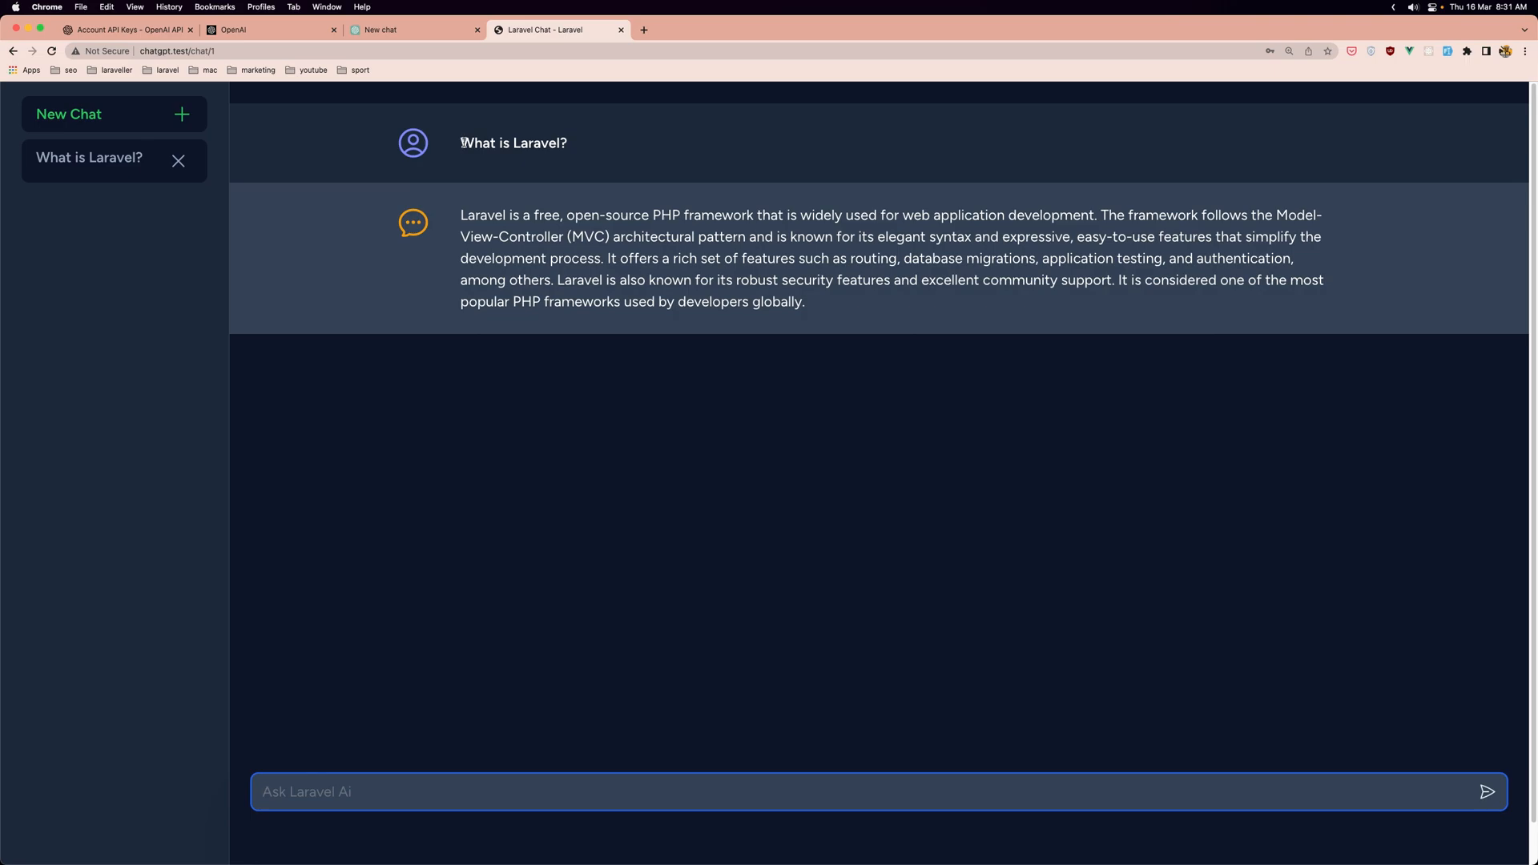
# Select the submitted question 'What is Laravel?' above its loaded answer
pyautogui.doubleClick(512, 143)
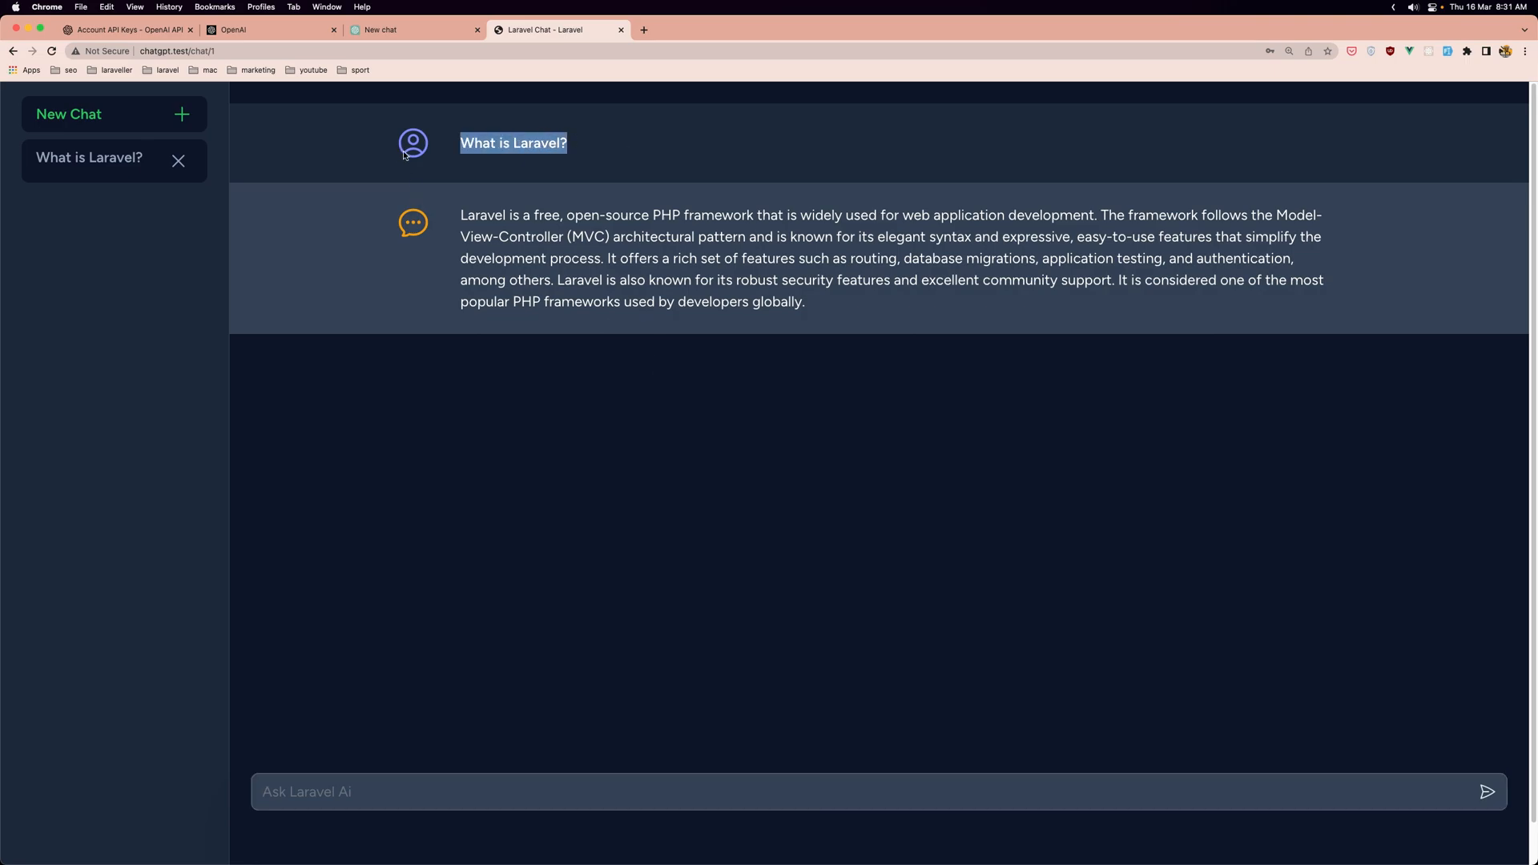
pyautogui.moveTo(488, 216)
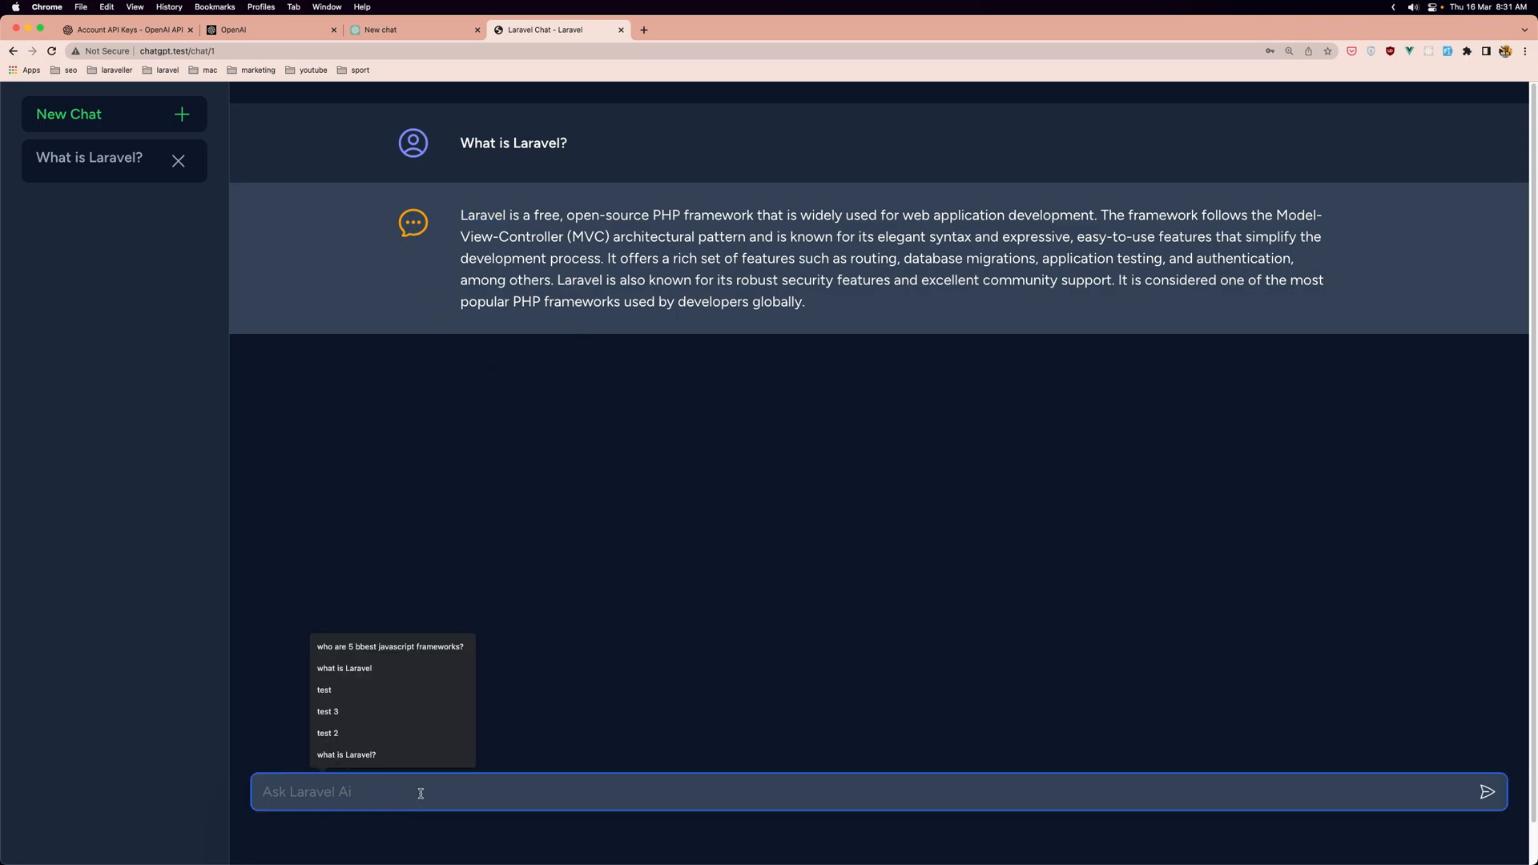
# Ask the follow-up 'What is Vuejs?' in the same chat and review its answer
pyautogui.write('What is')
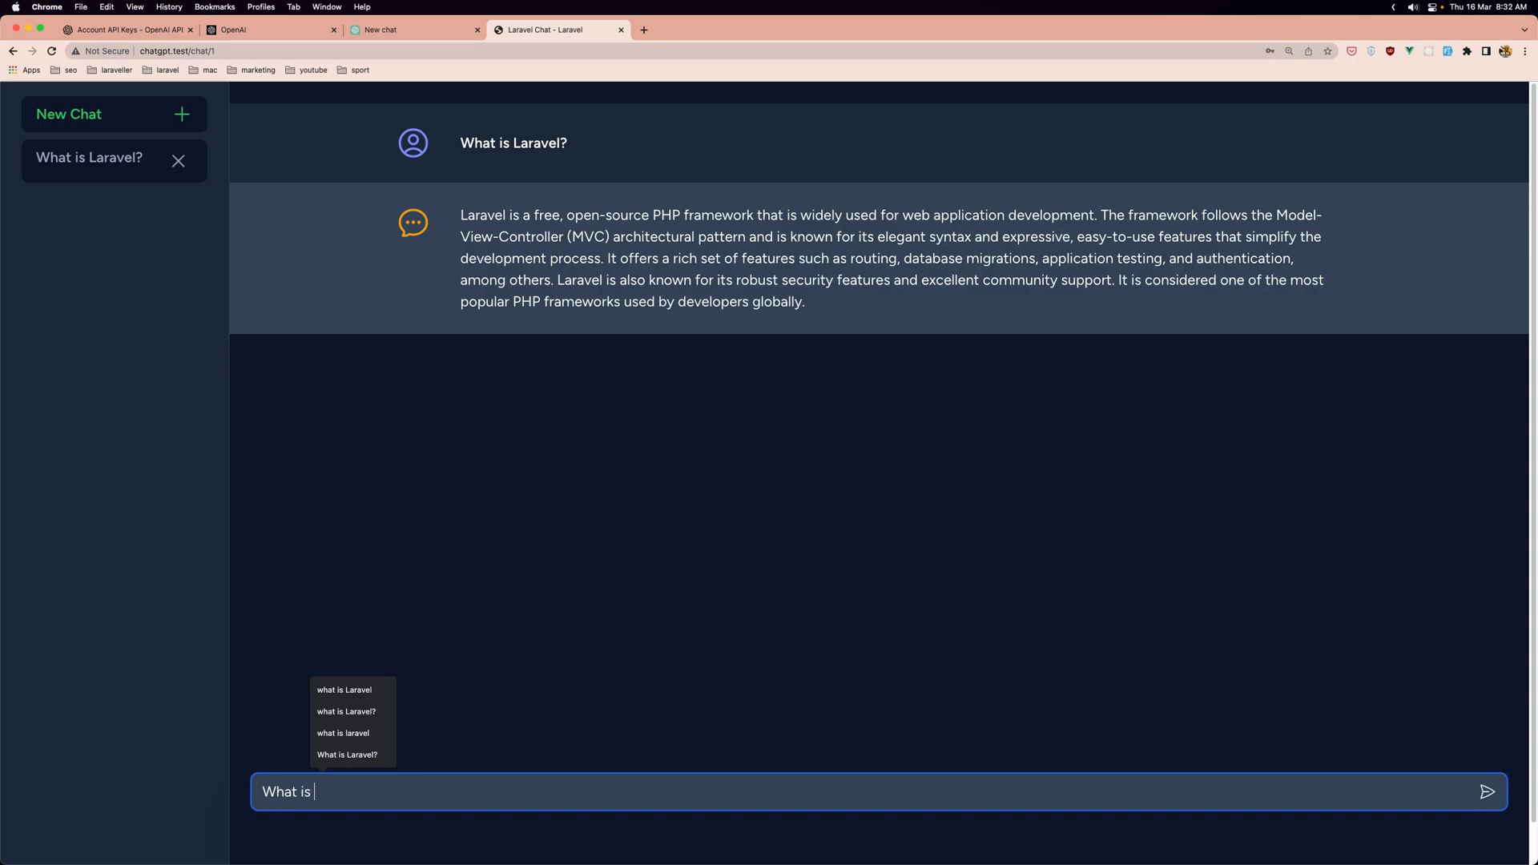
pyautogui.write('Vuejs')
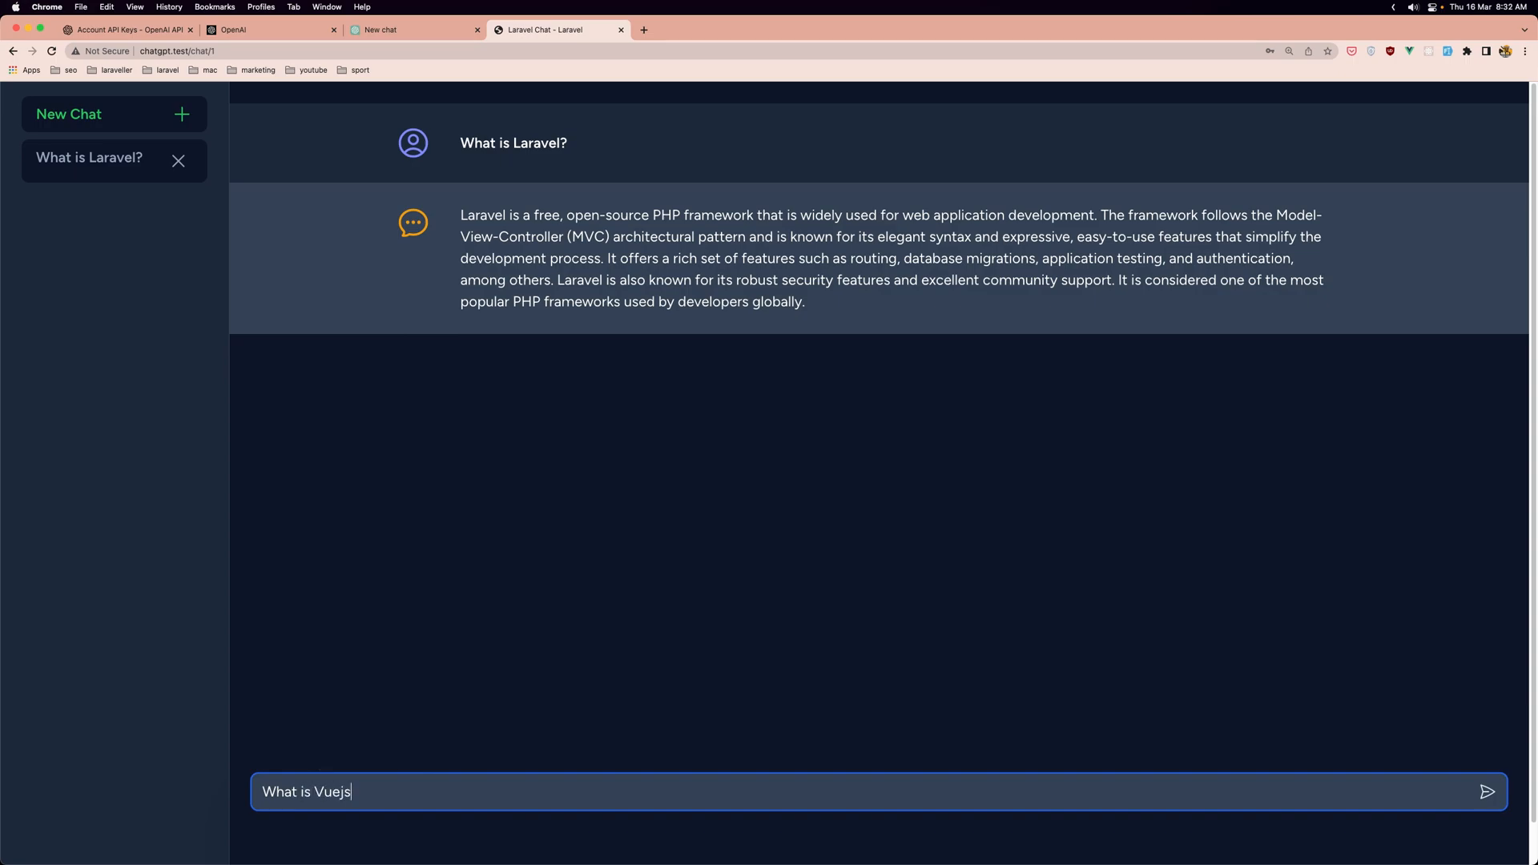
pyautogui.click(1487, 791)
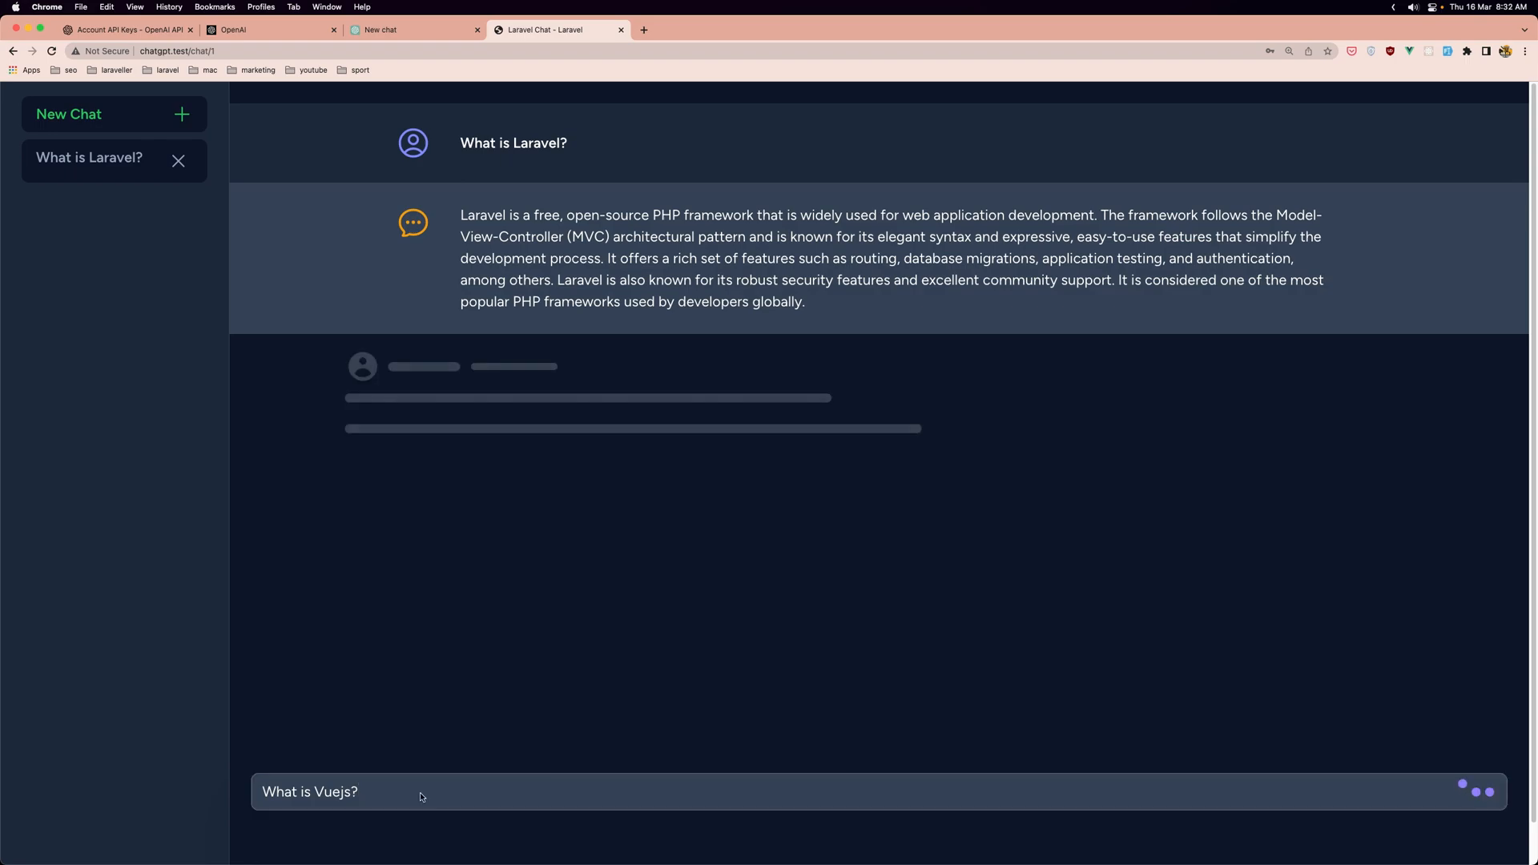
pyautogui.moveTo(575, 772)
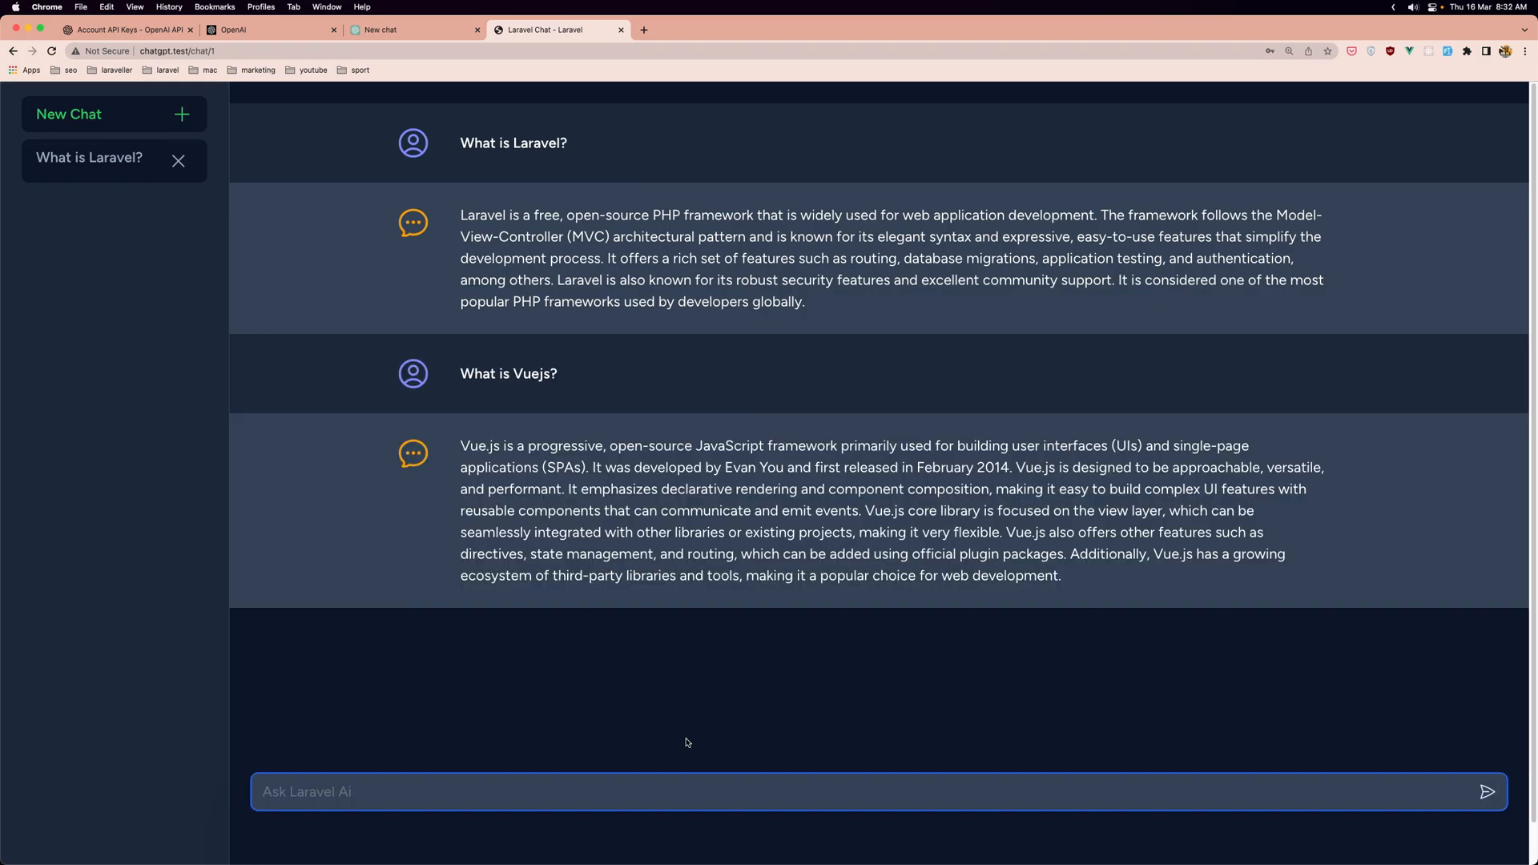
pyautogui.doubleClick(552, 373)
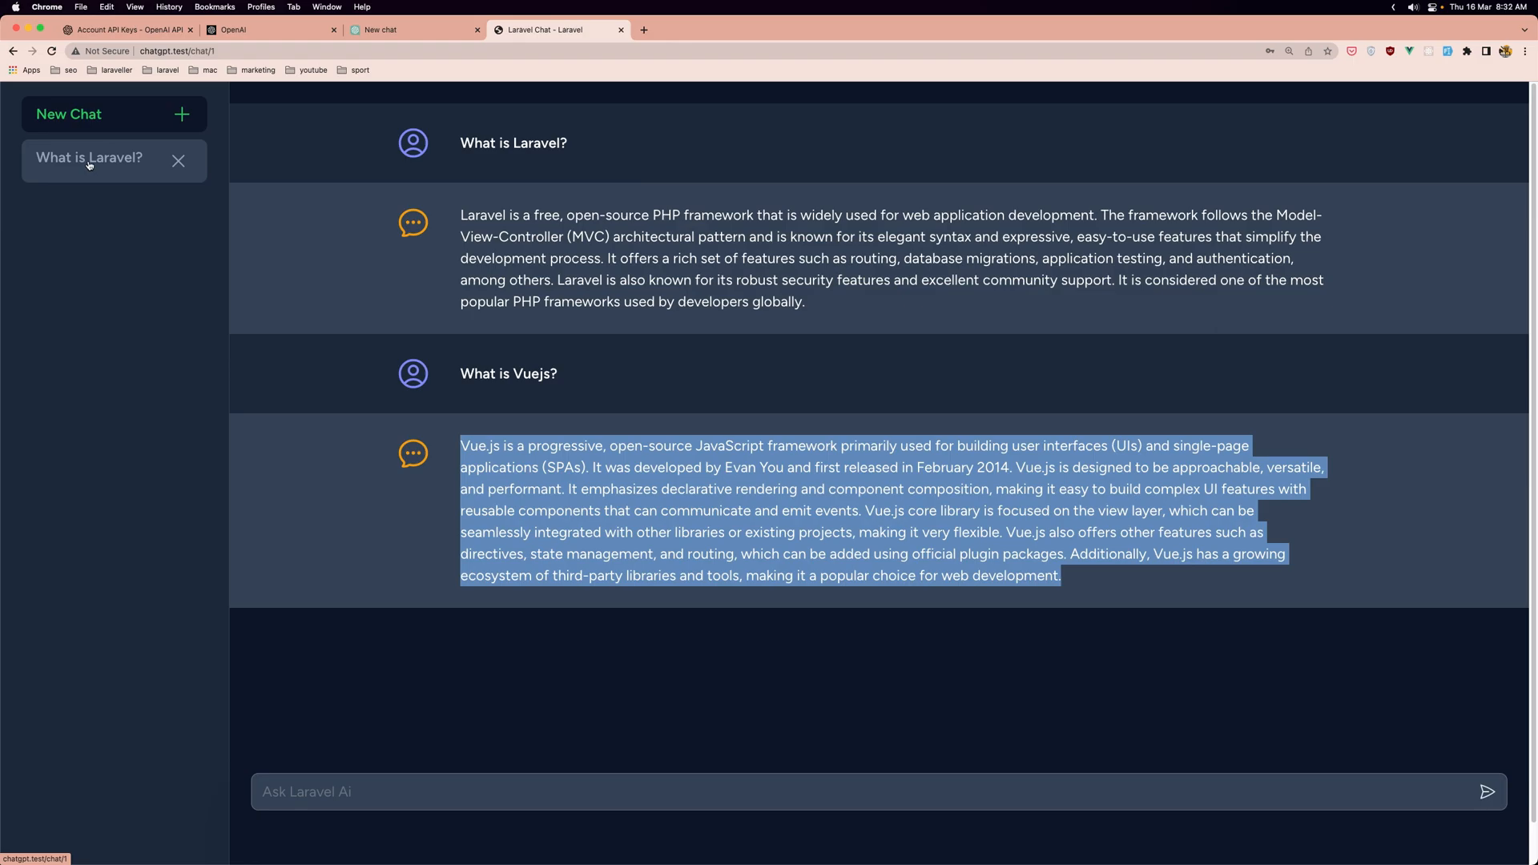
pyautogui.click(873, 791)
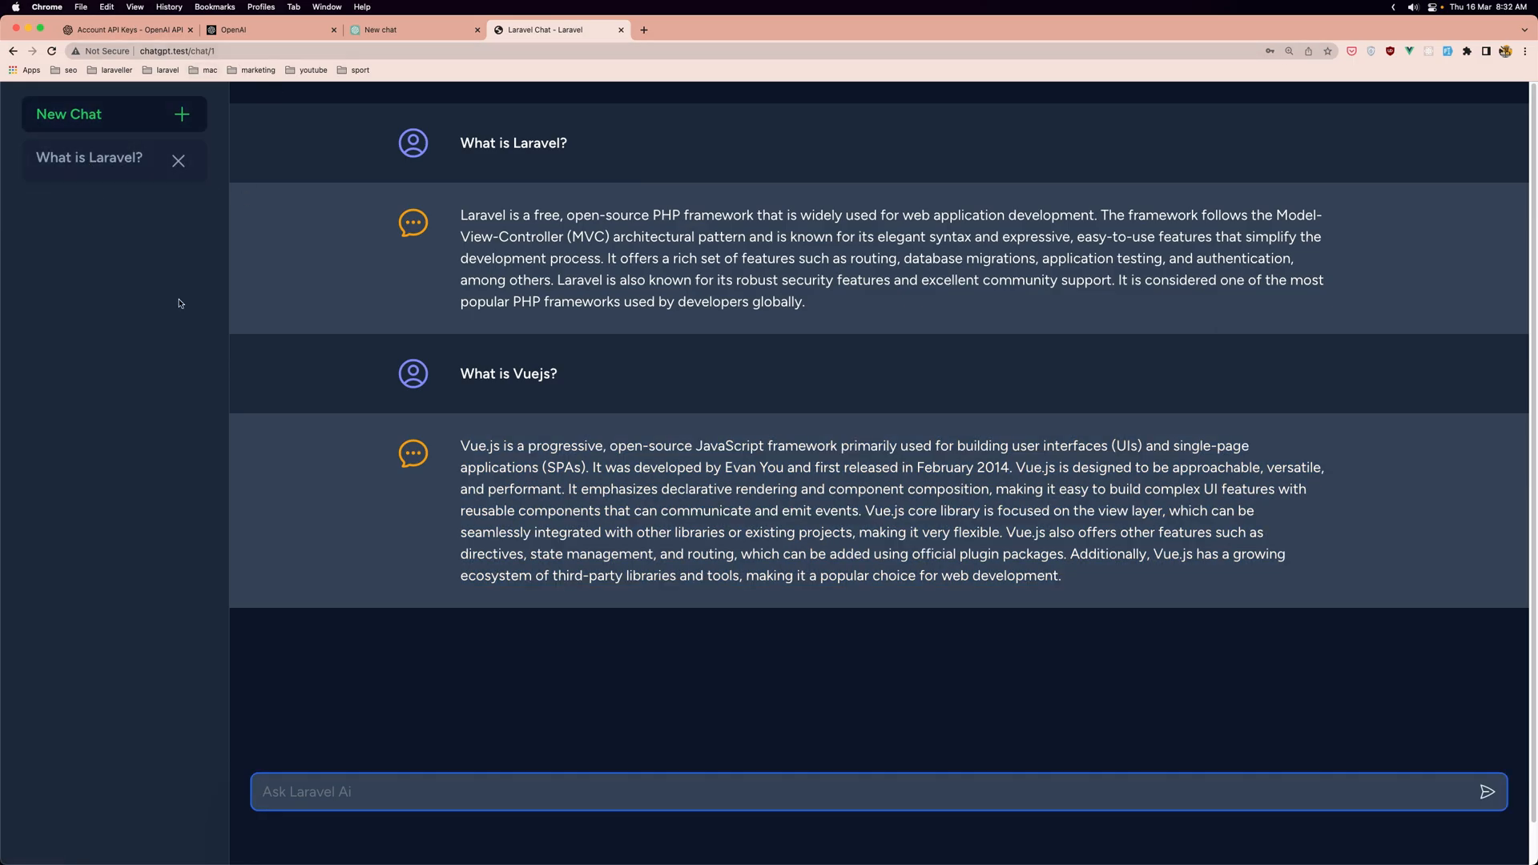
pyautogui.moveTo(90, 117)
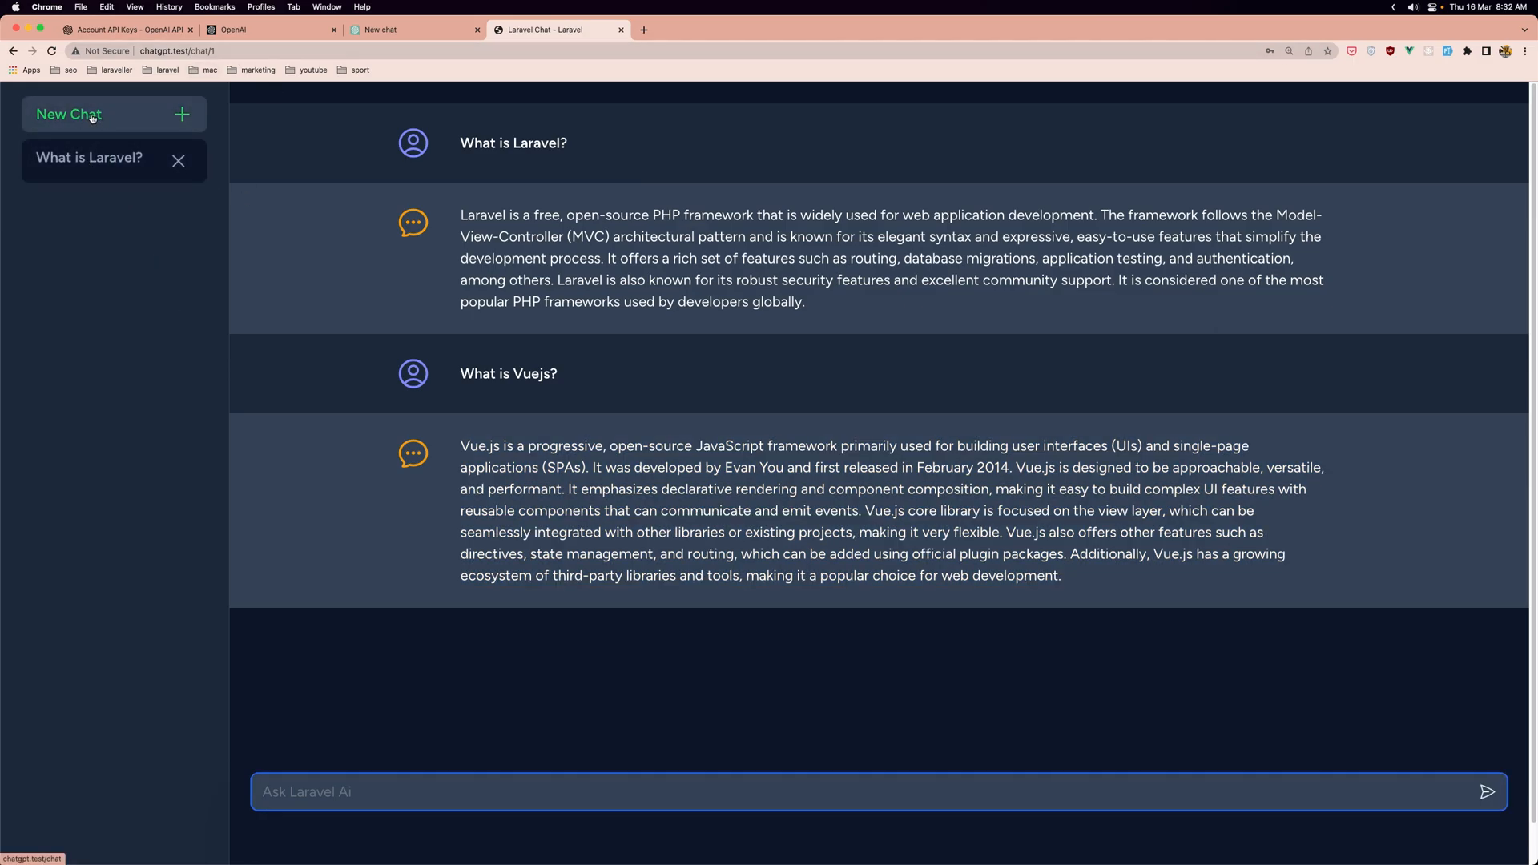
pyautogui.moveTo(133, 120)
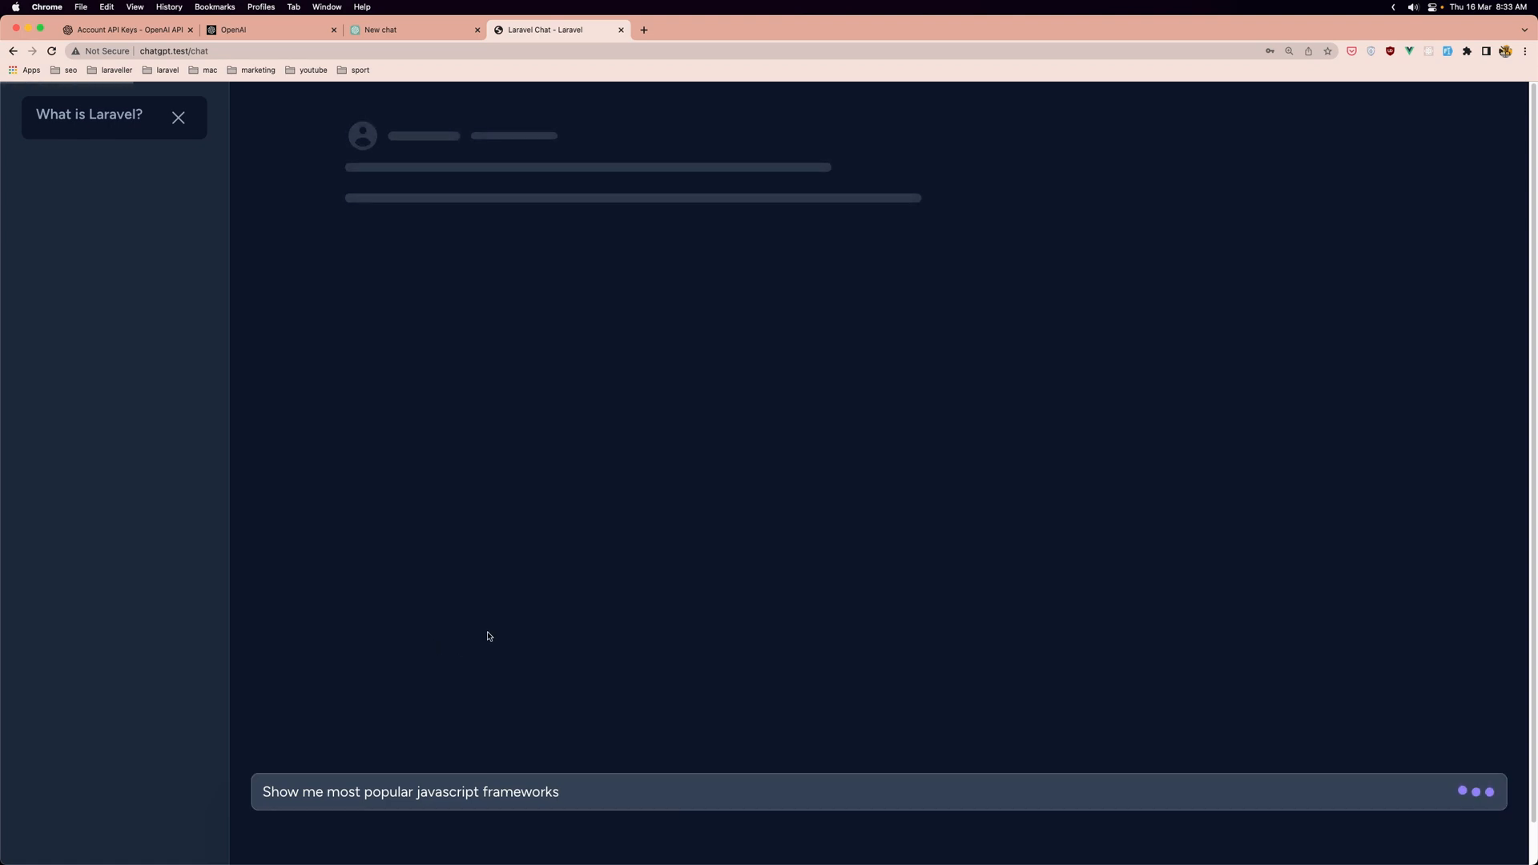
pyautogui.moveTo(437, 343)
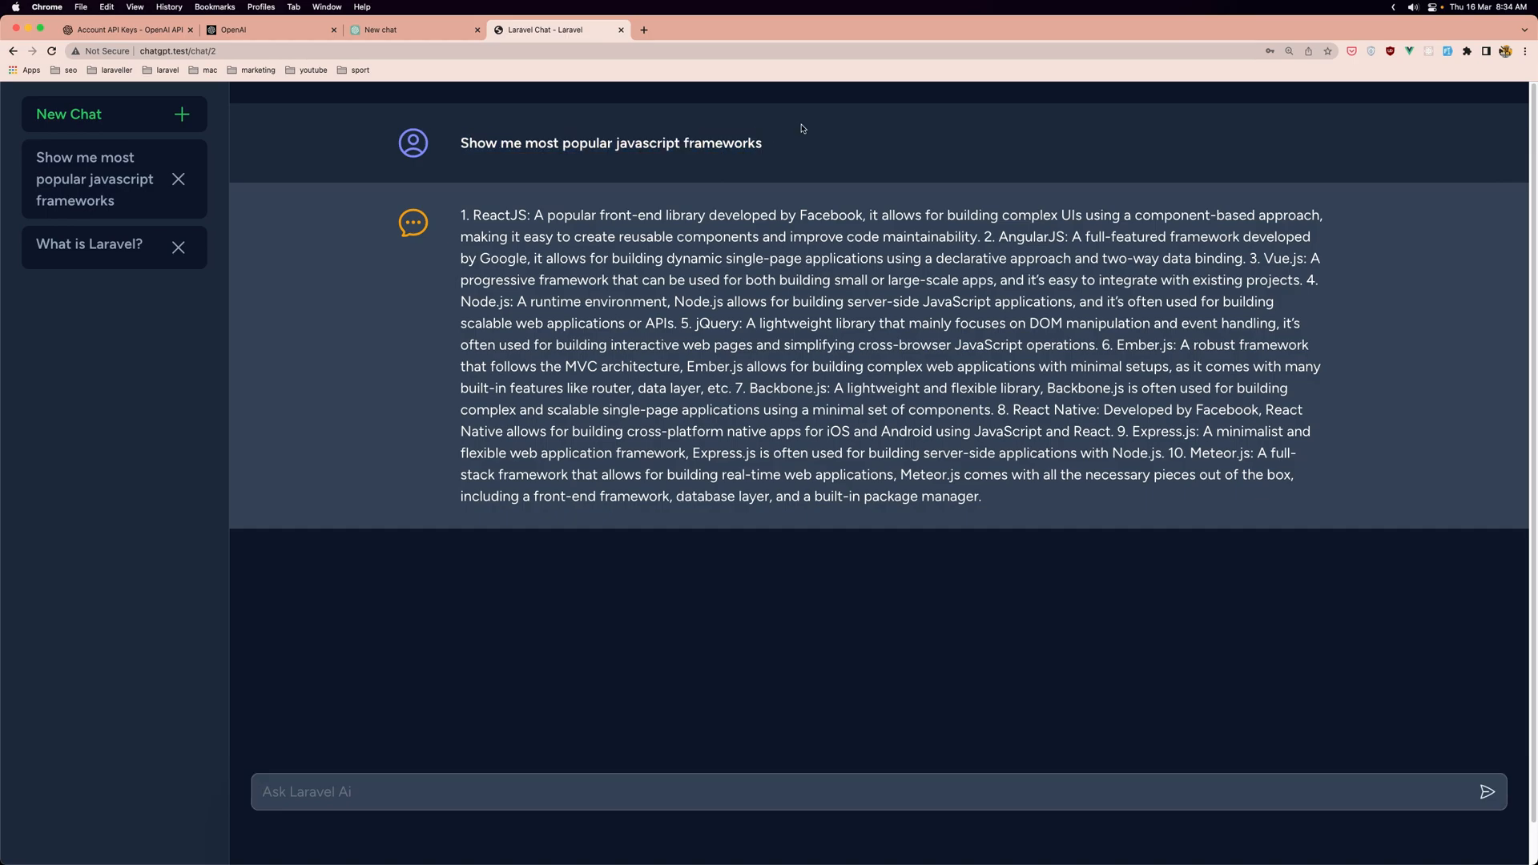
pyautogui.doubleClick(611, 142)
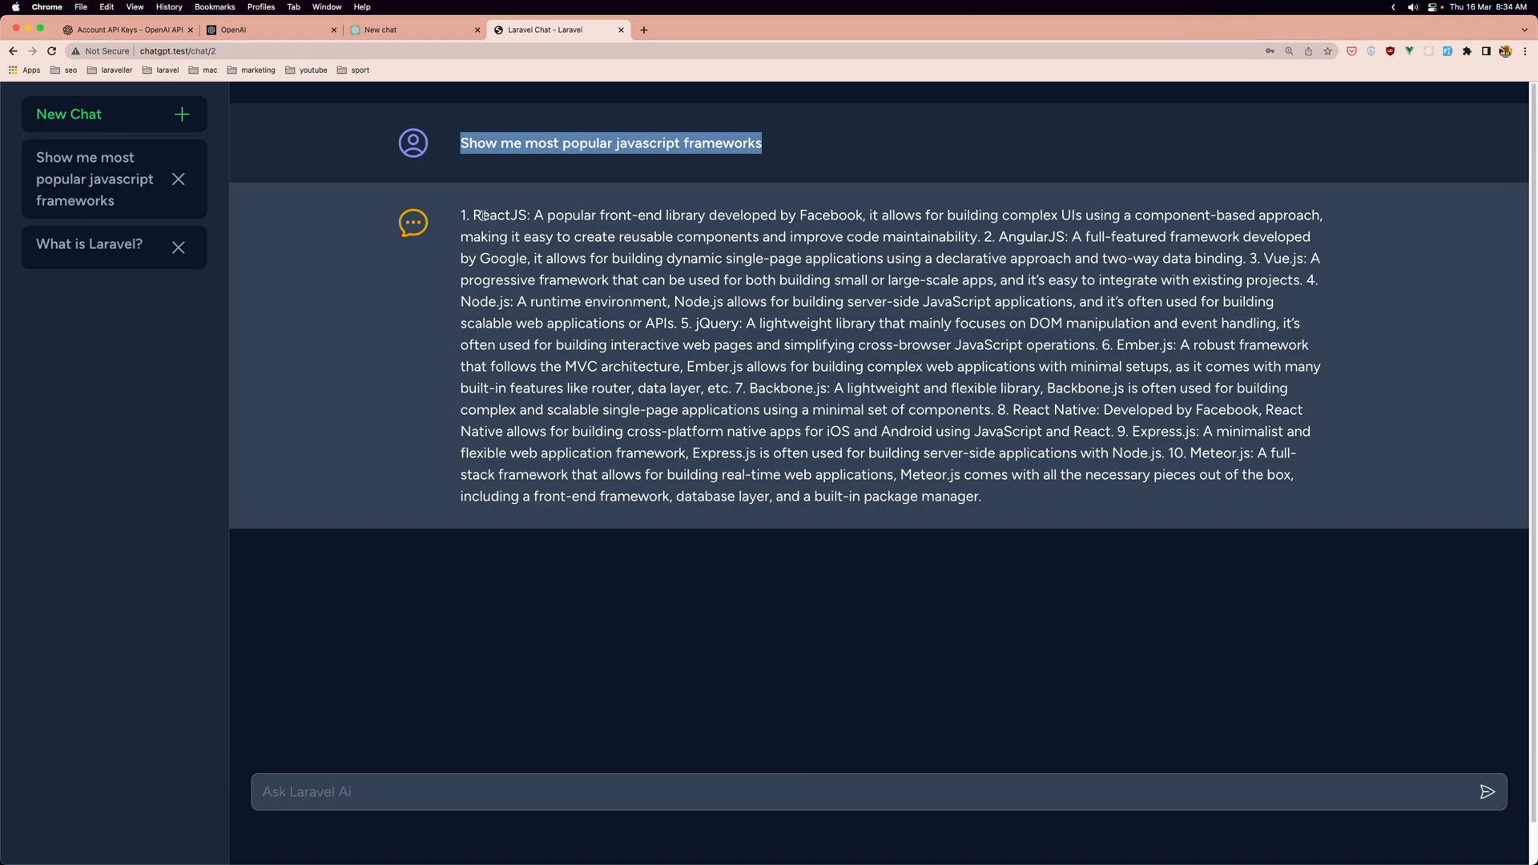
pyautogui.moveTo(88, 191)
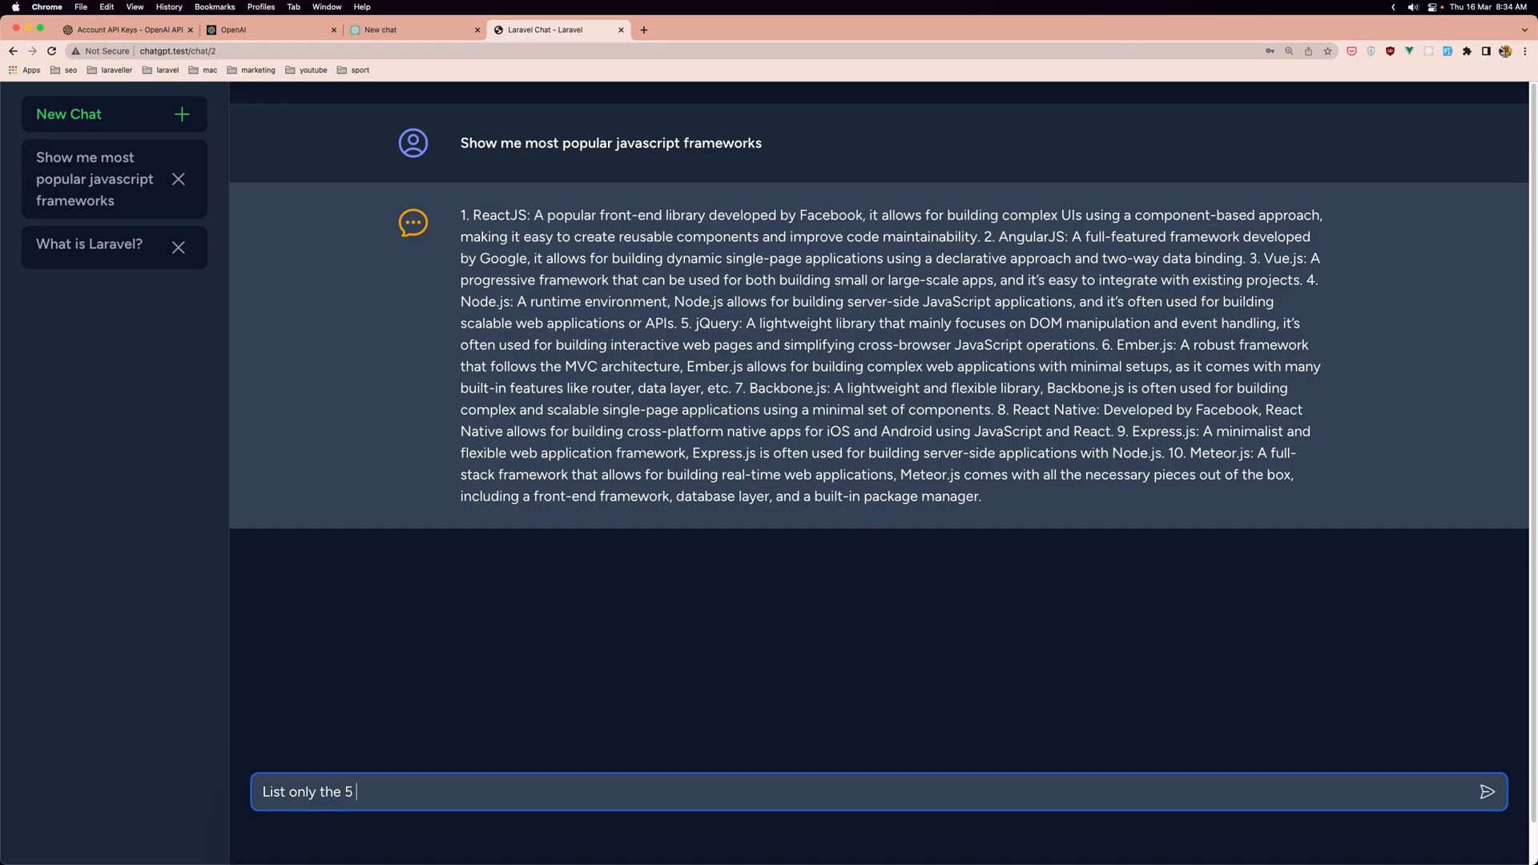
pyautogui.write('most po')
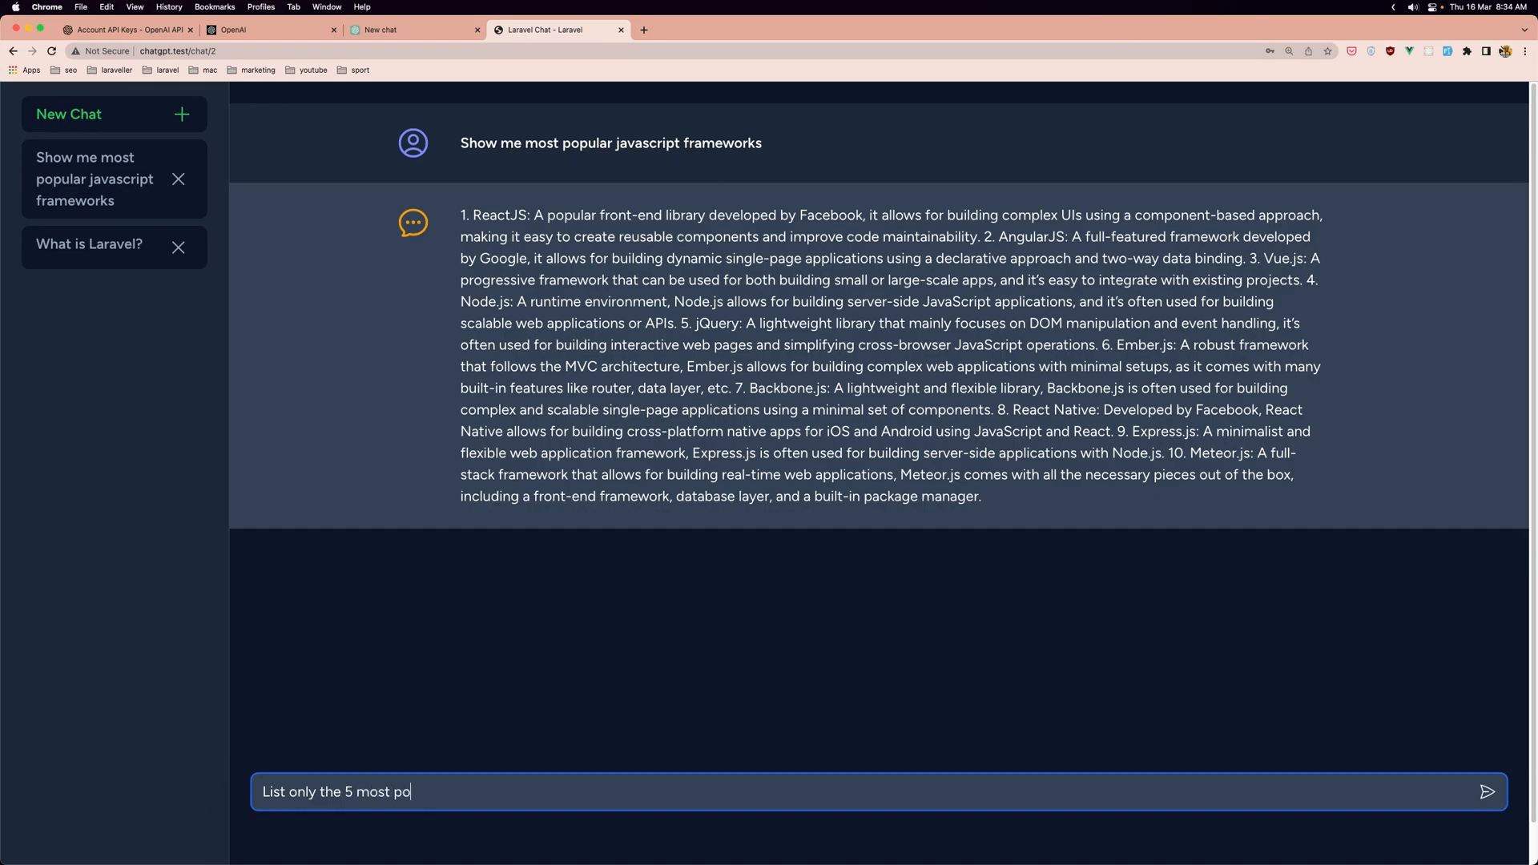
pyautogui.write('pular')
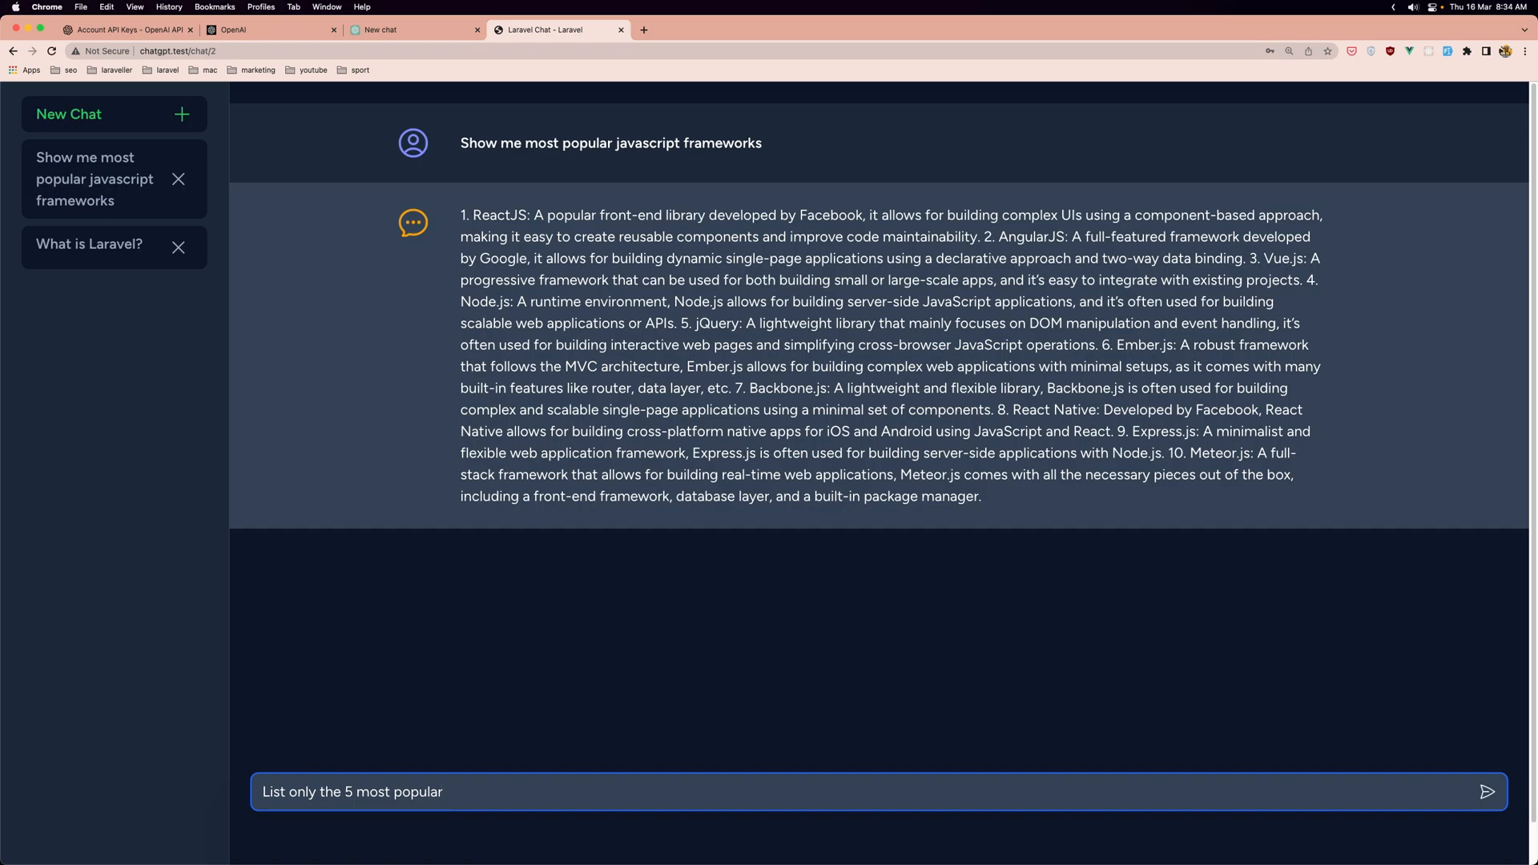
pyautogui.click(1486, 791)
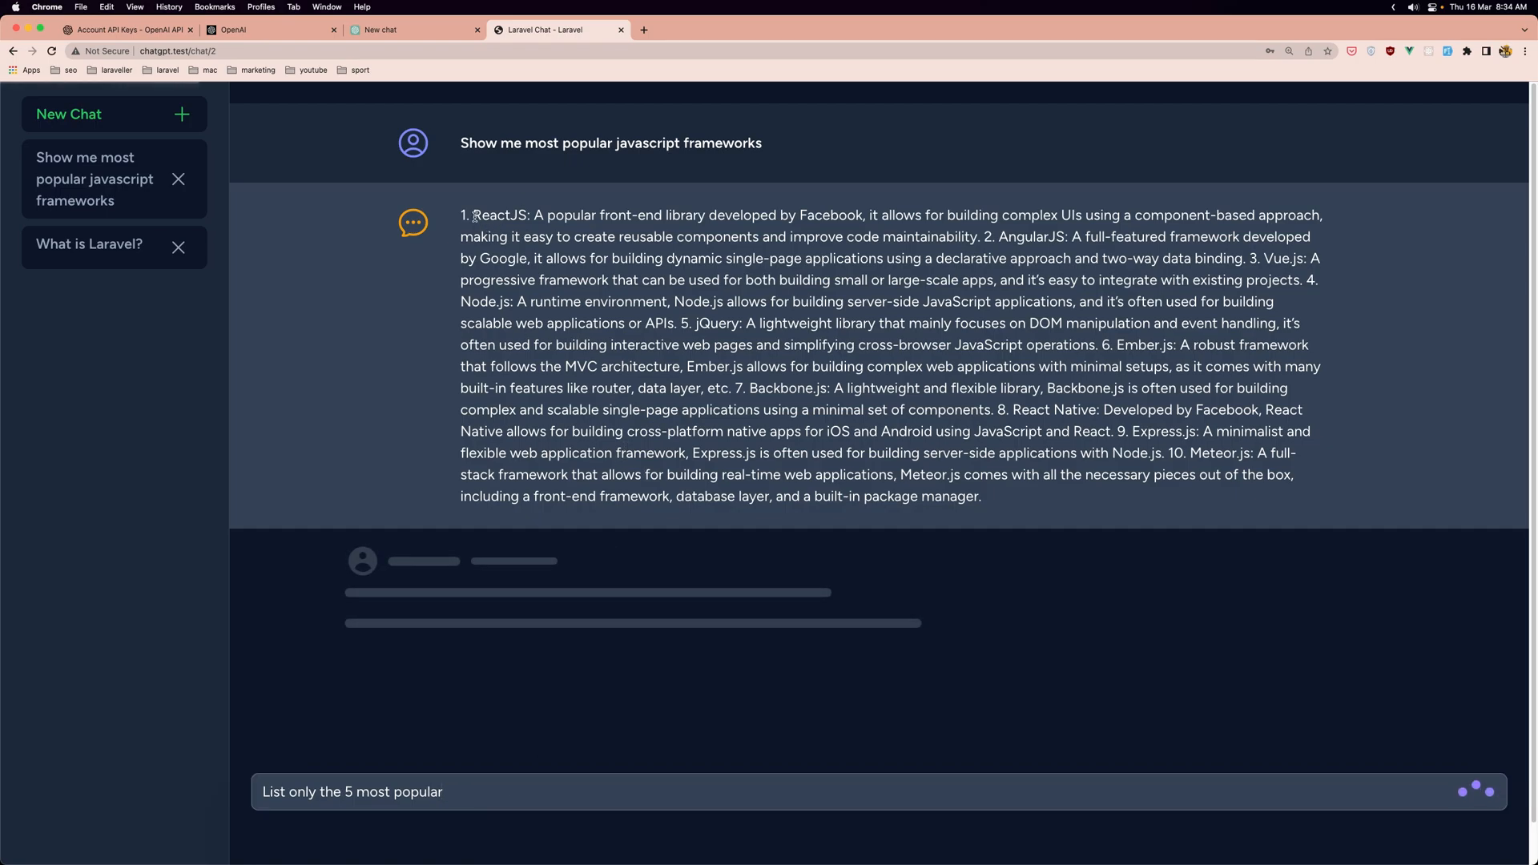
pyautogui.doubleClick(500, 215)
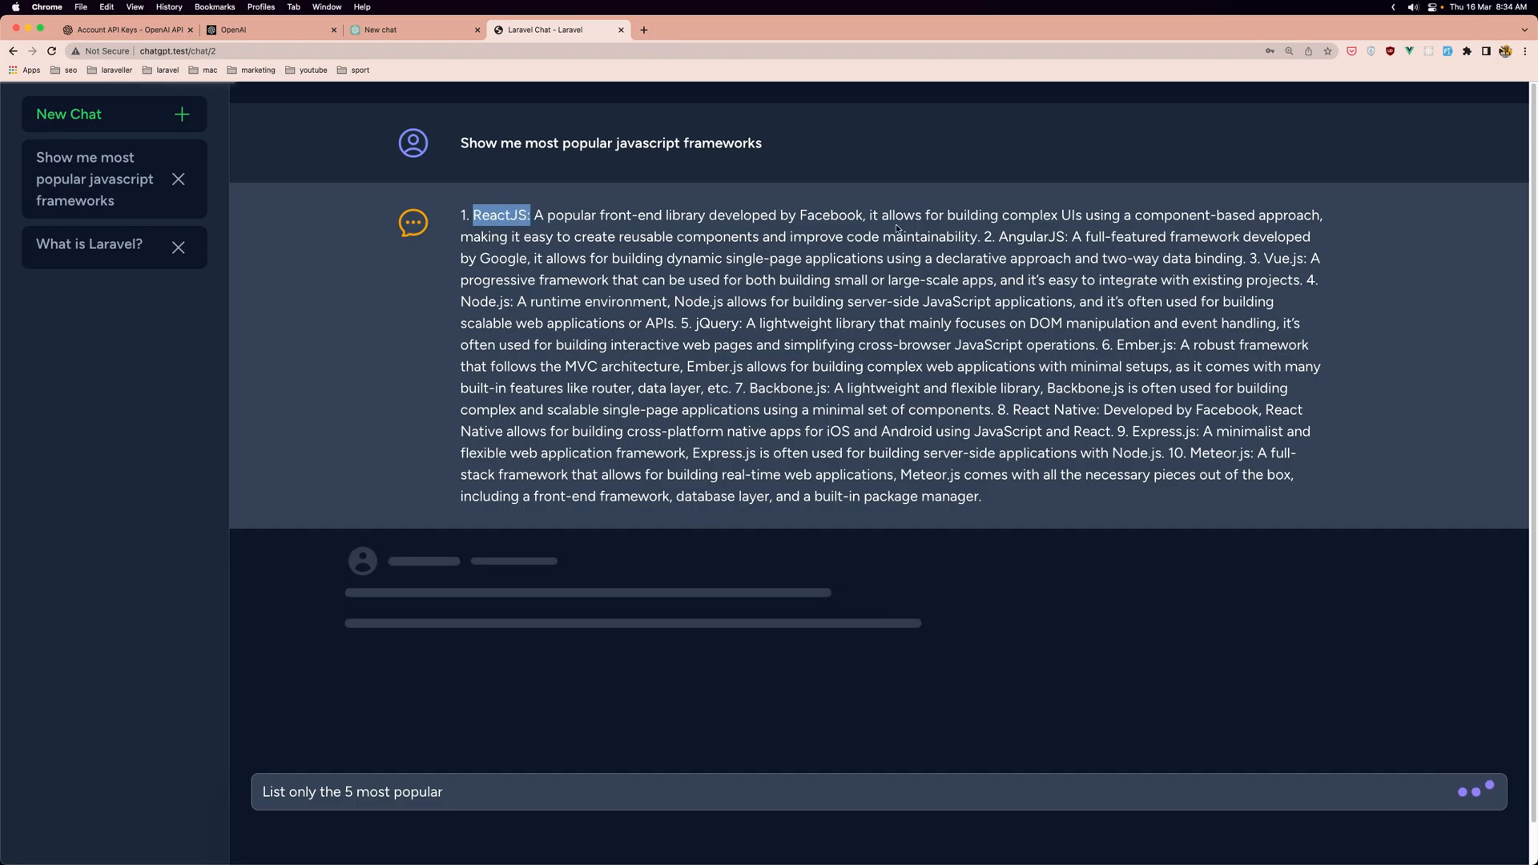
pyautogui.doubleClick(1028, 237)
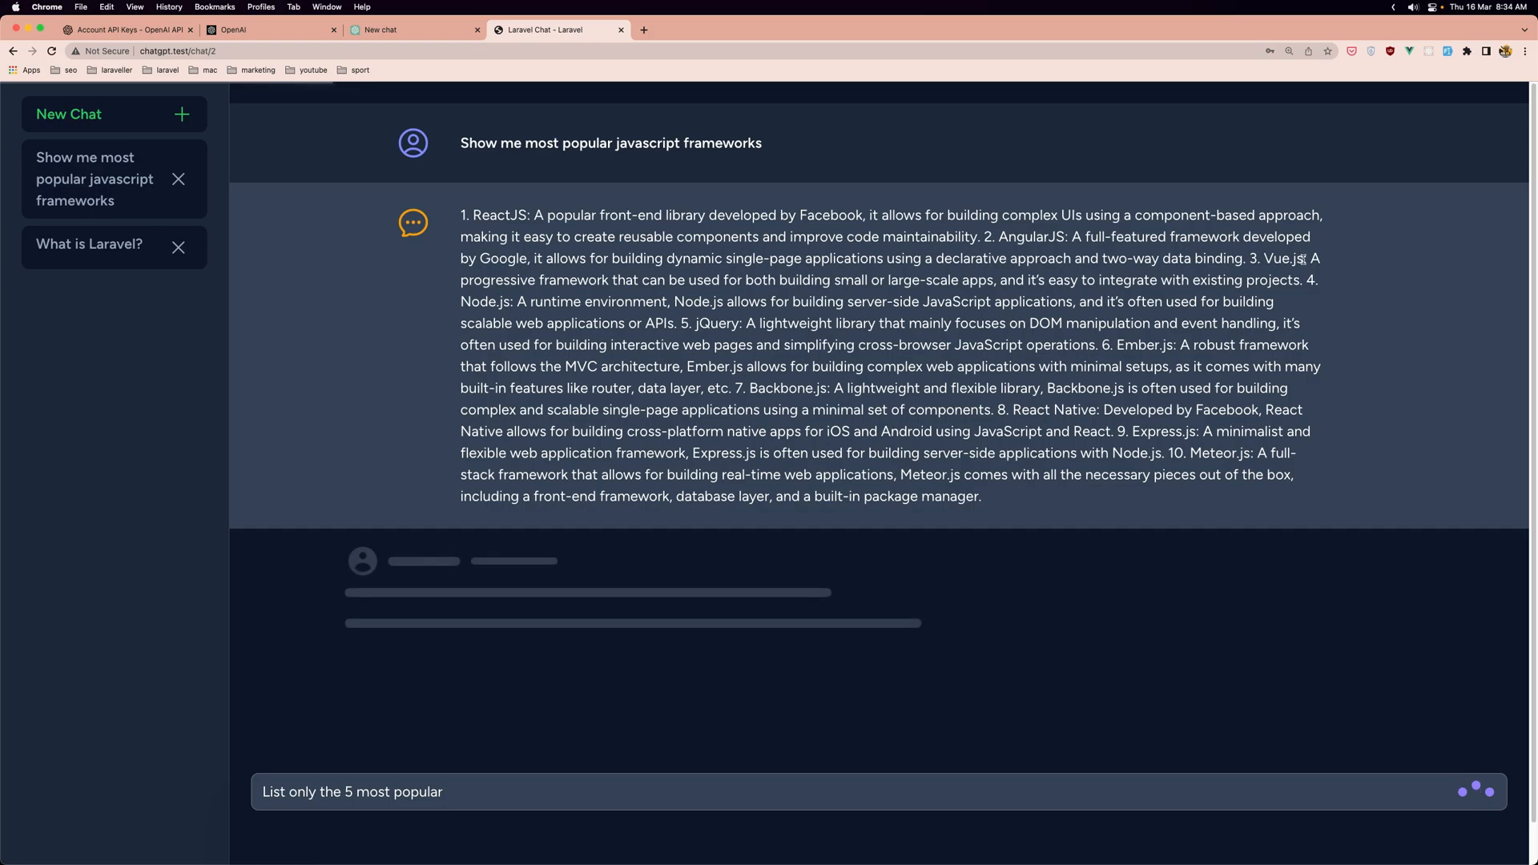
pyautogui.moveTo(1230, 258); pyautogui.dragTo(1307, 258)
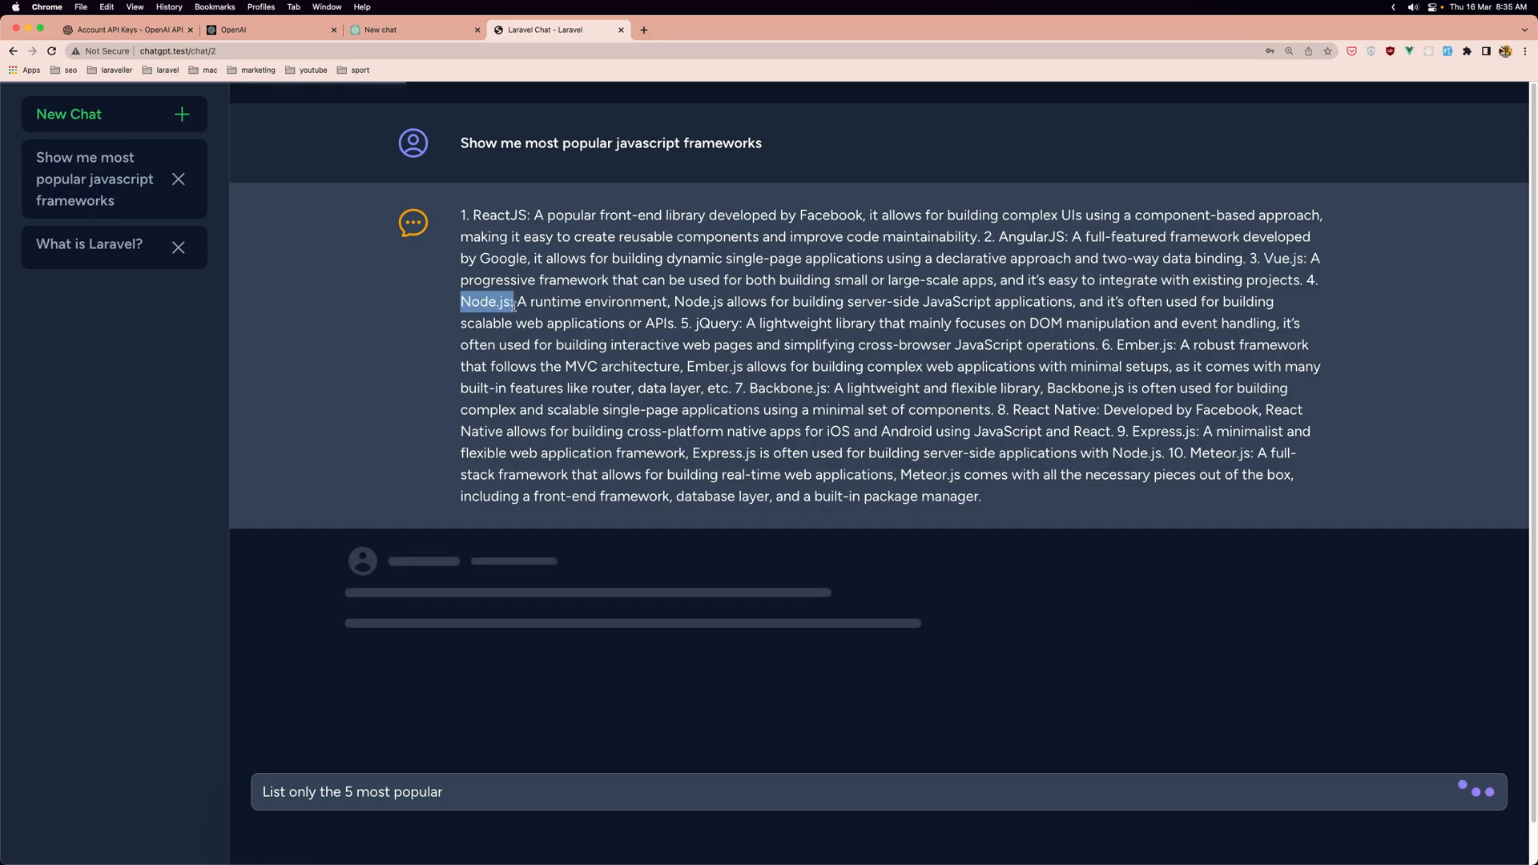
pyautogui.click(1485, 791)
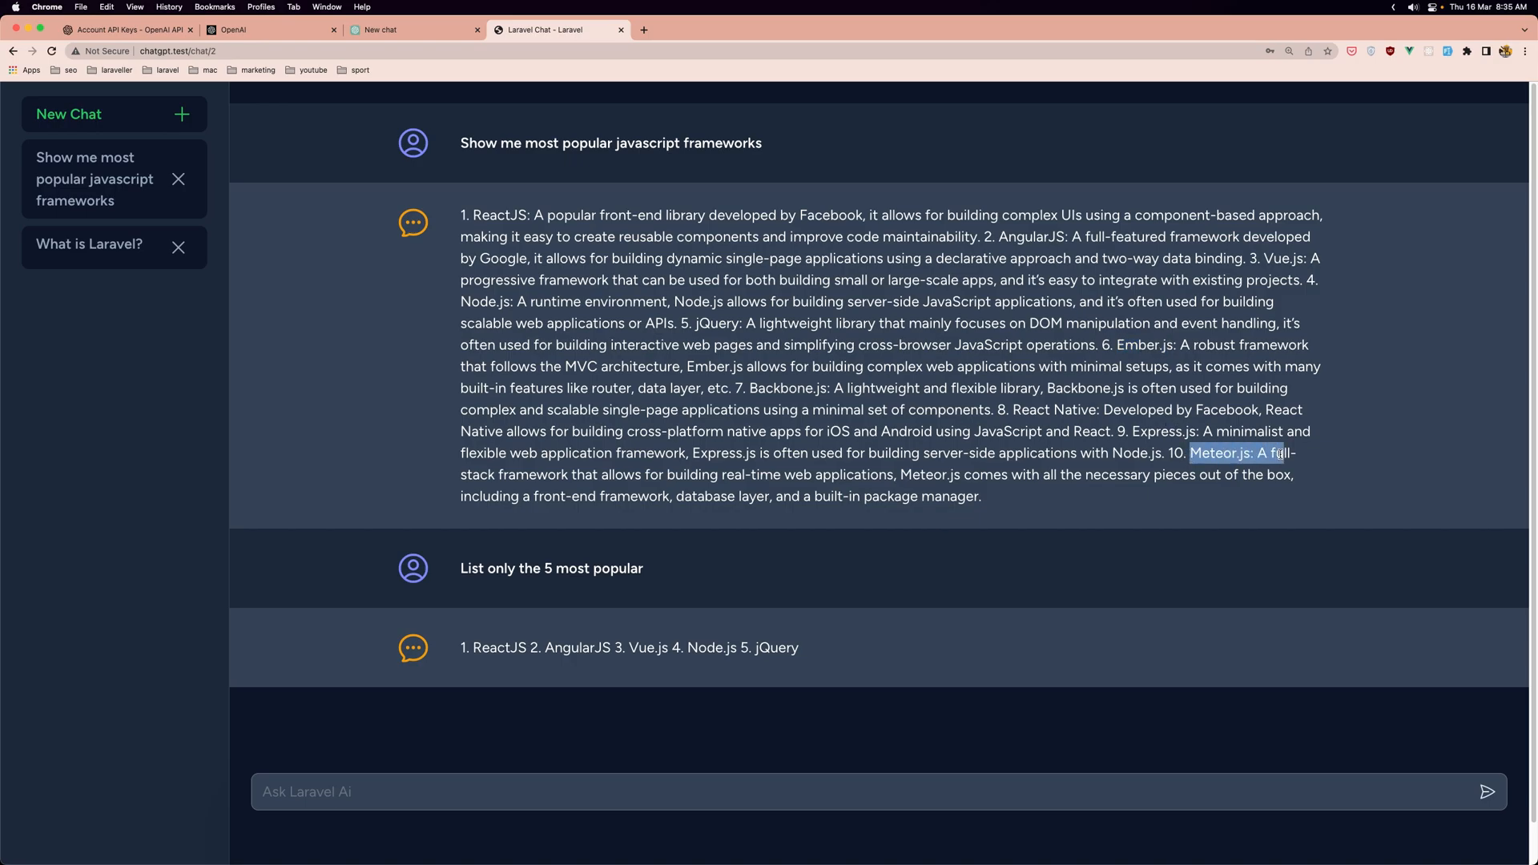
pyautogui.moveTo(685, 557)
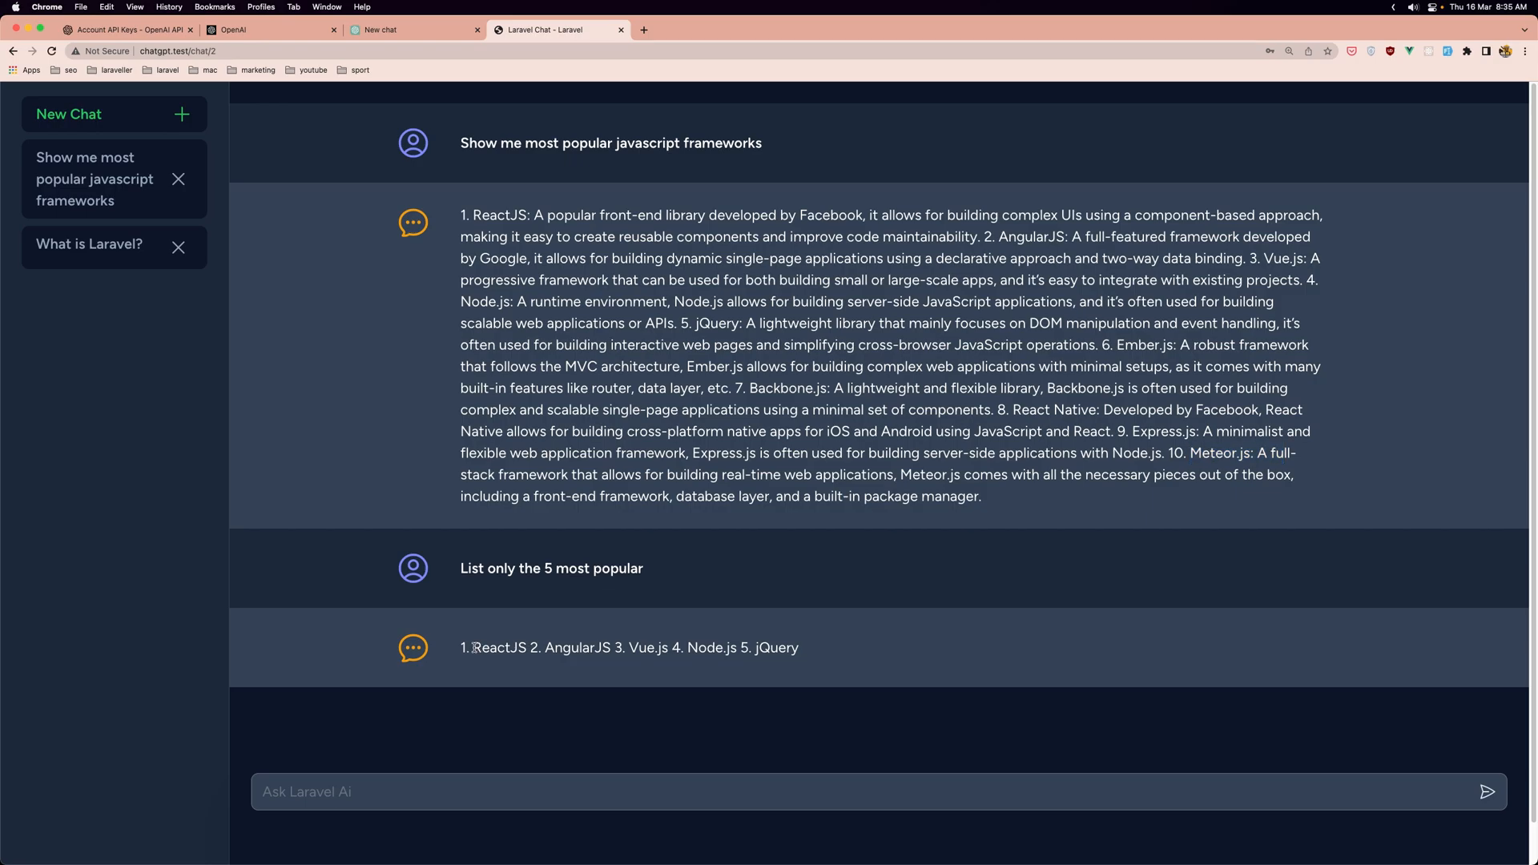
pyautogui.doubleClick(499, 647)
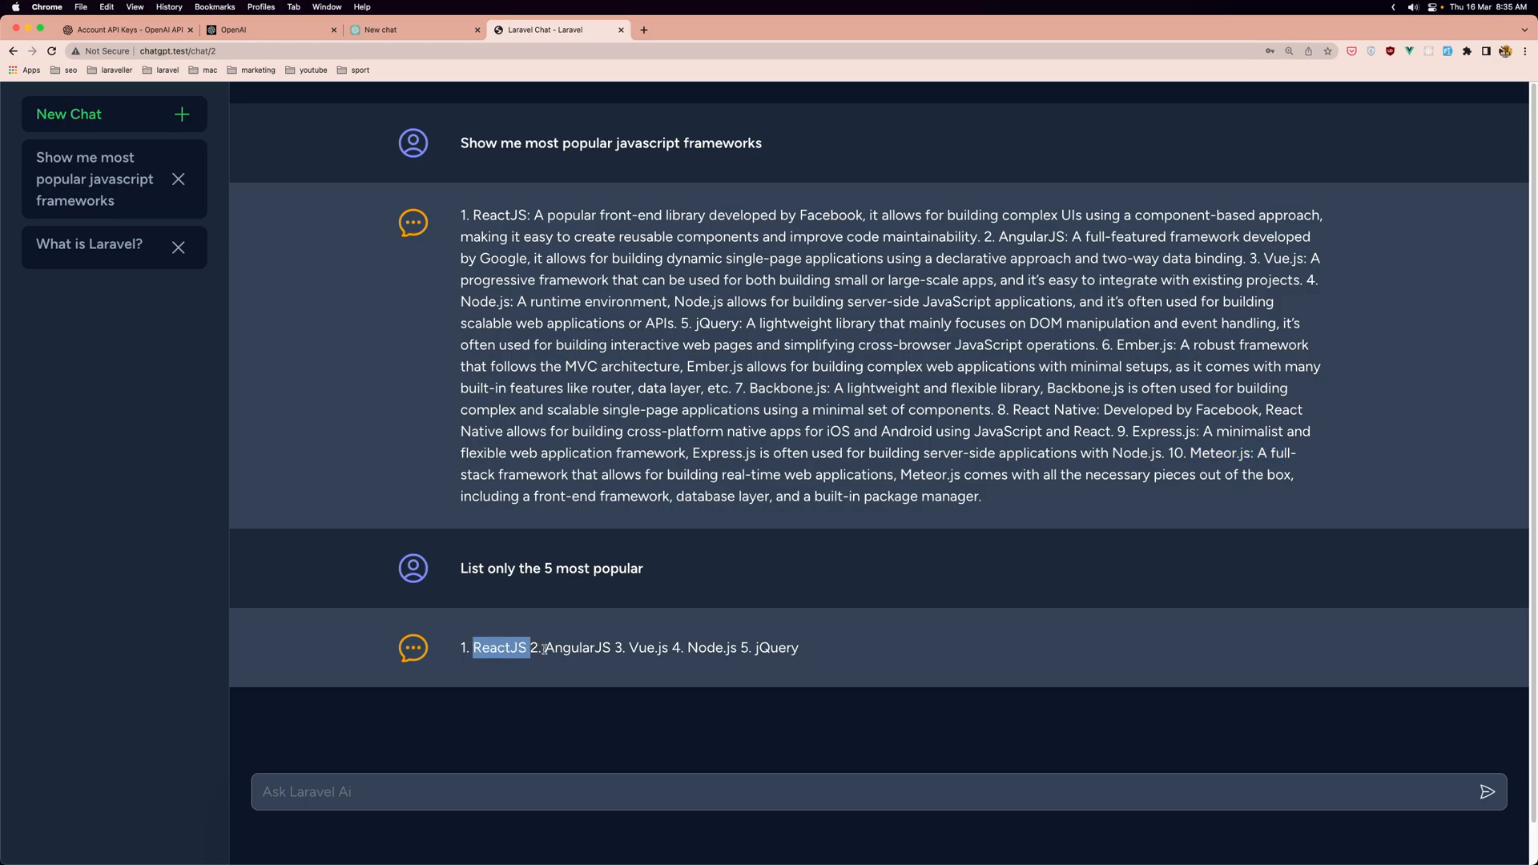
pyautogui.doubleClick(715, 647)
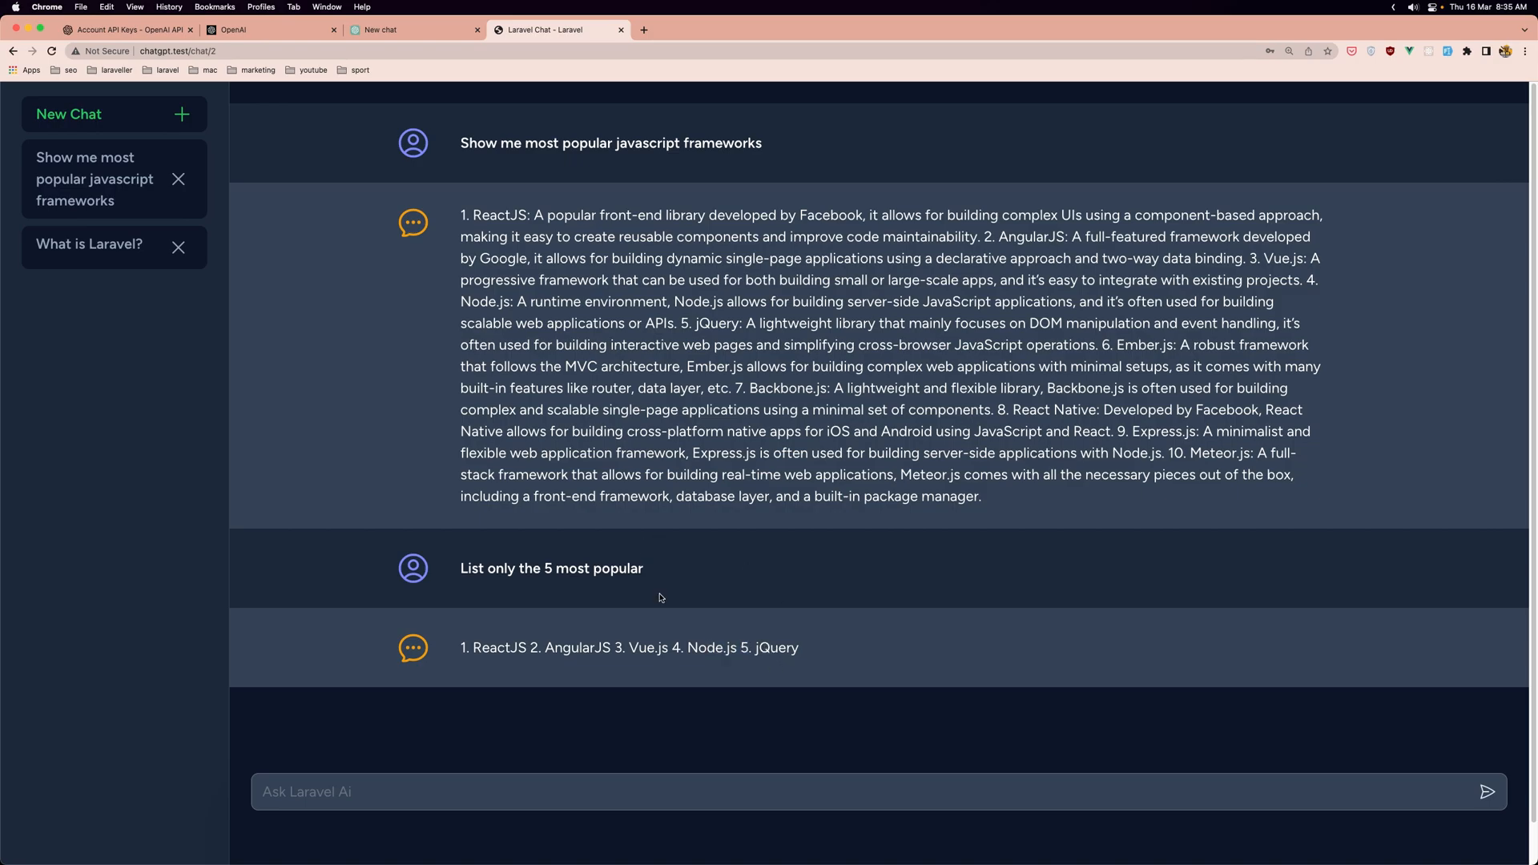
pyautogui.click(410, 29)
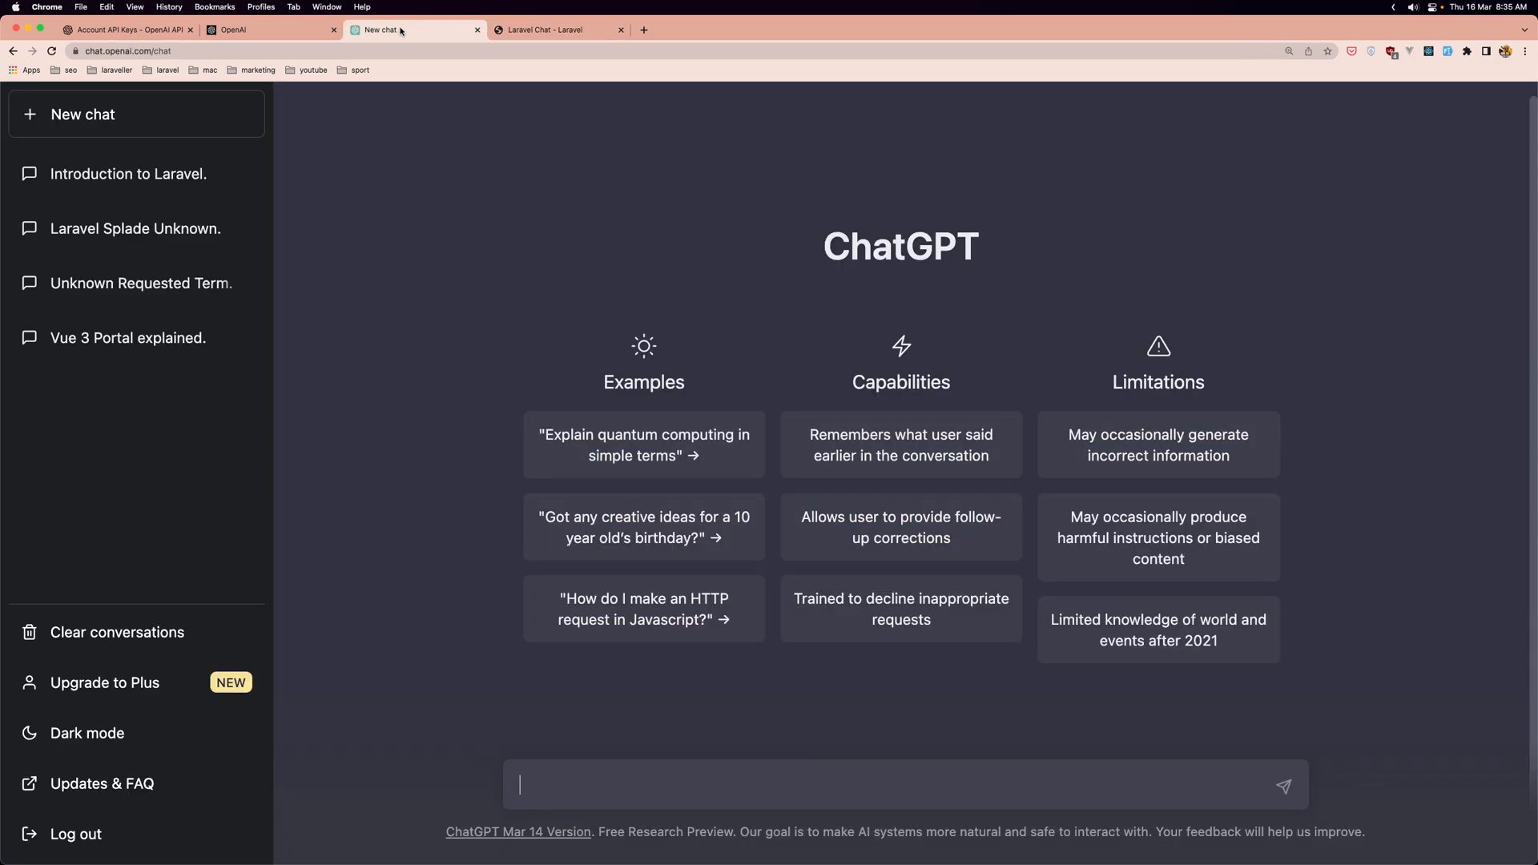
pyautogui.moveTo(252, 408)
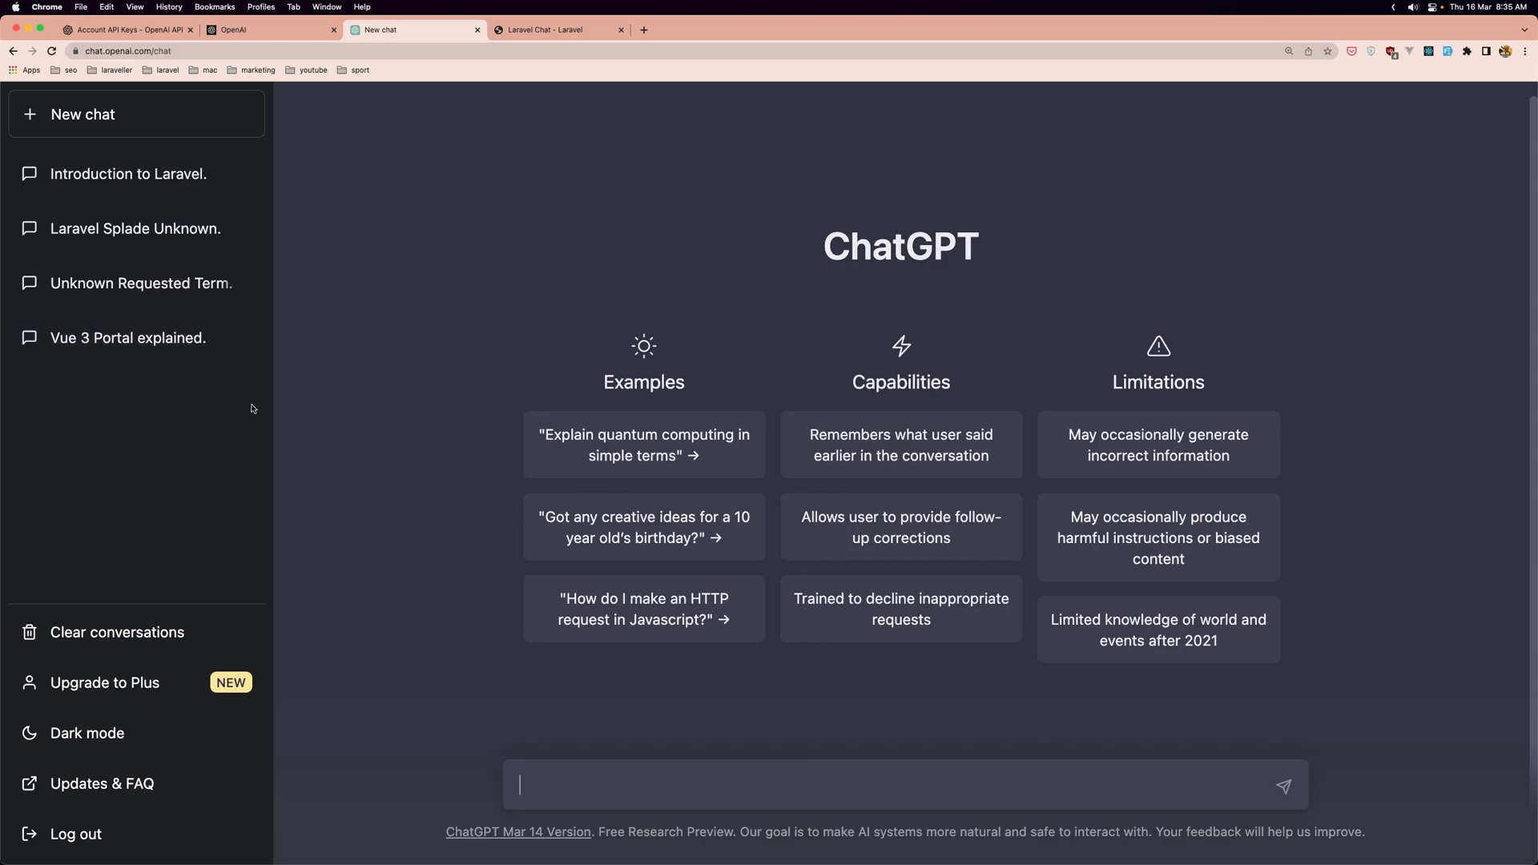
pyautogui.click(556, 29)
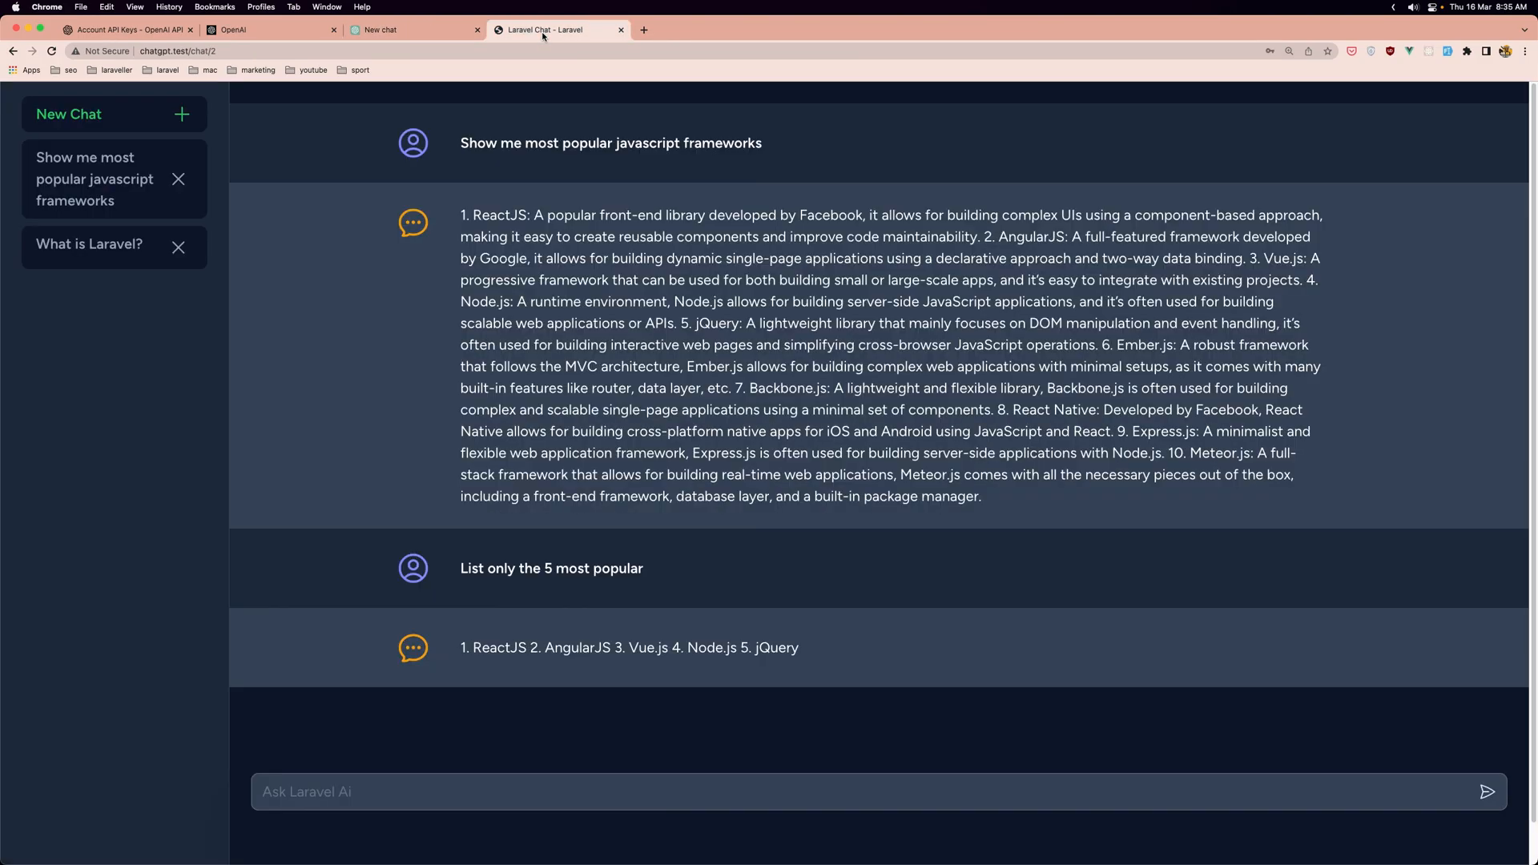
pyautogui.moveTo(95, 177)
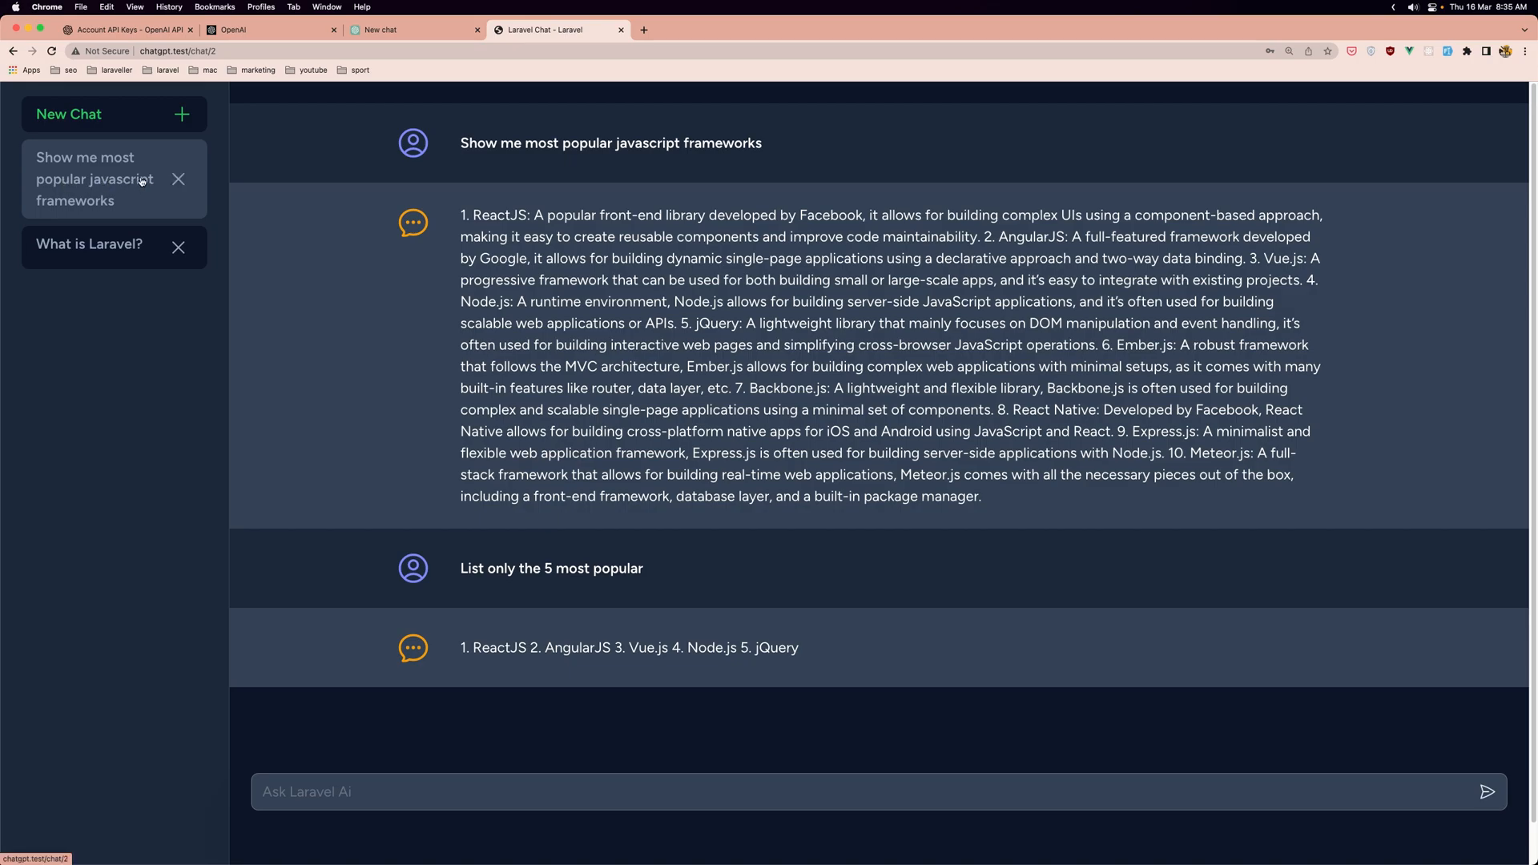
pyautogui.moveTo(88, 180)
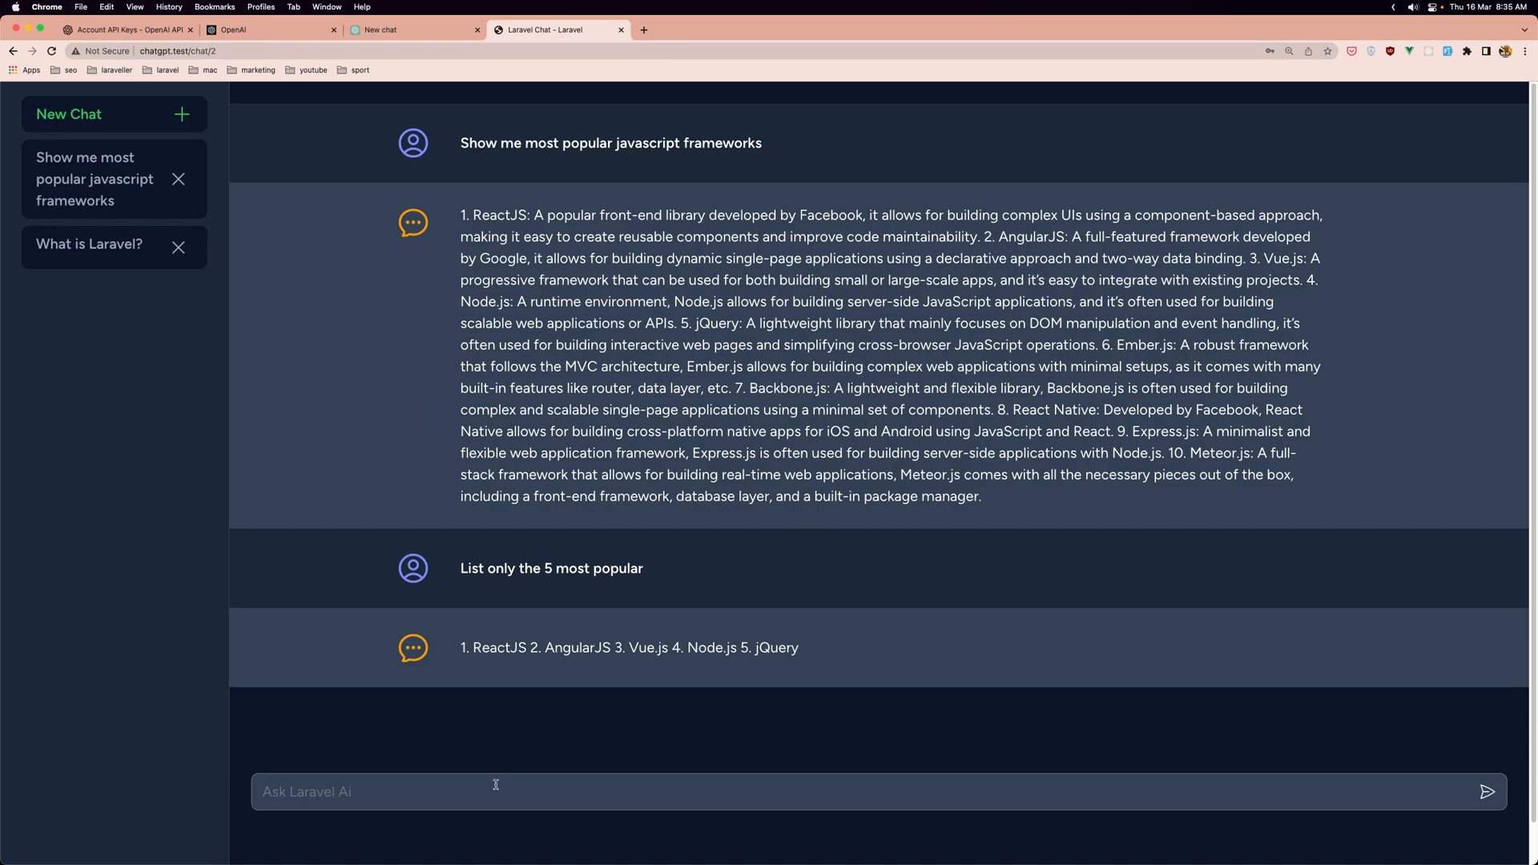
# Ask the follow-up 'Which is more easy to learn?' and get the answer naming jQuery and Vue.js
pyautogui.click(873, 792)
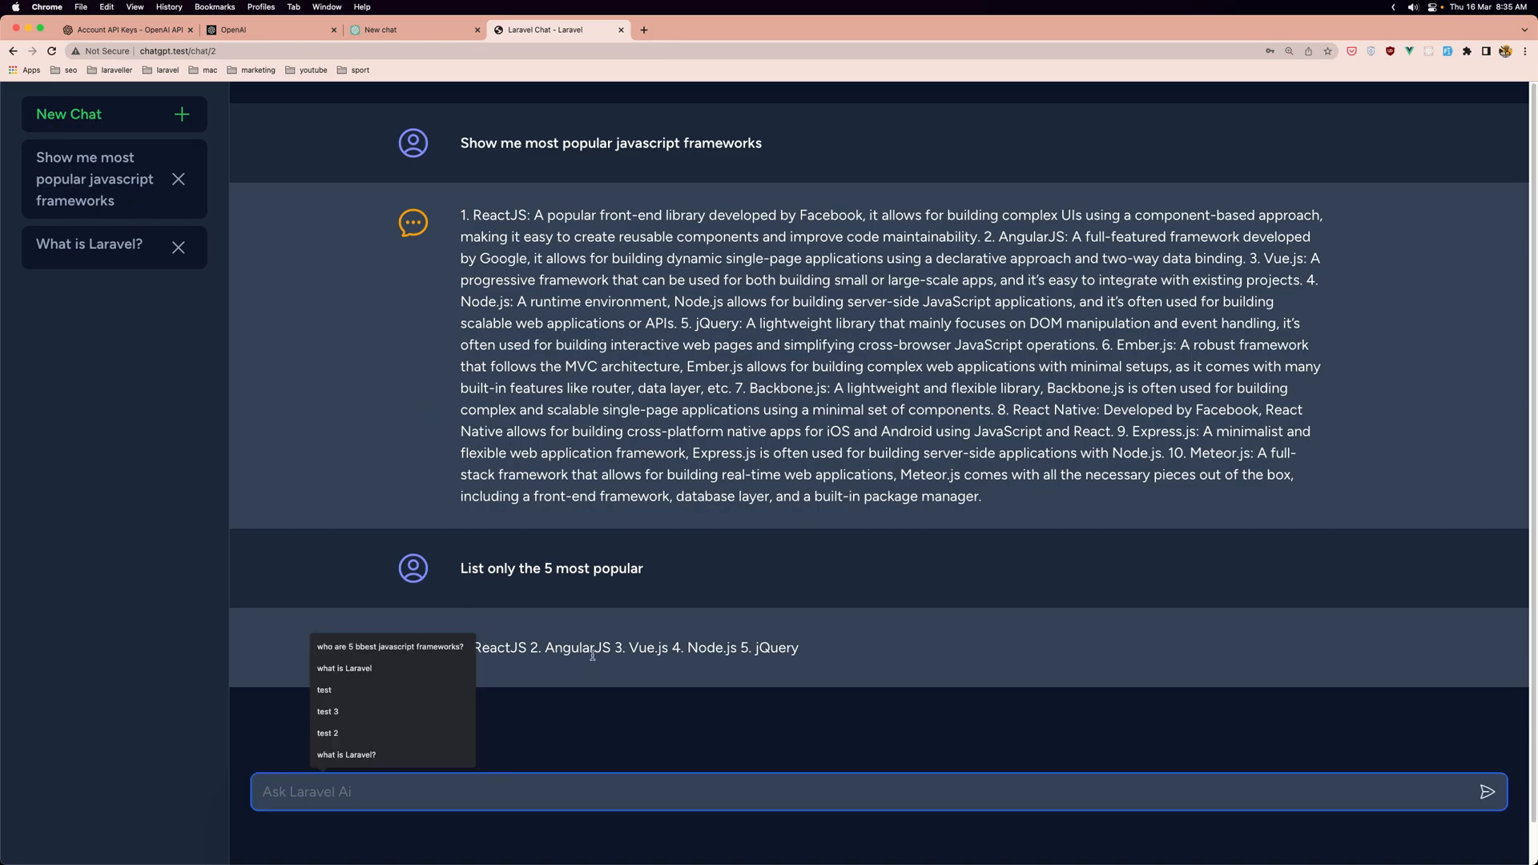
pyautogui.write('Whi')
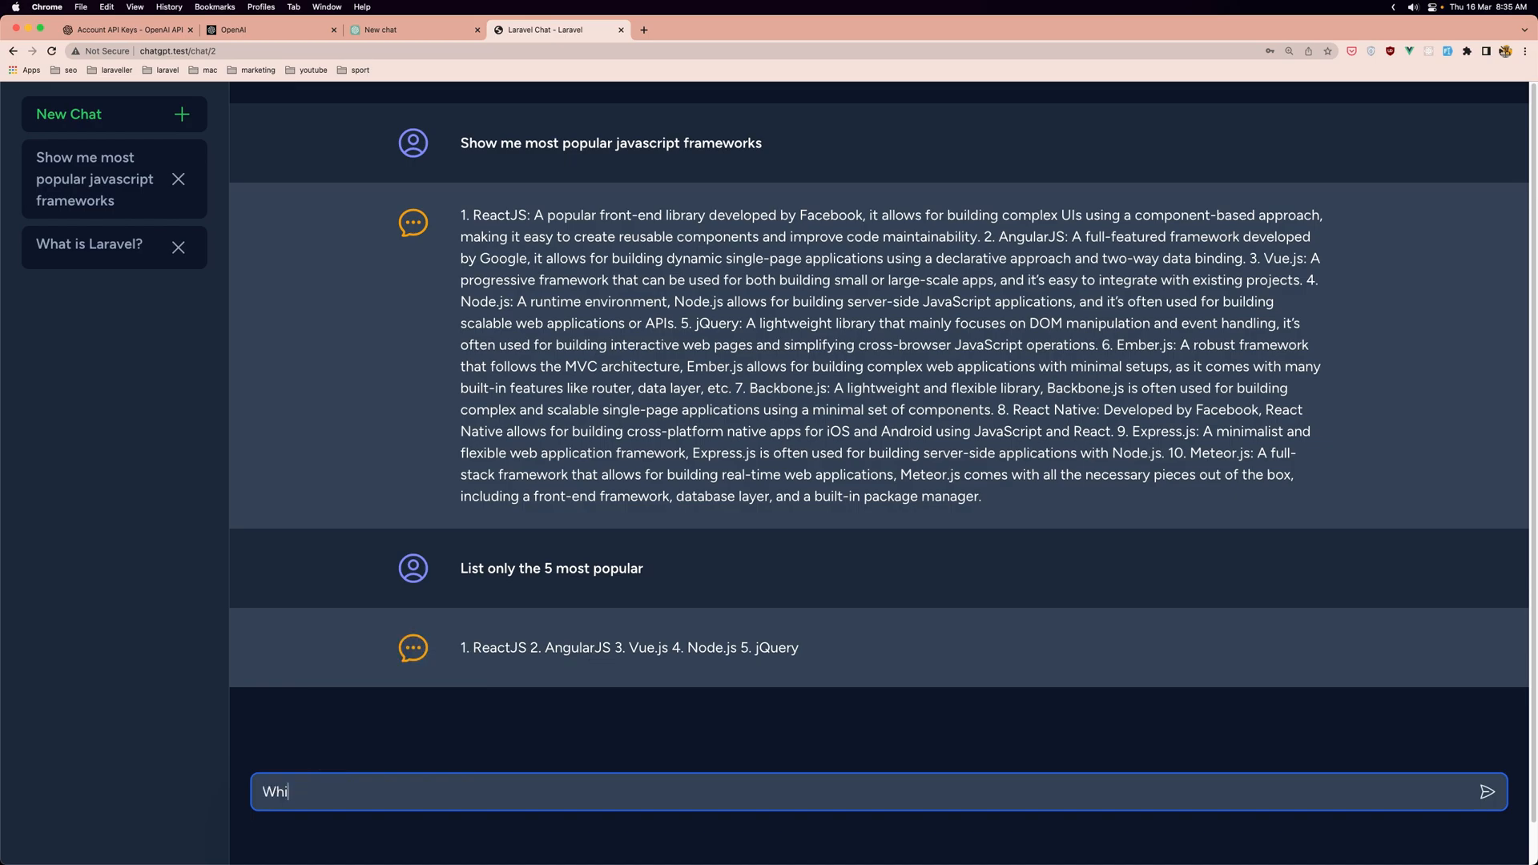
pyautogui.write('ch')
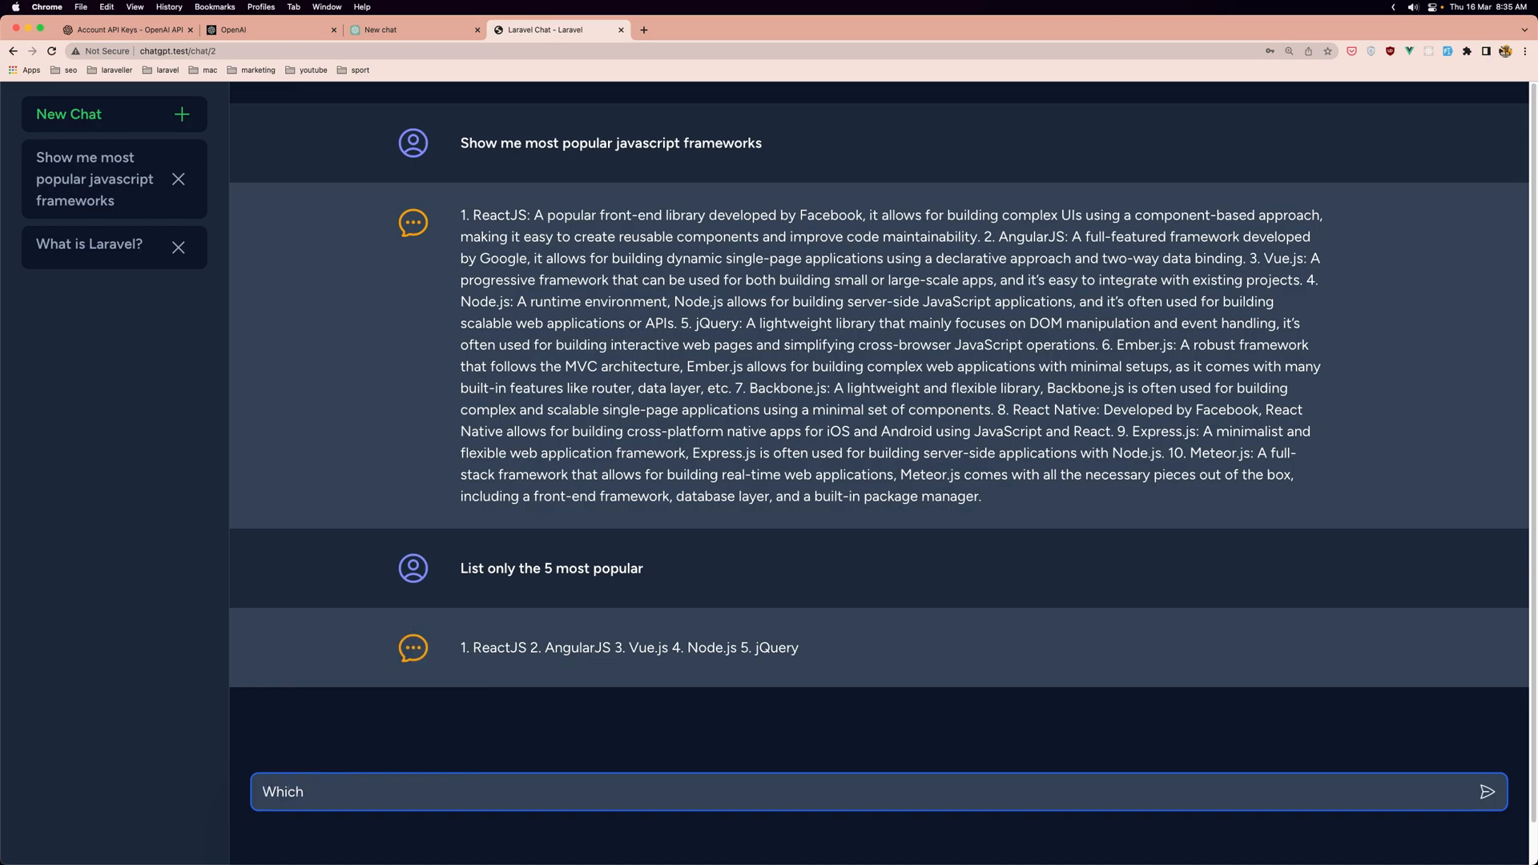
pyautogui.write('is more ea')
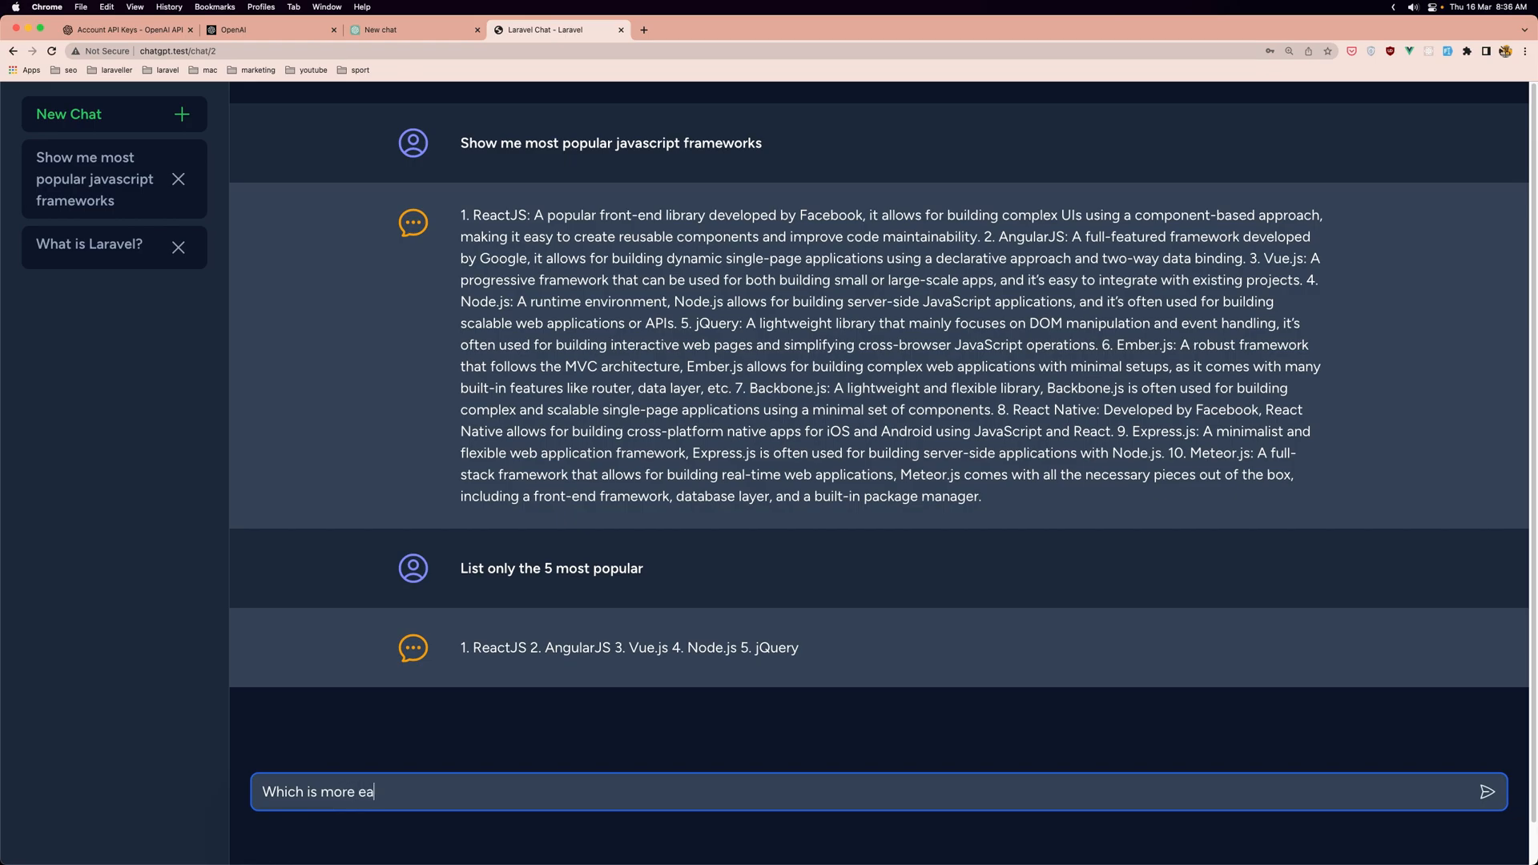
pyautogui.write('sy to lea')
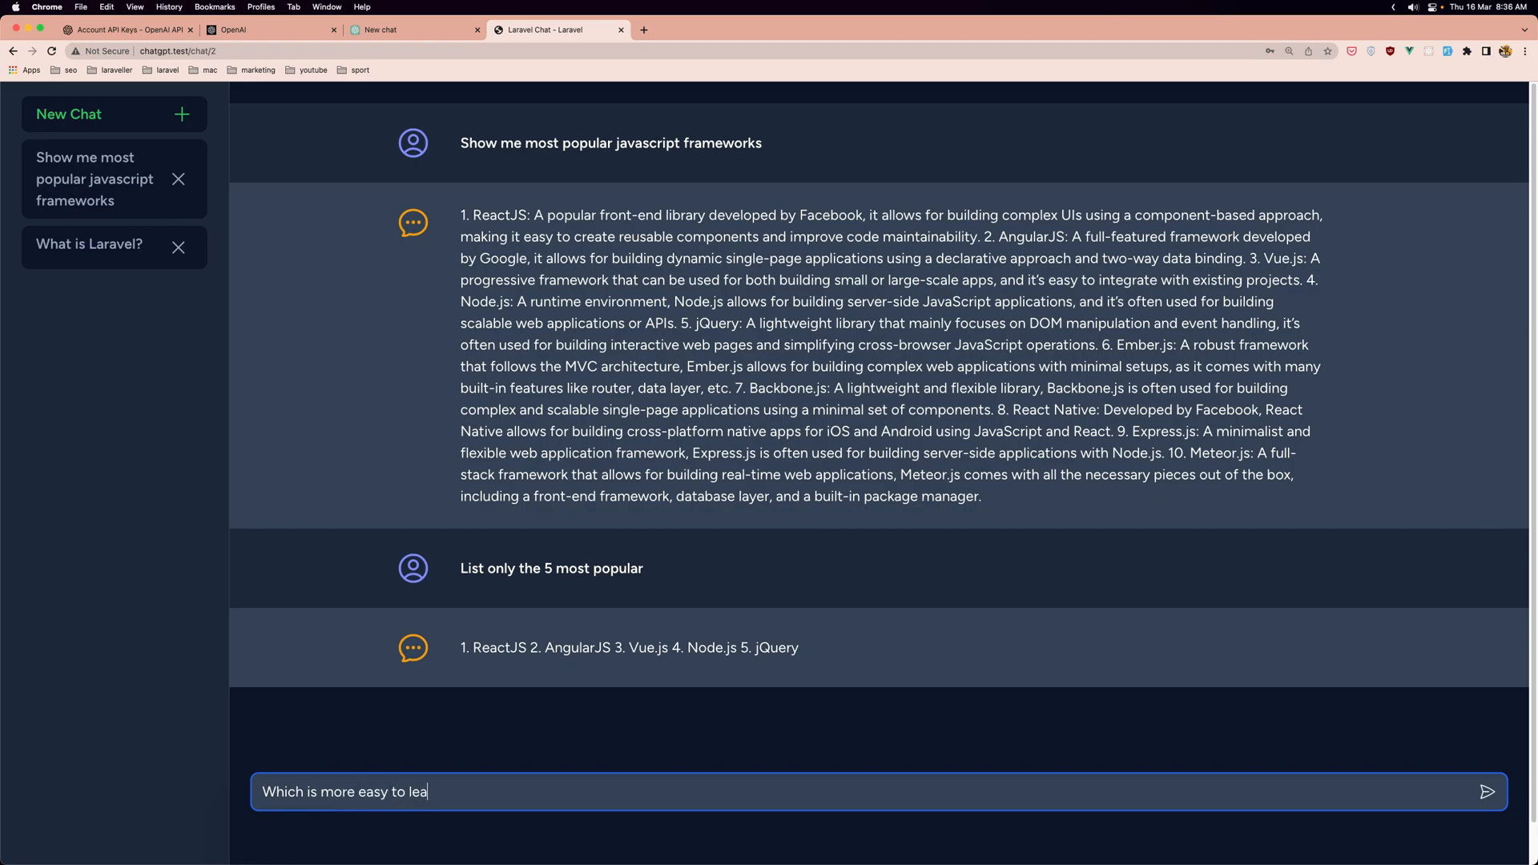
pyautogui.press('Return')
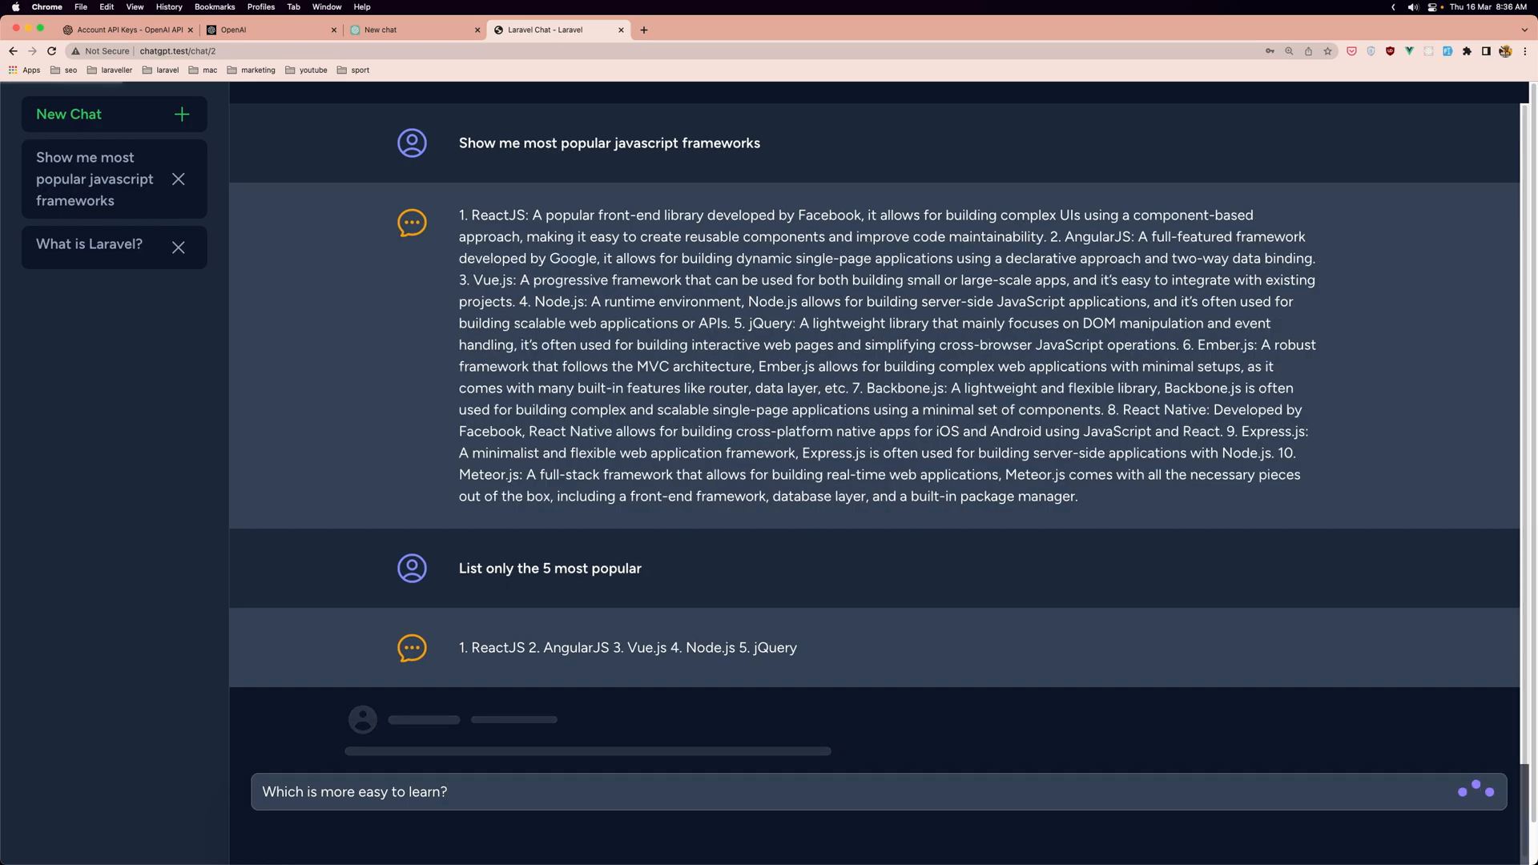
pyautogui.moveTo(477, 653)
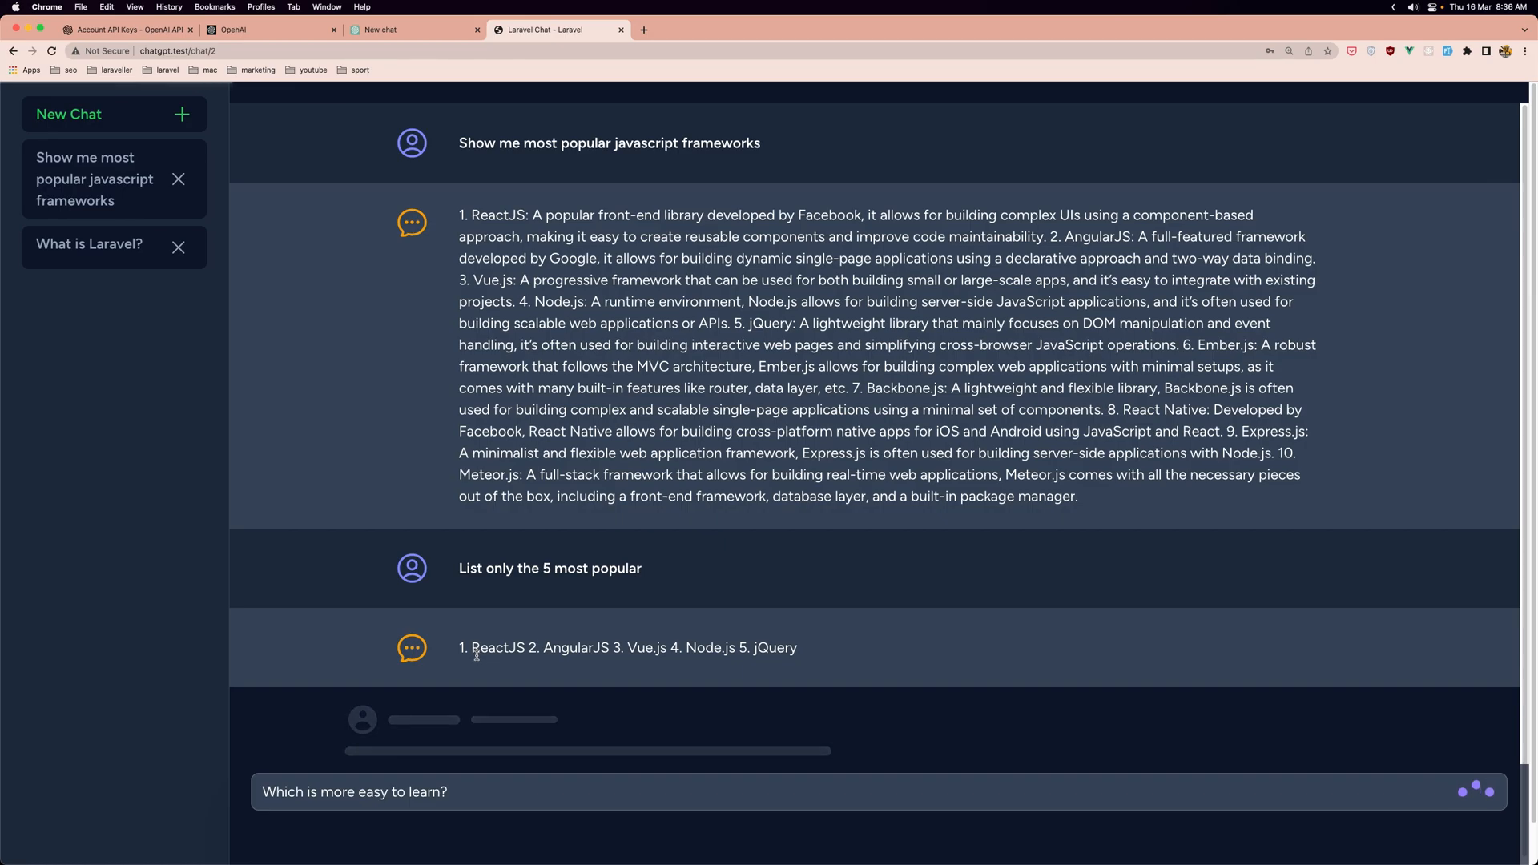
pyautogui.moveTo(429, 664)
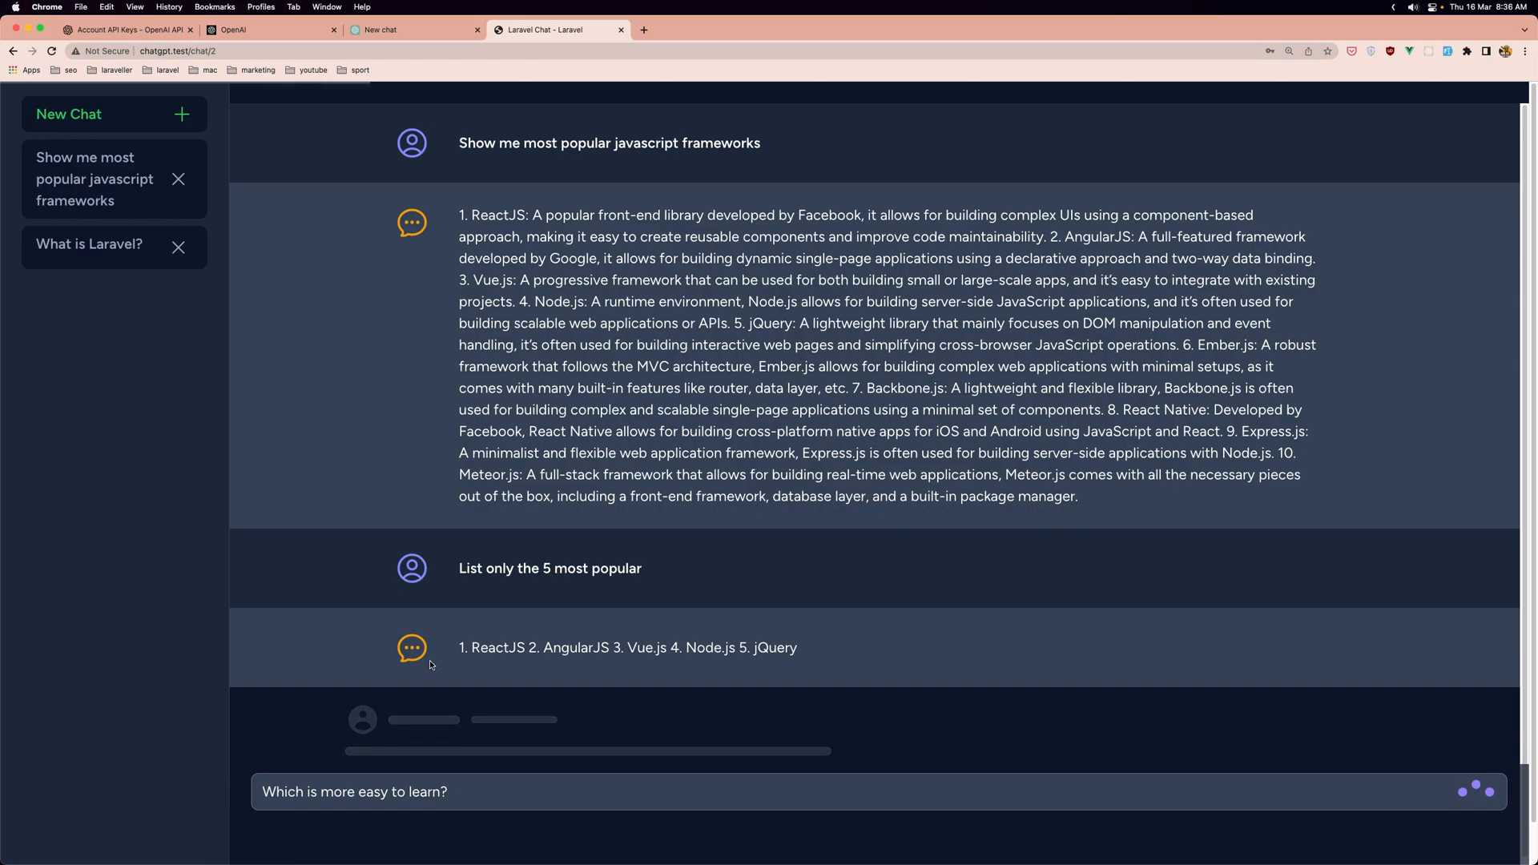
pyautogui.click(1487, 791)
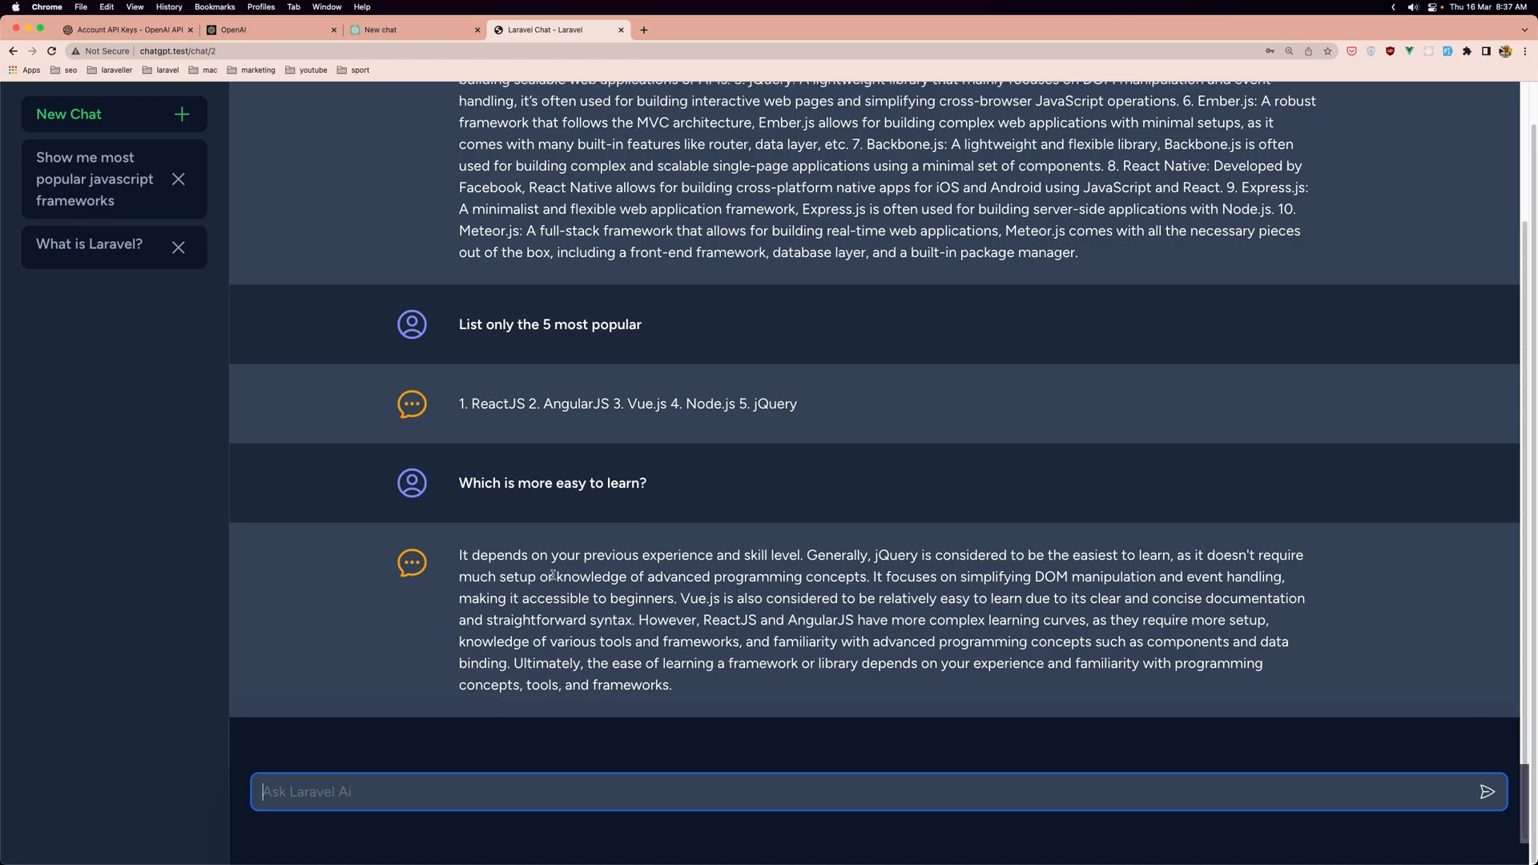
pyautogui.moveTo(1466, 644)
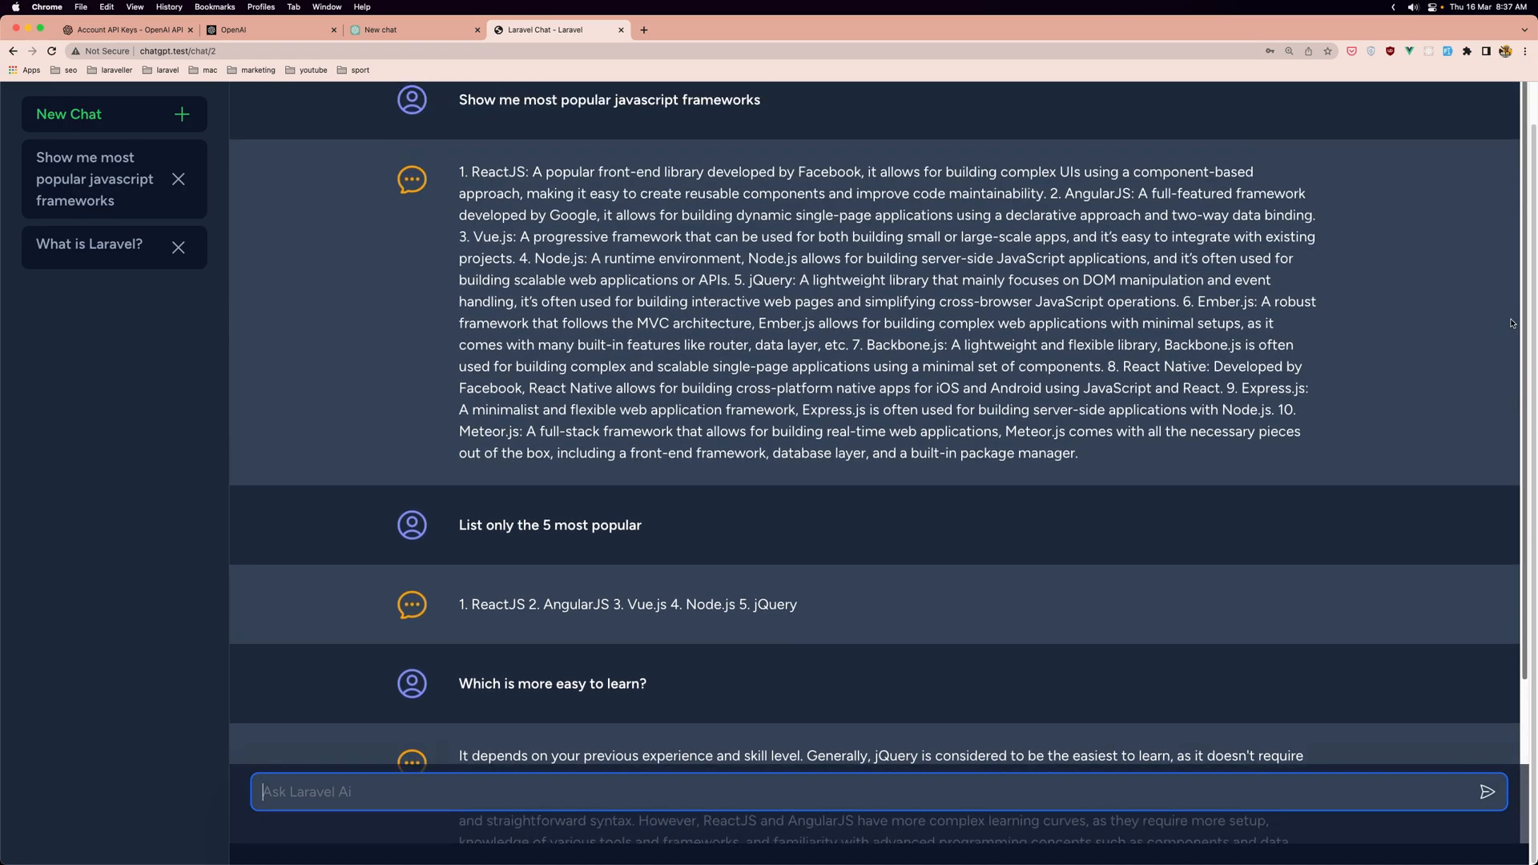
pyautogui.moveTo(1506, 226)
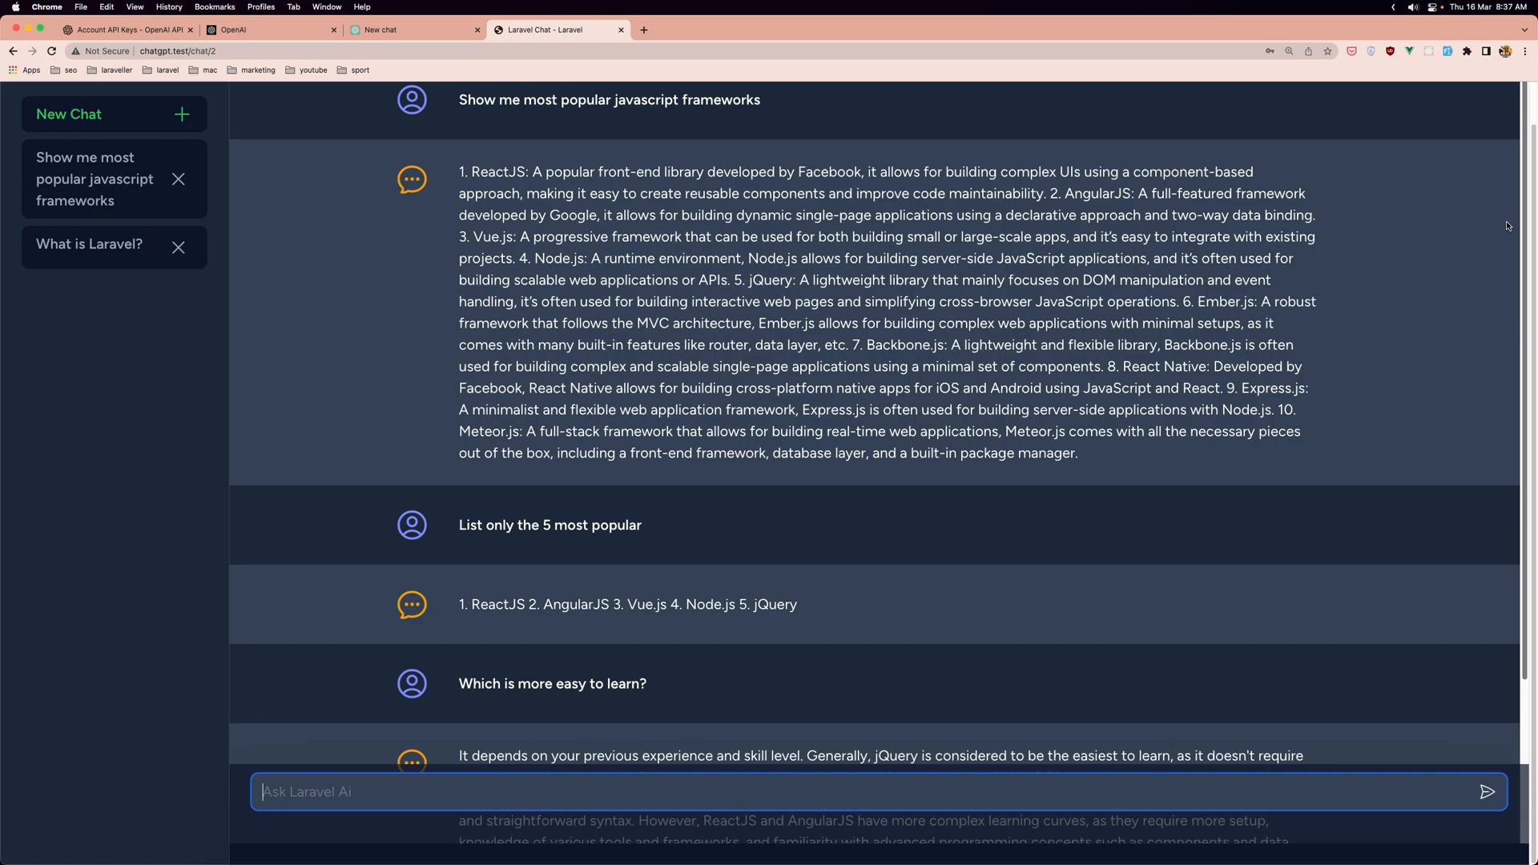
# Highlight the entire latest answer about which framework is easiest to learn
pyautogui.scroll(-3)
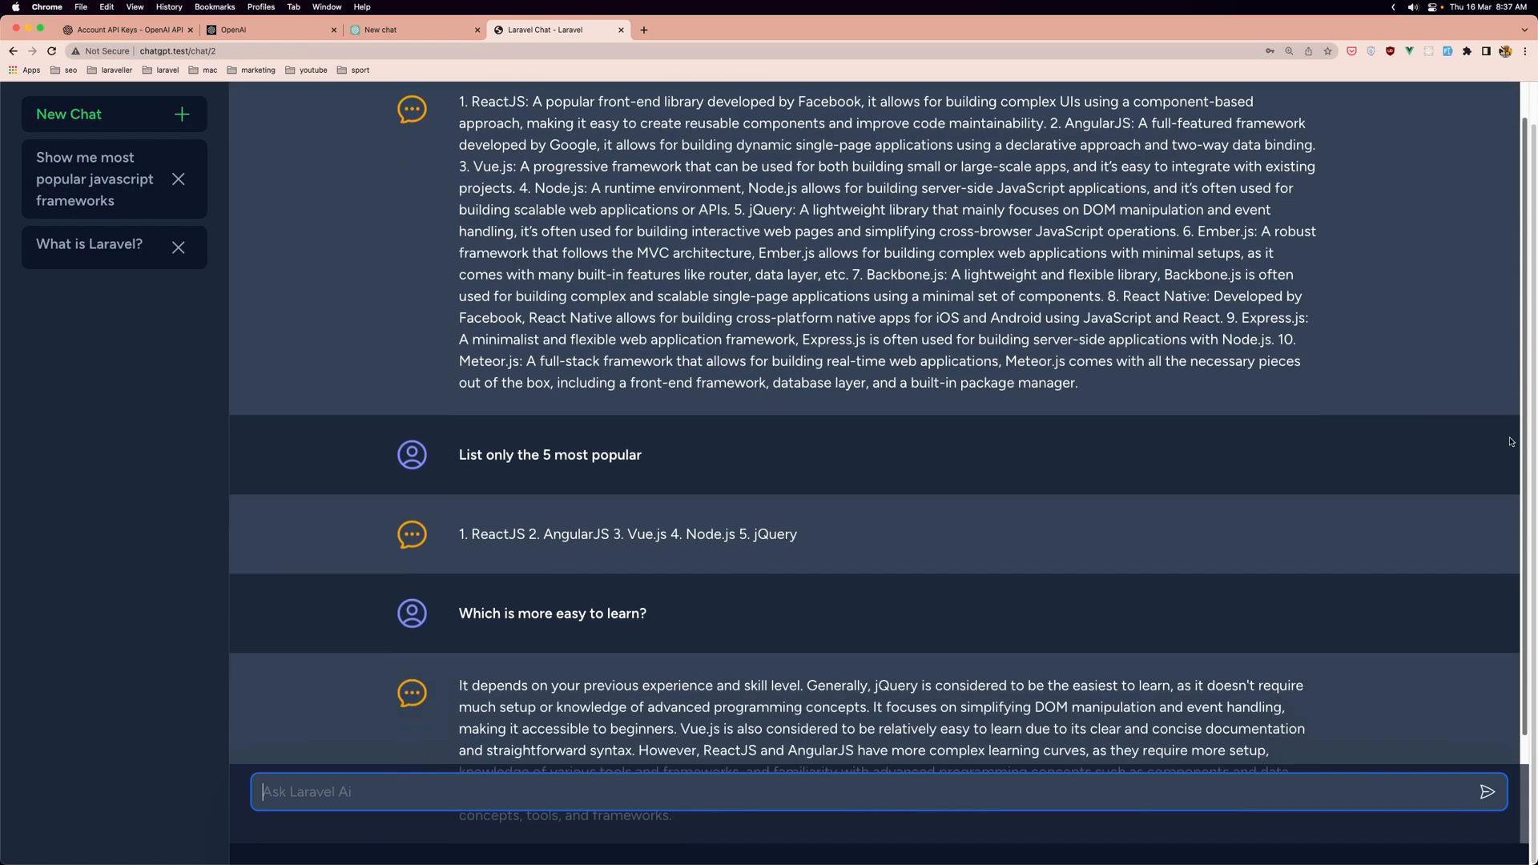
pyautogui.scroll(-3)
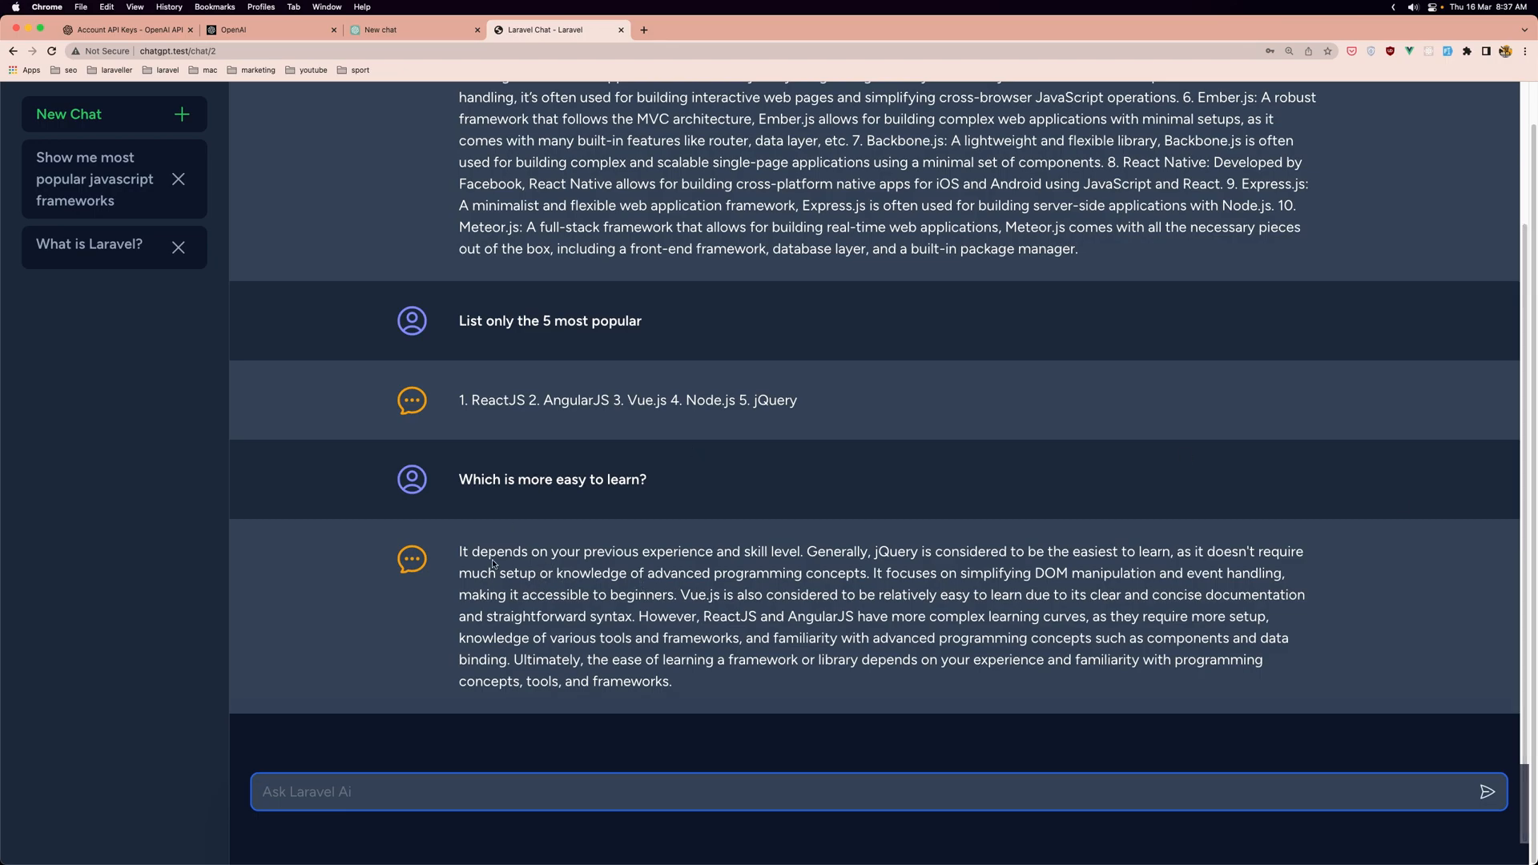
pyautogui.doubleClick(551, 479)
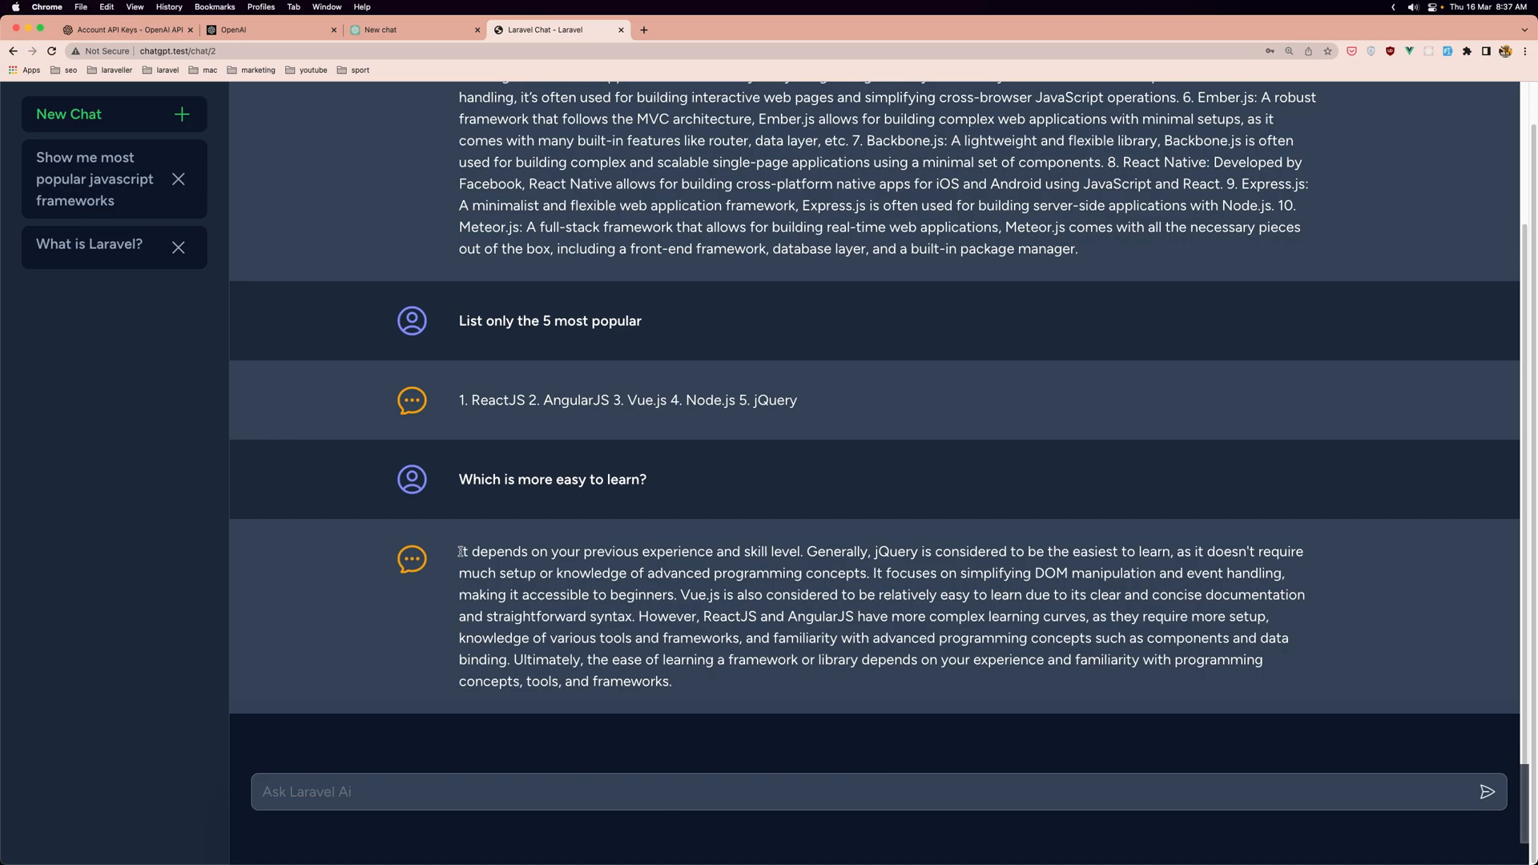
pyautogui.moveTo(459, 550); pyautogui.dragTo(672, 693)
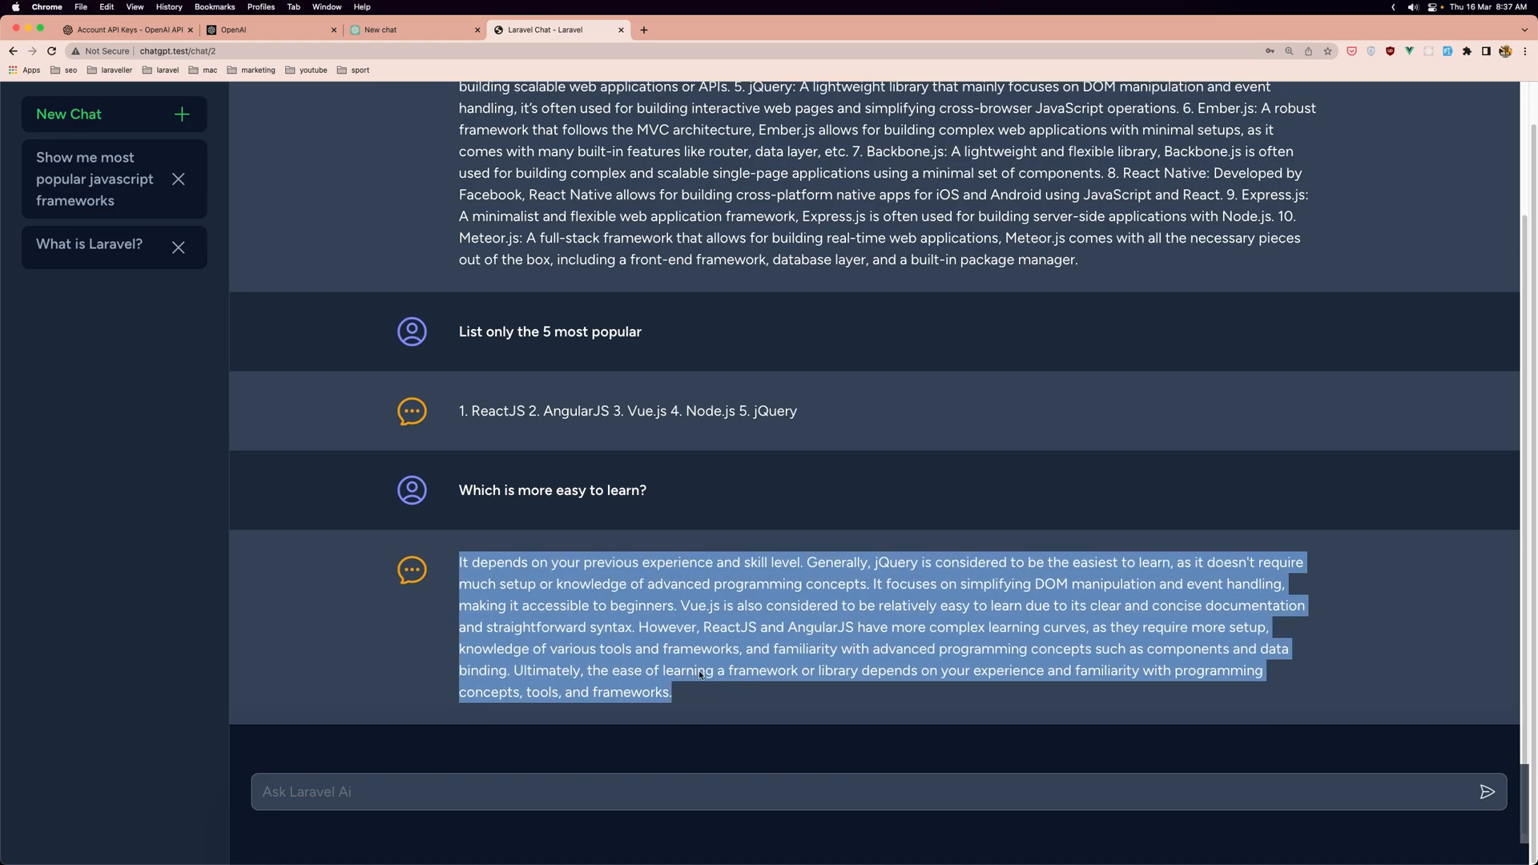